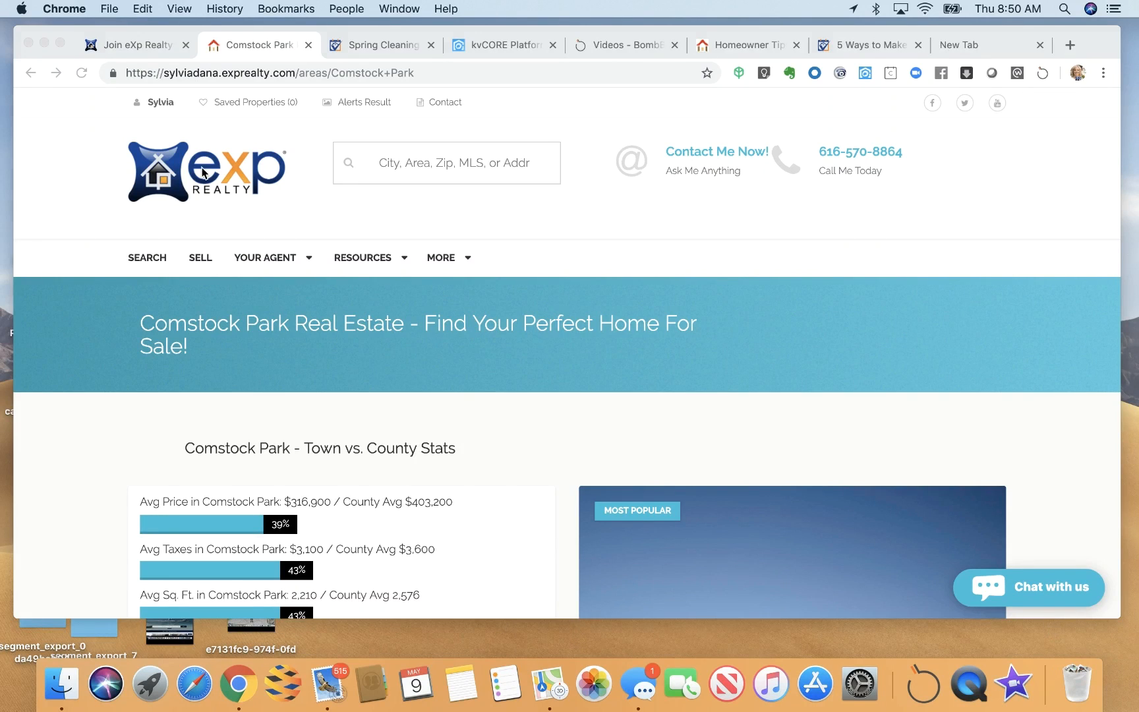
# Step: Return from the Comstock Park area page to the Grand Rapids agent site's home page
pyautogui.click(206, 173)
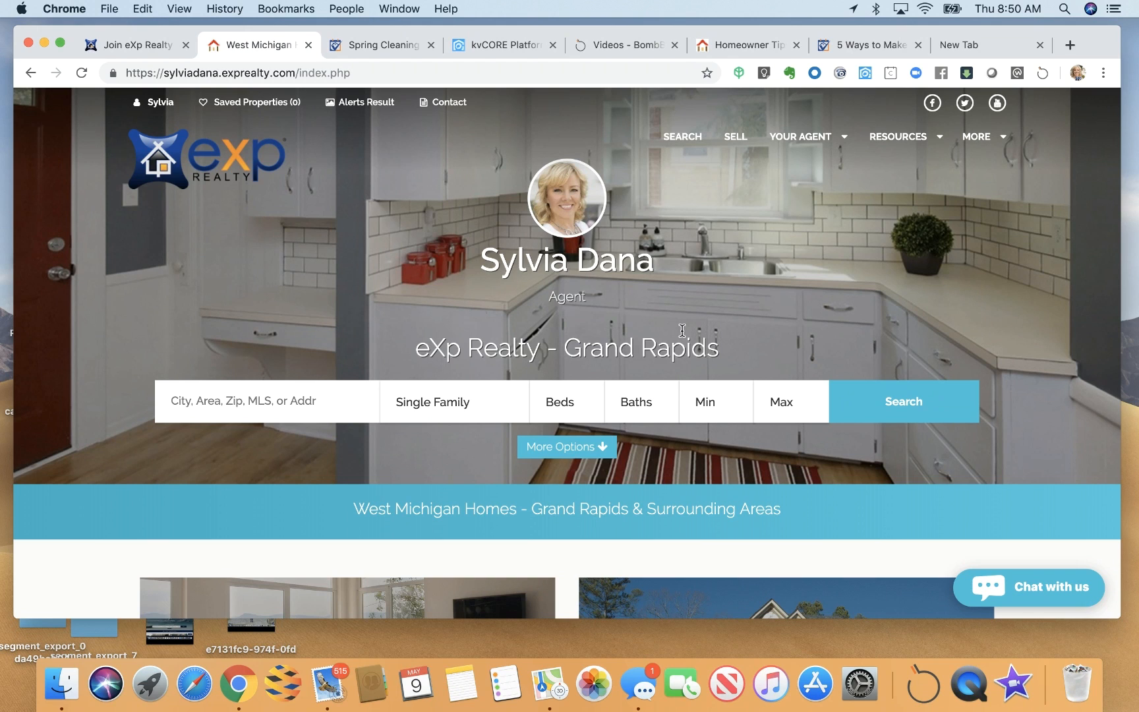
pyautogui.moveTo(405, 220)
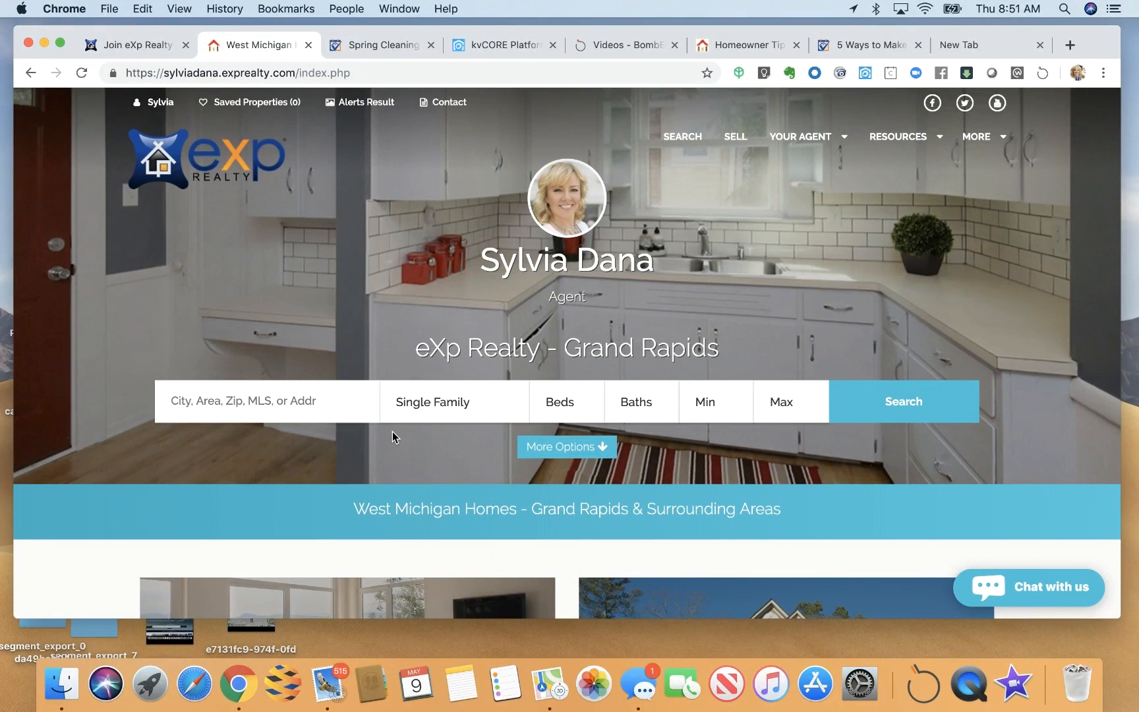
# Step: Scroll the home page through My Listings, Just Listed, Just Reduced, About and Latest Blog Posts to Areas We Cover
pyautogui.scroll(-3)
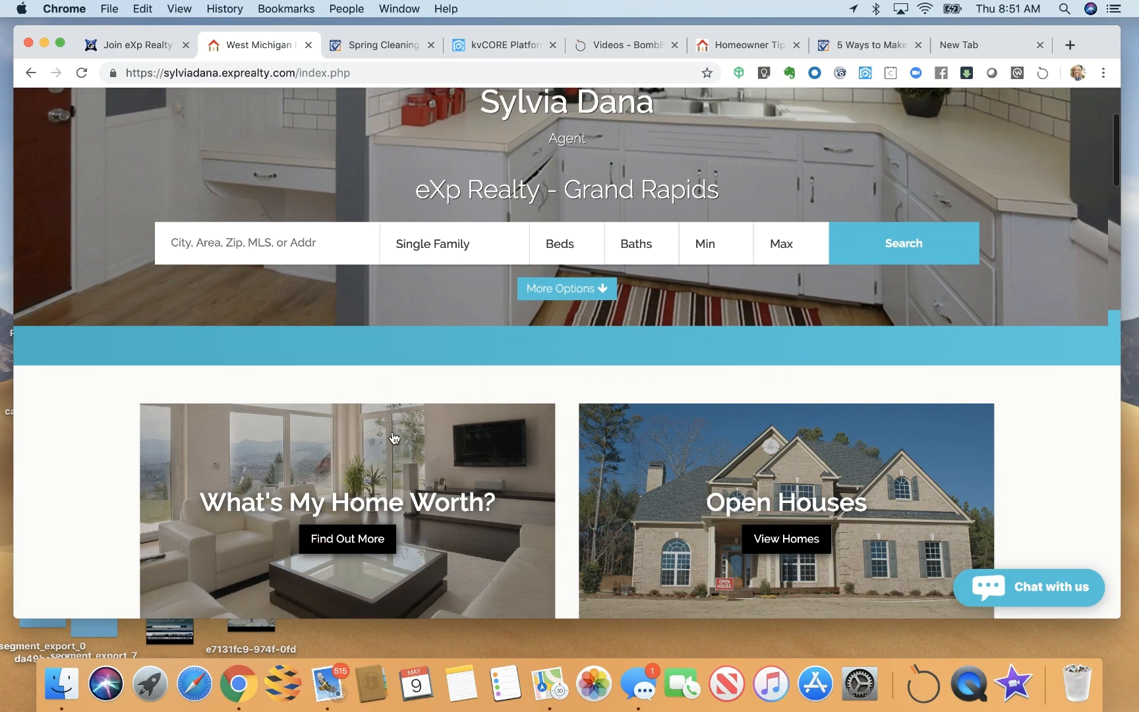
pyautogui.scroll(-3)
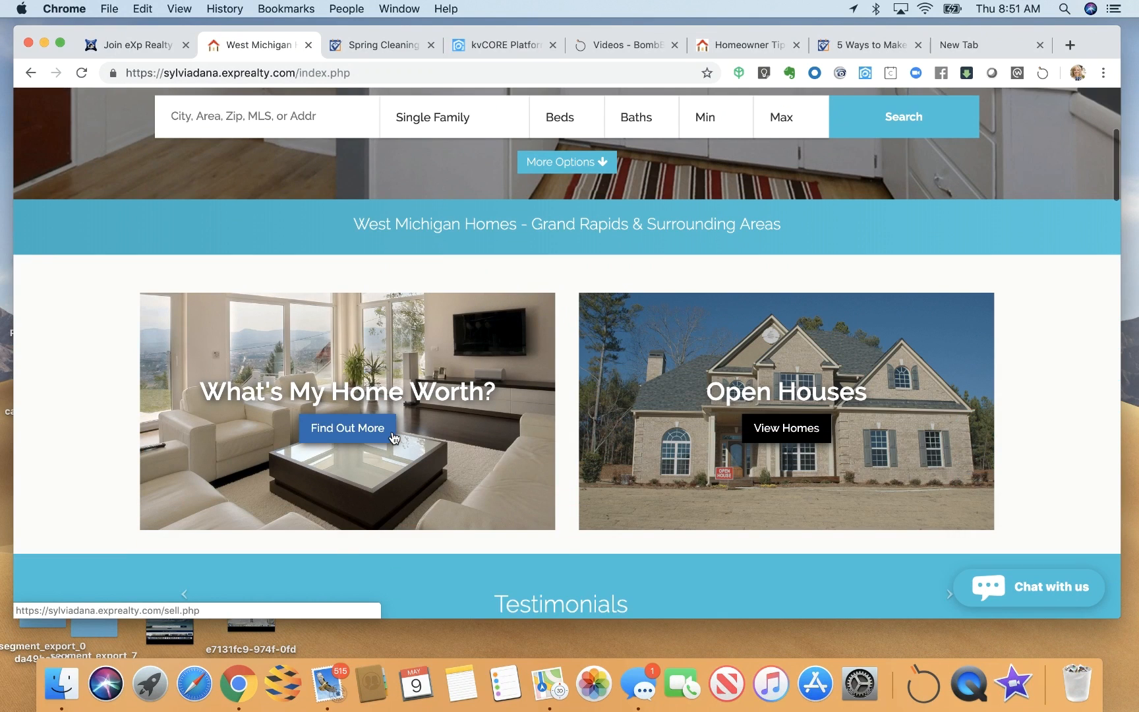
pyautogui.scroll(-3)
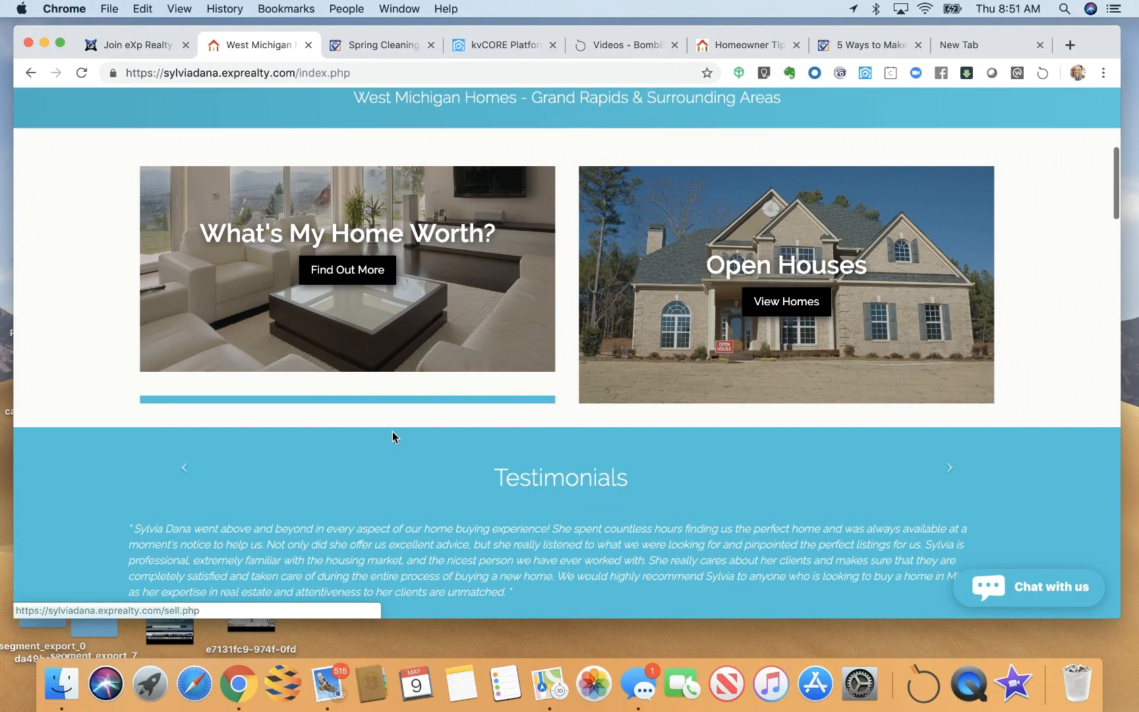
pyautogui.scroll(-3)
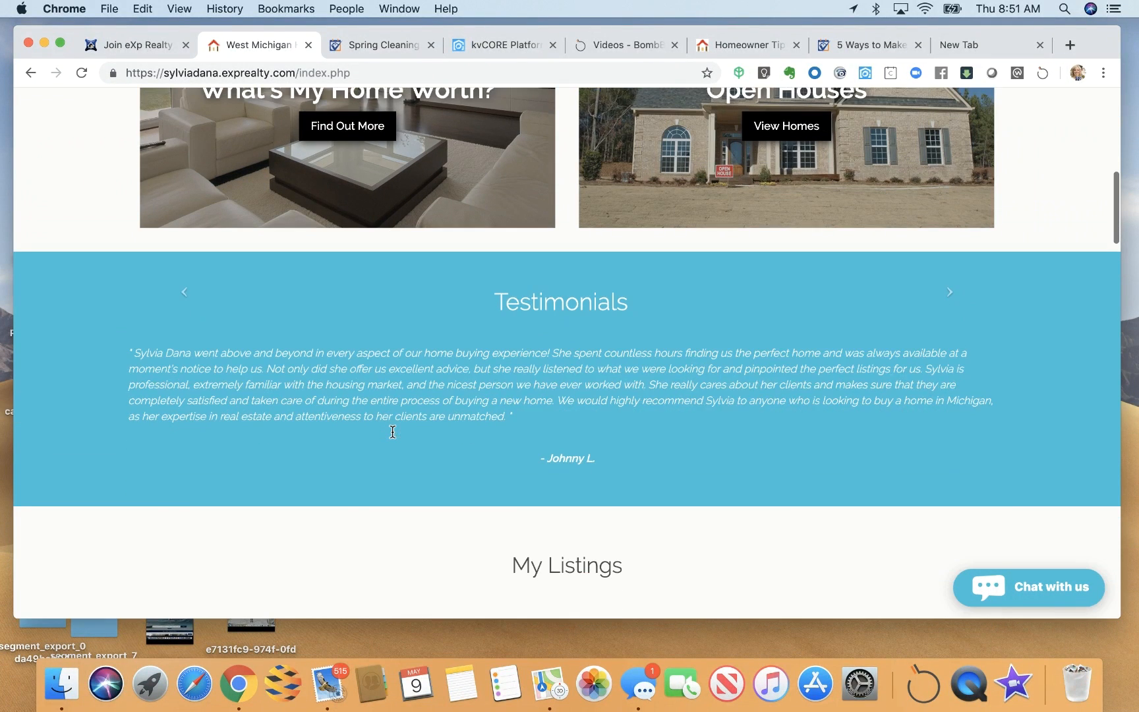
pyautogui.scroll(-3)
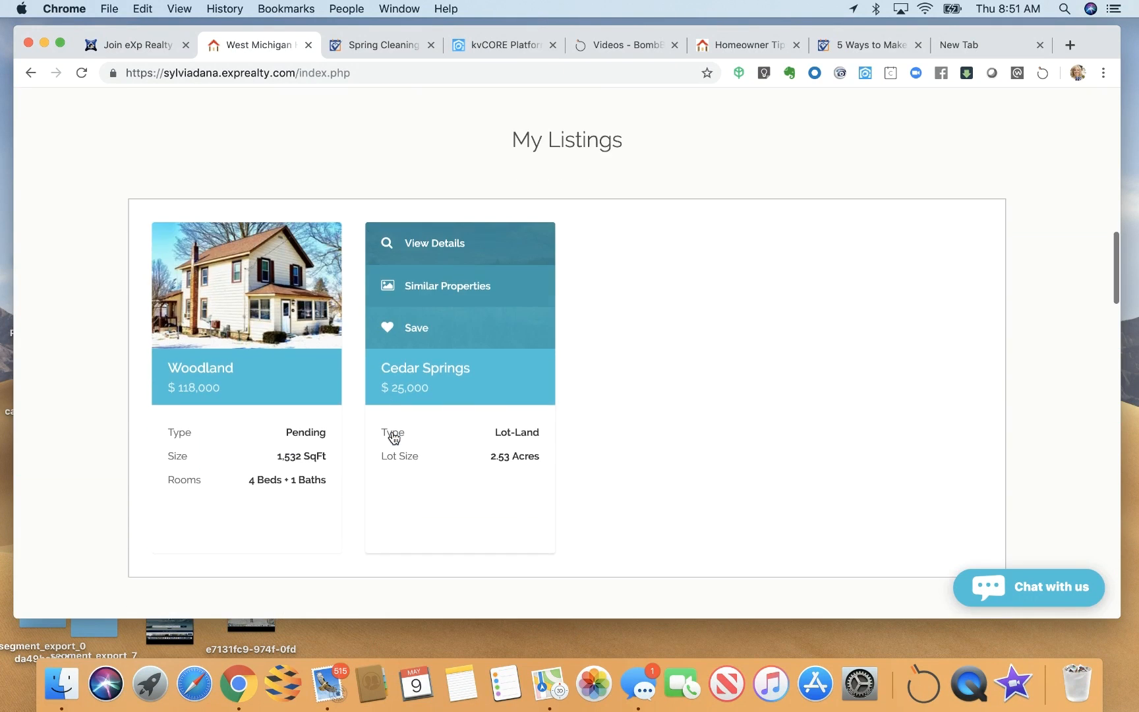
pyautogui.scroll(-3)
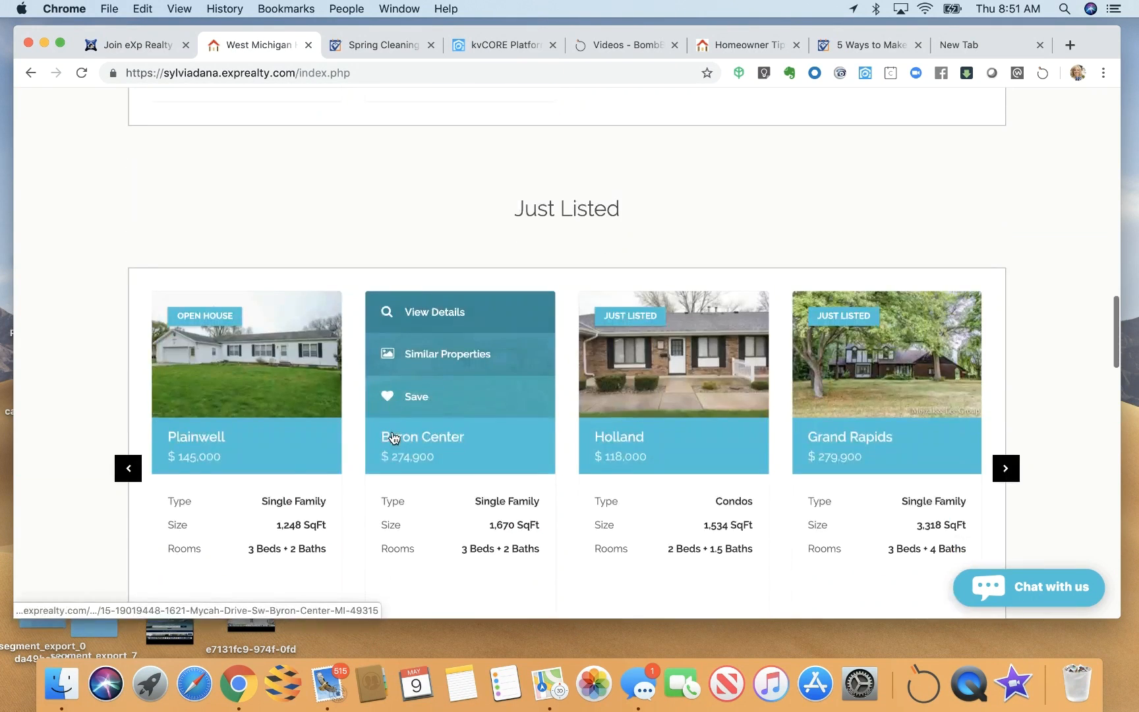
pyautogui.scroll(-3)
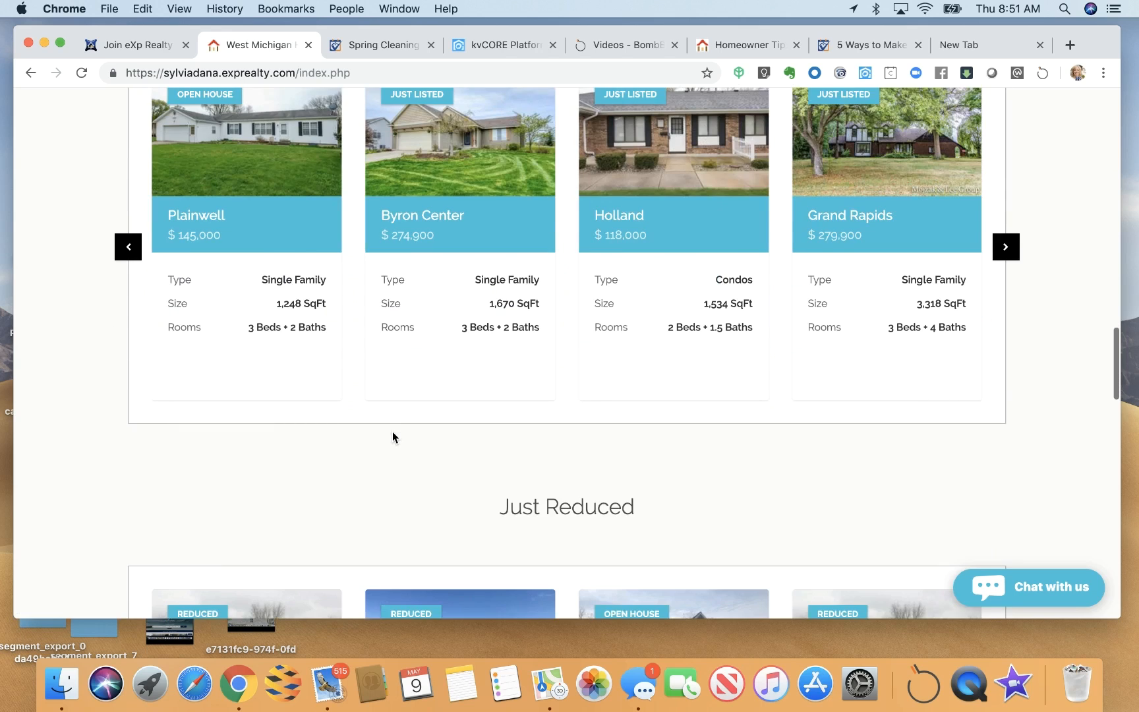
pyautogui.scroll(-3)
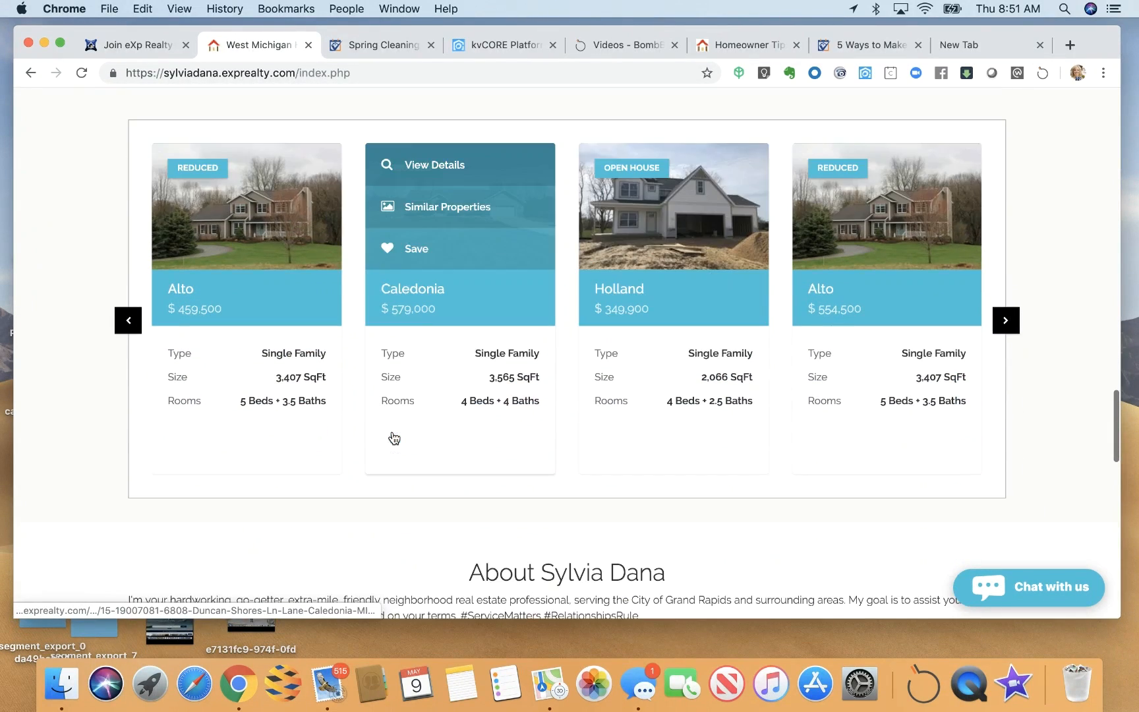
pyautogui.scroll(-3)
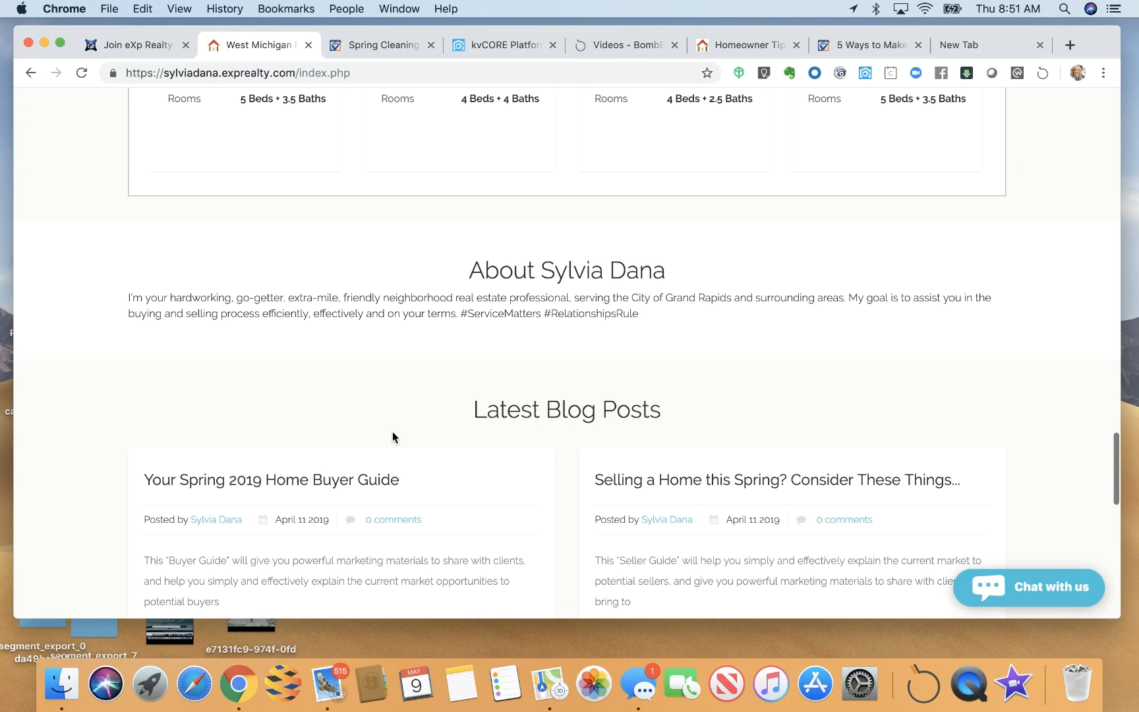
pyautogui.scroll(-3)
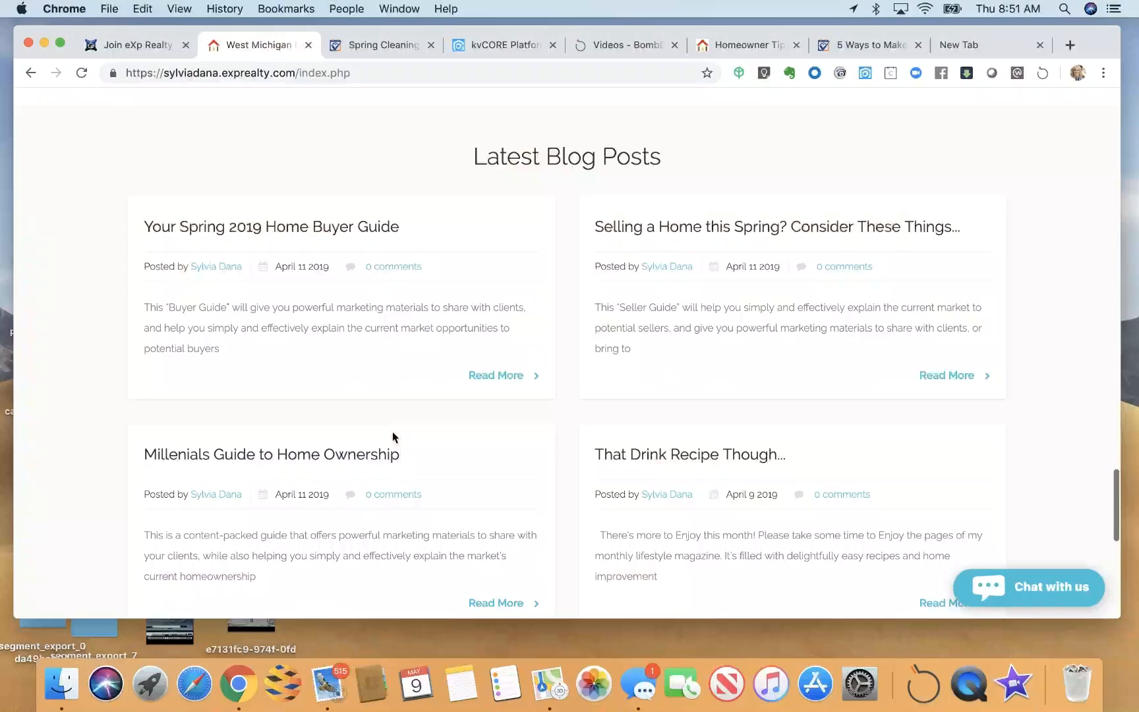
pyautogui.scroll(-3)
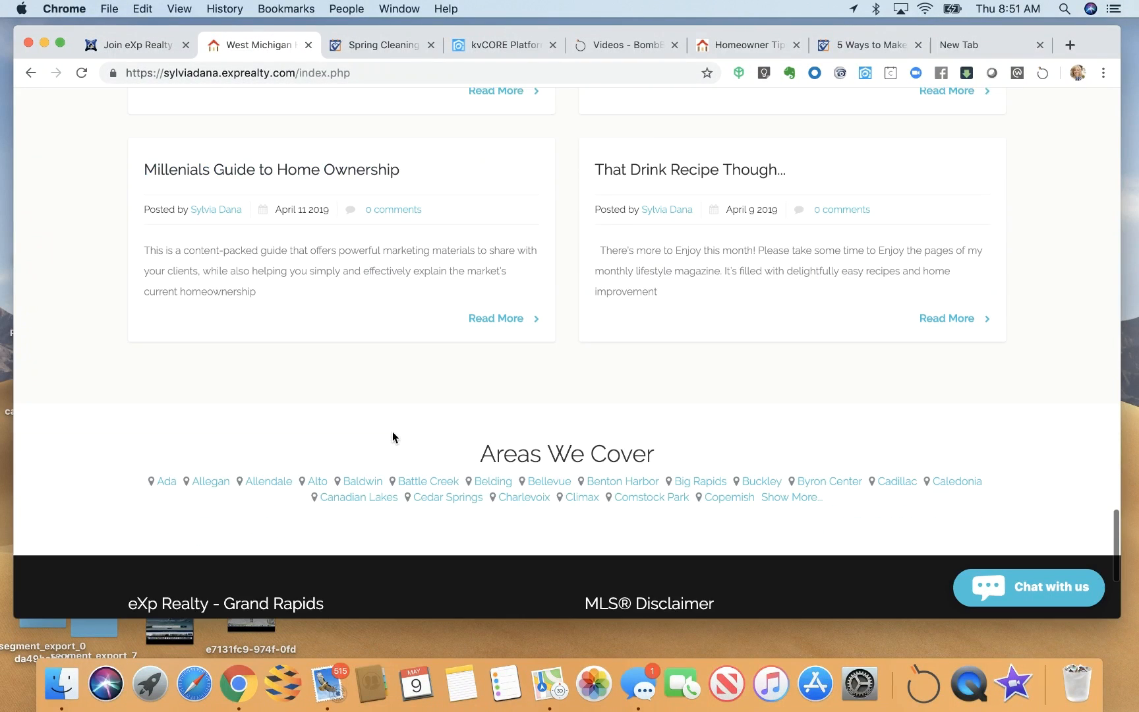
pyautogui.scroll(3)
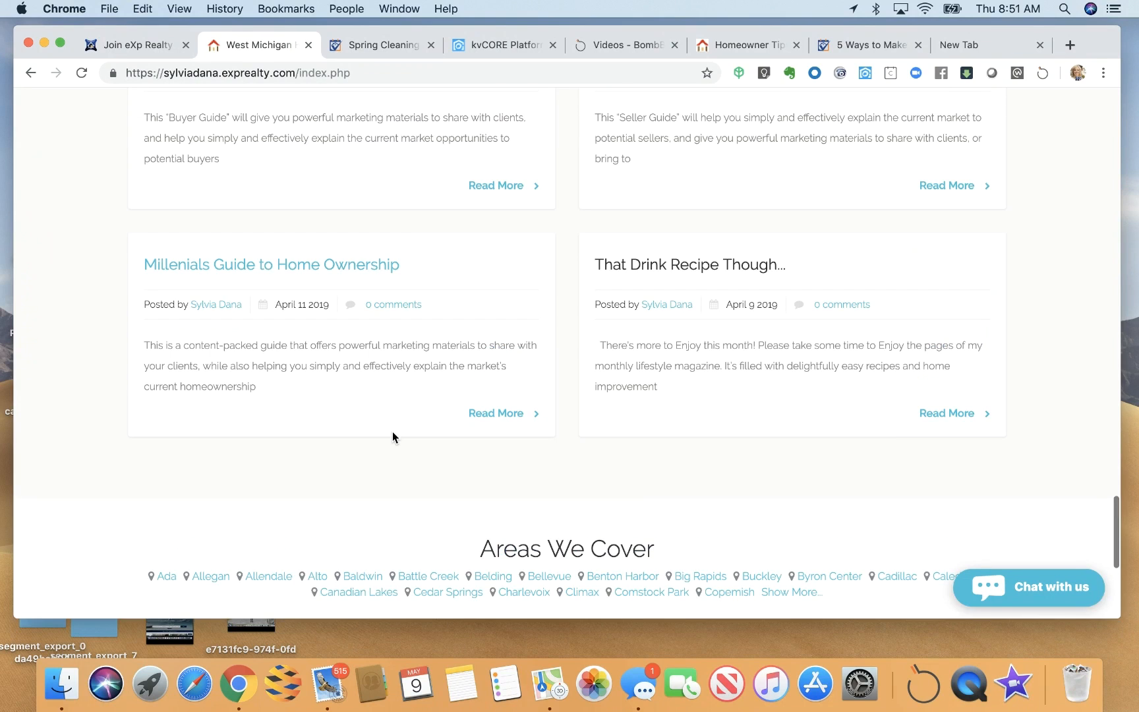
pyautogui.scroll(-3)
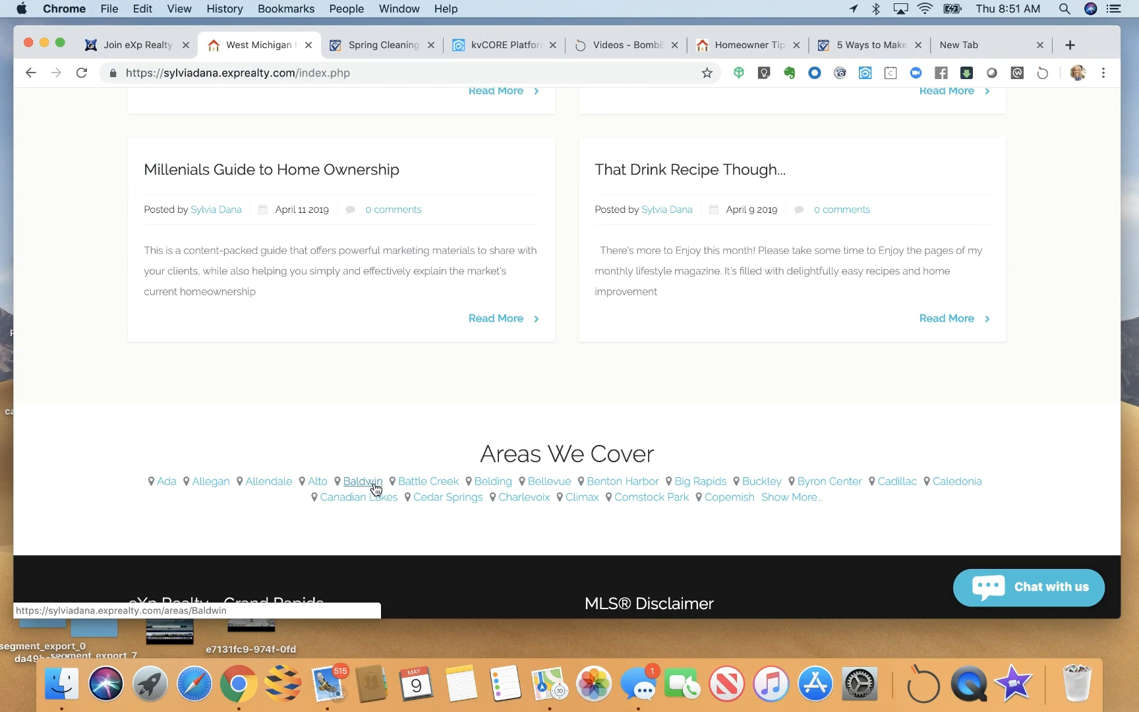
pyautogui.moveTo(549, 481)
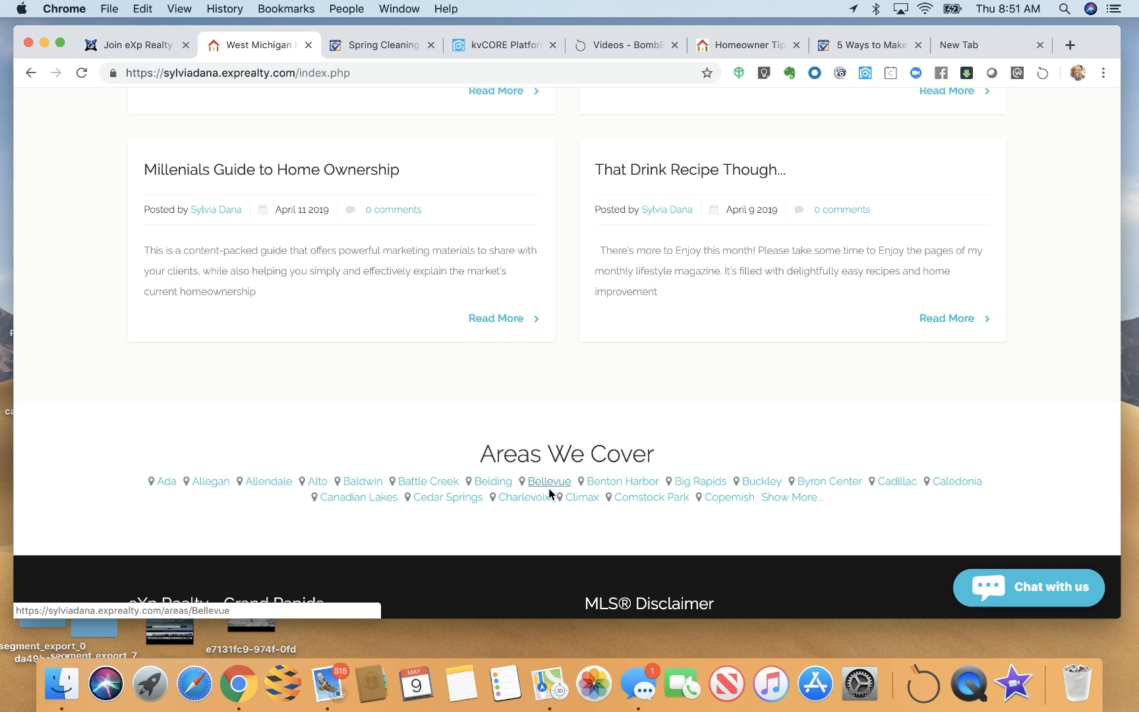
pyautogui.moveTo(537, 488)
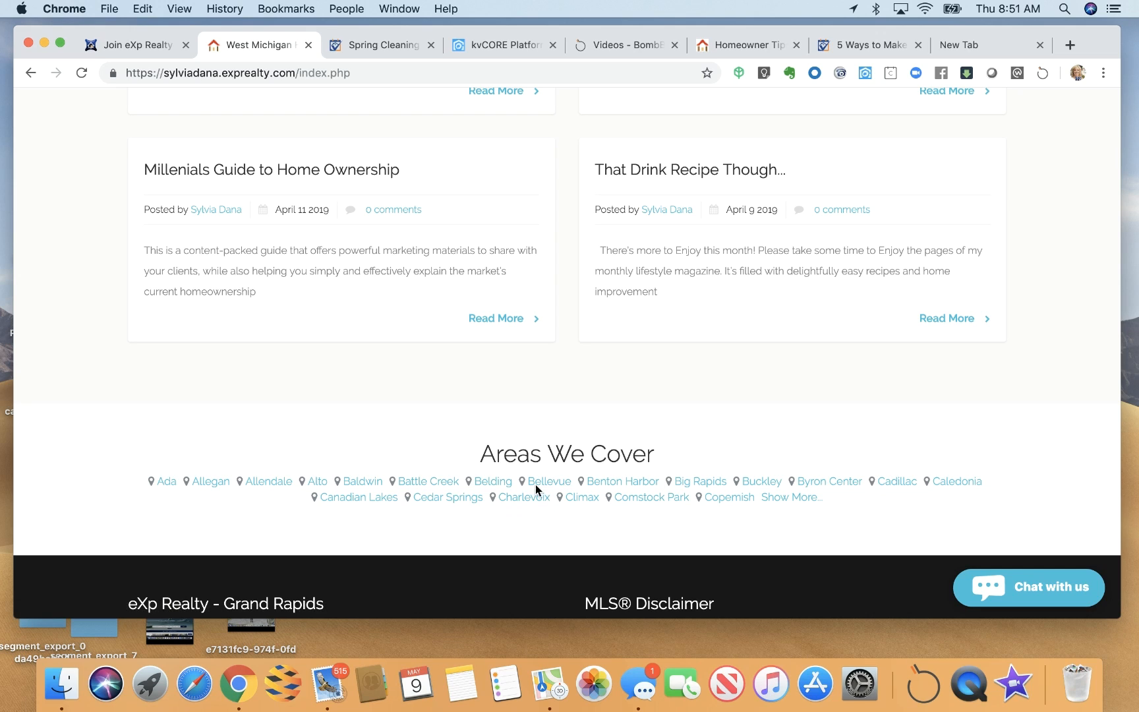
pyautogui.moveTo(654, 546)
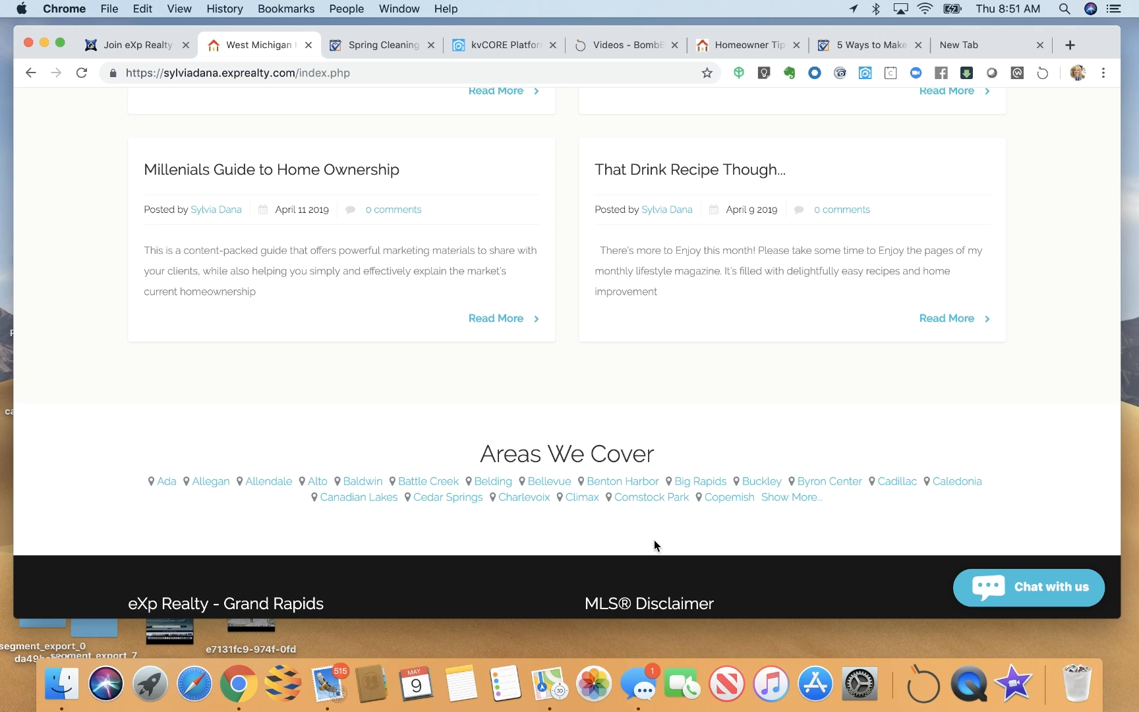
pyautogui.moveTo(630, 143)
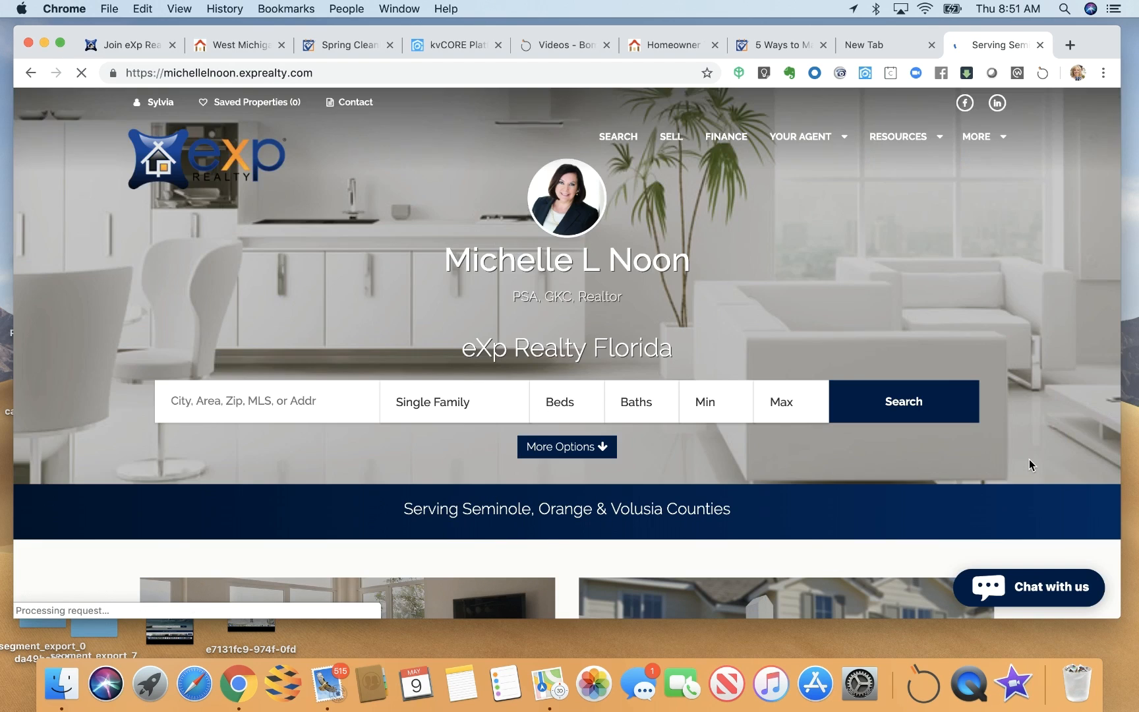
# Step: Scroll the eXp Realty Florida agent site through testimonials, listings and About down to Areas We Cover
pyautogui.scroll(-3)
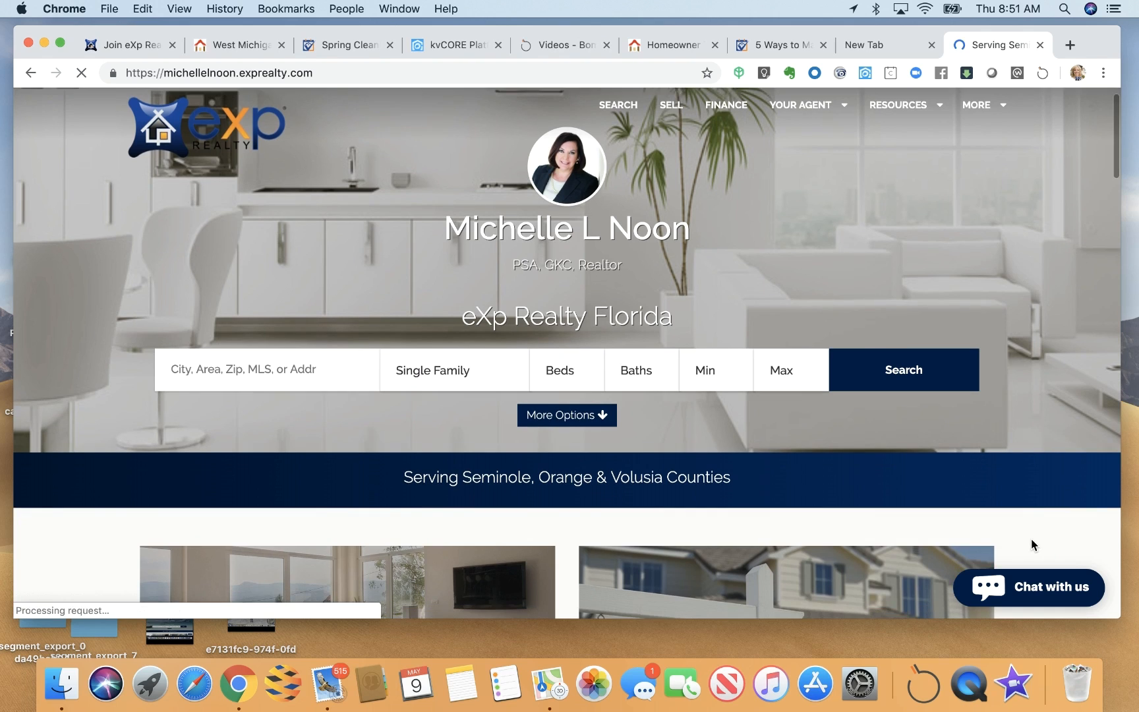
pyautogui.scroll(-3)
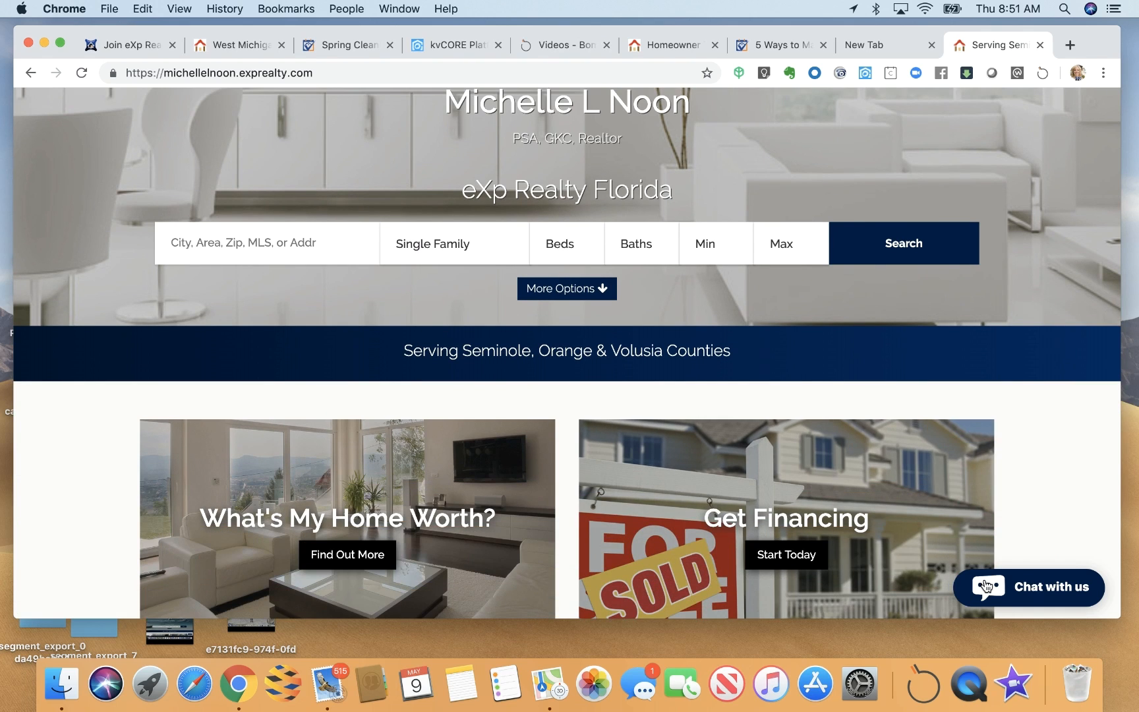
pyautogui.moveTo(1048, 518)
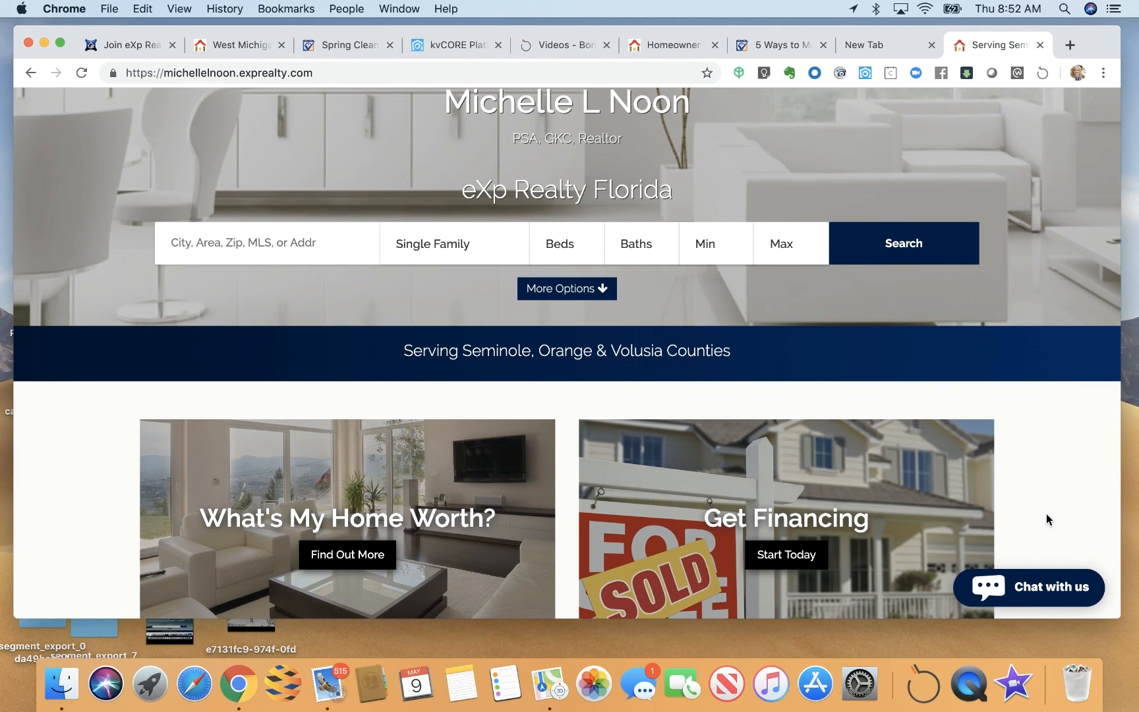
pyautogui.scroll(-3)
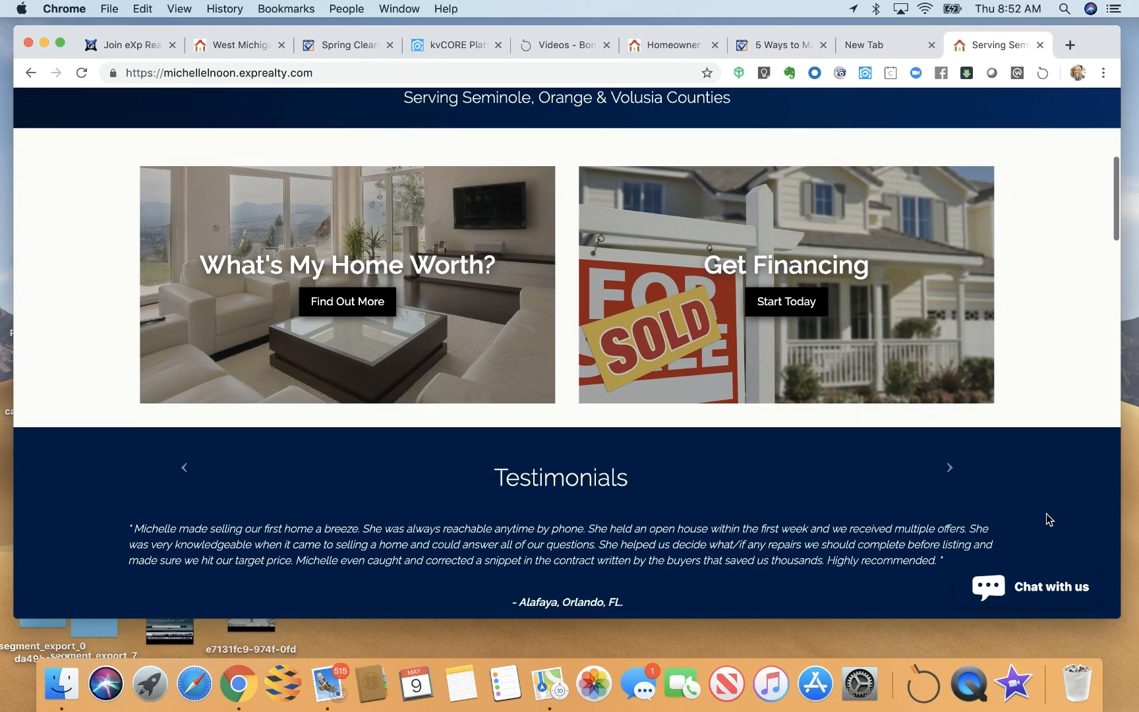
pyautogui.scroll(-3)
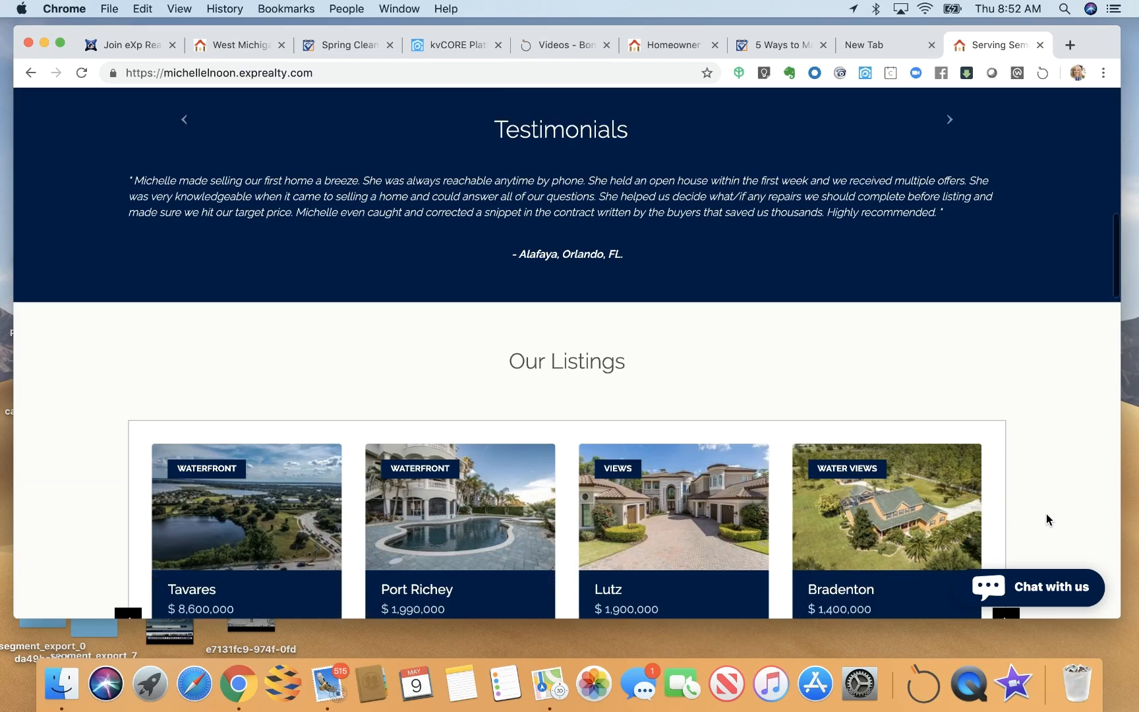
pyautogui.scroll(-3)
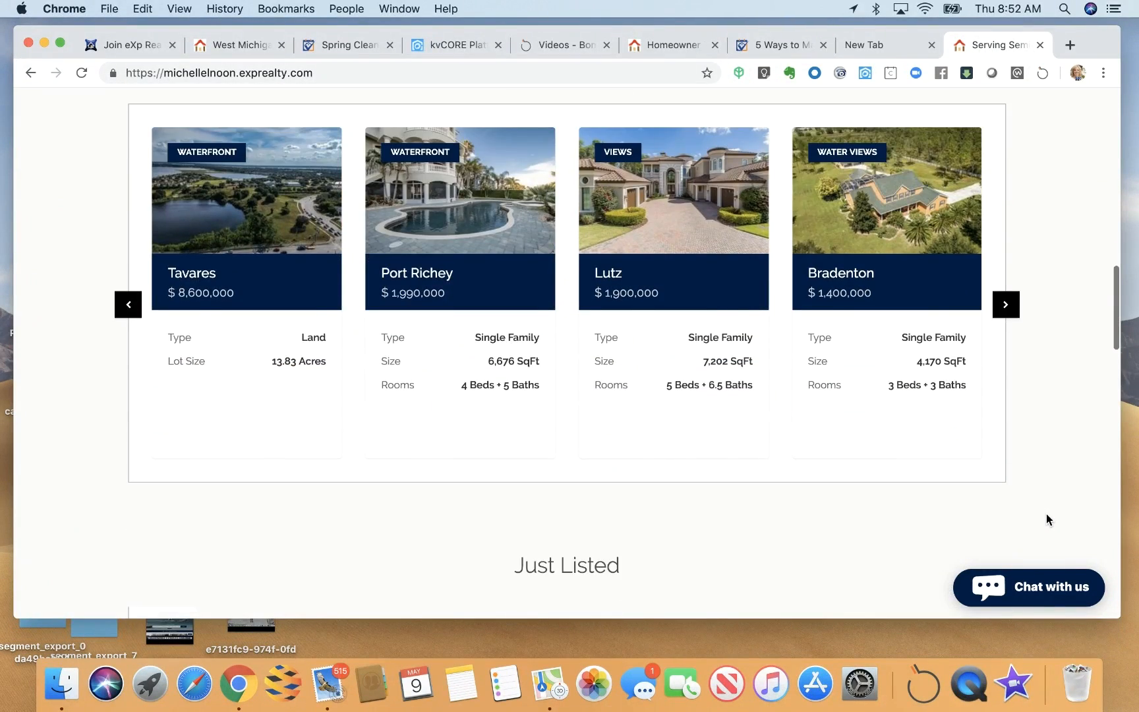
pyautogui.scroll(-3)
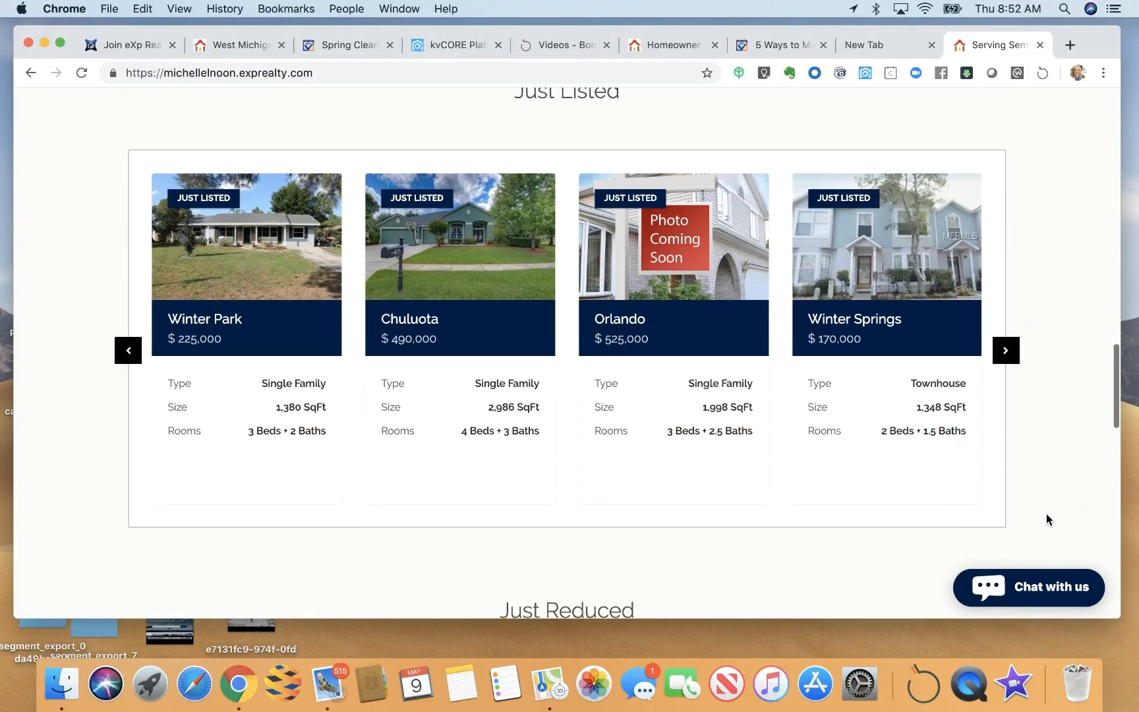
pyautogui.scroll(-3)
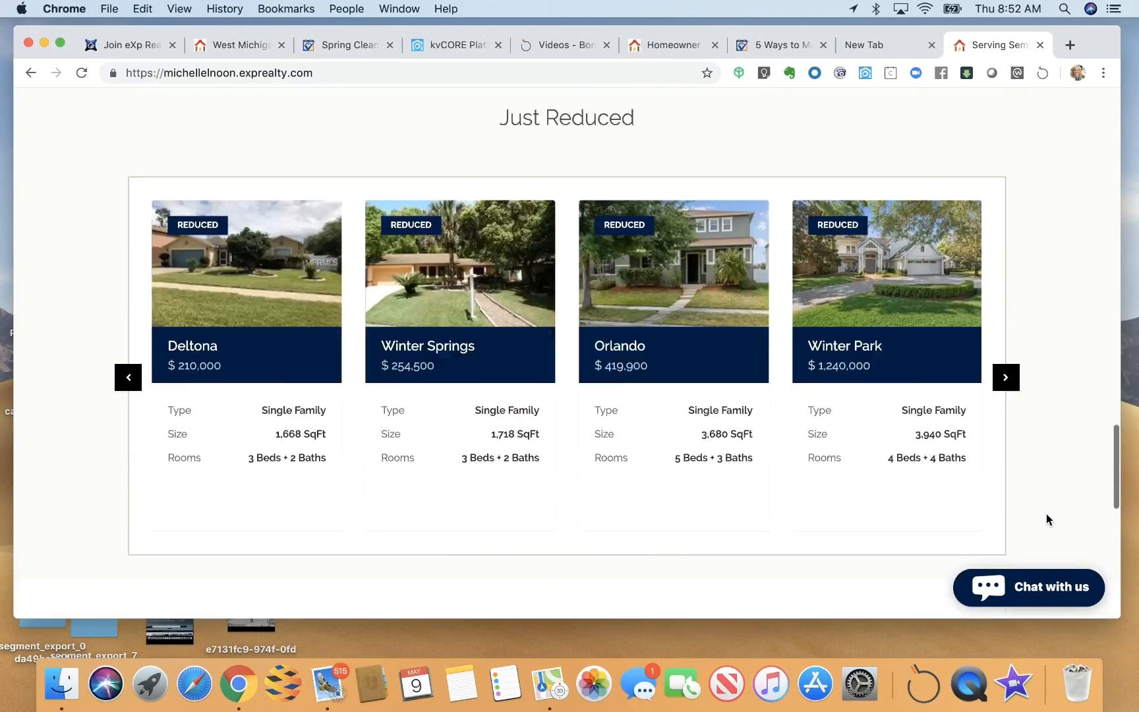
pyautogui.scroll(-3)
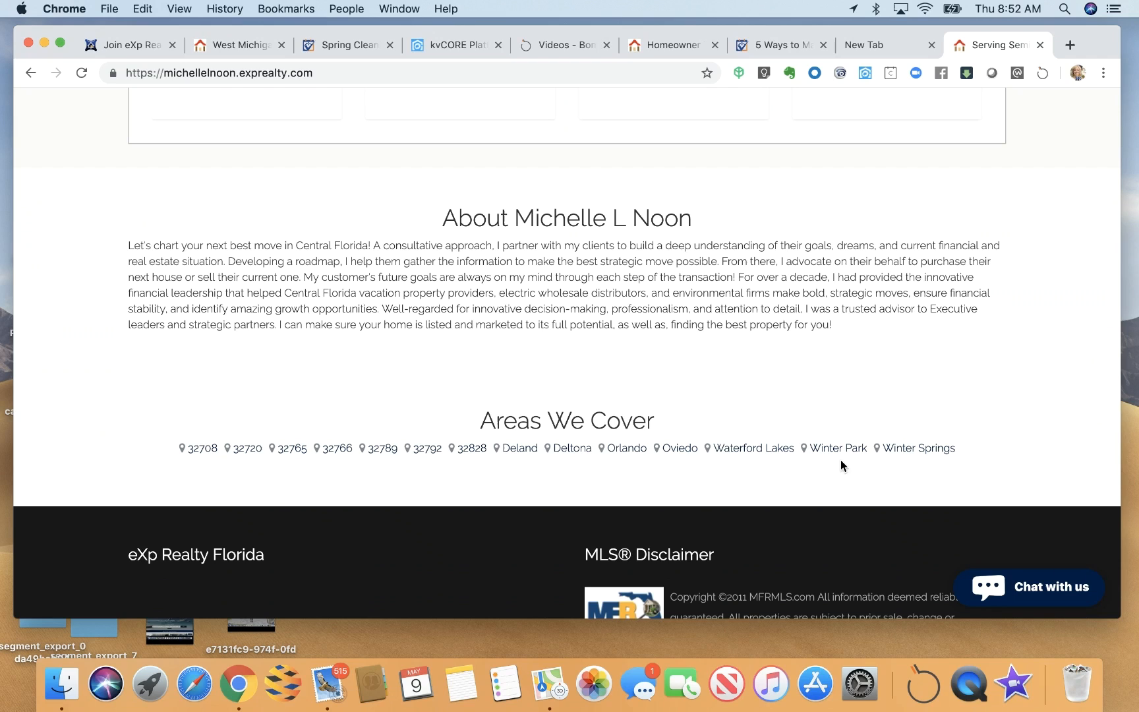
pyautogui.moveTo(289, 449)
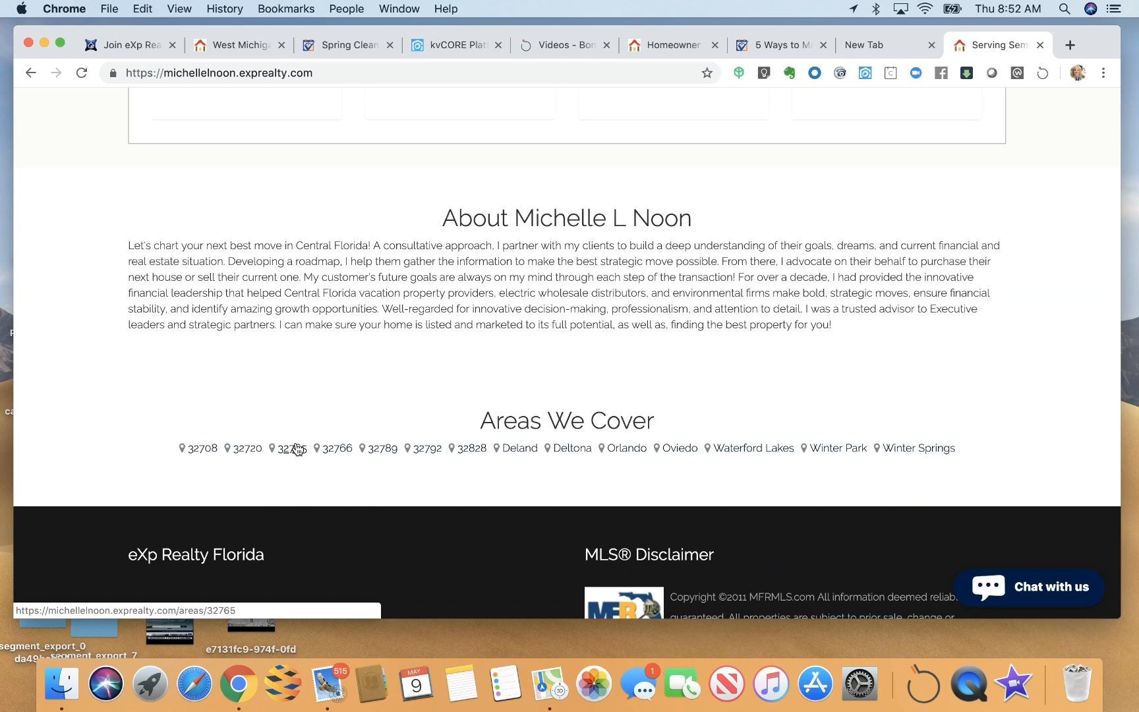
pyautogui.moveTo(427, 449)
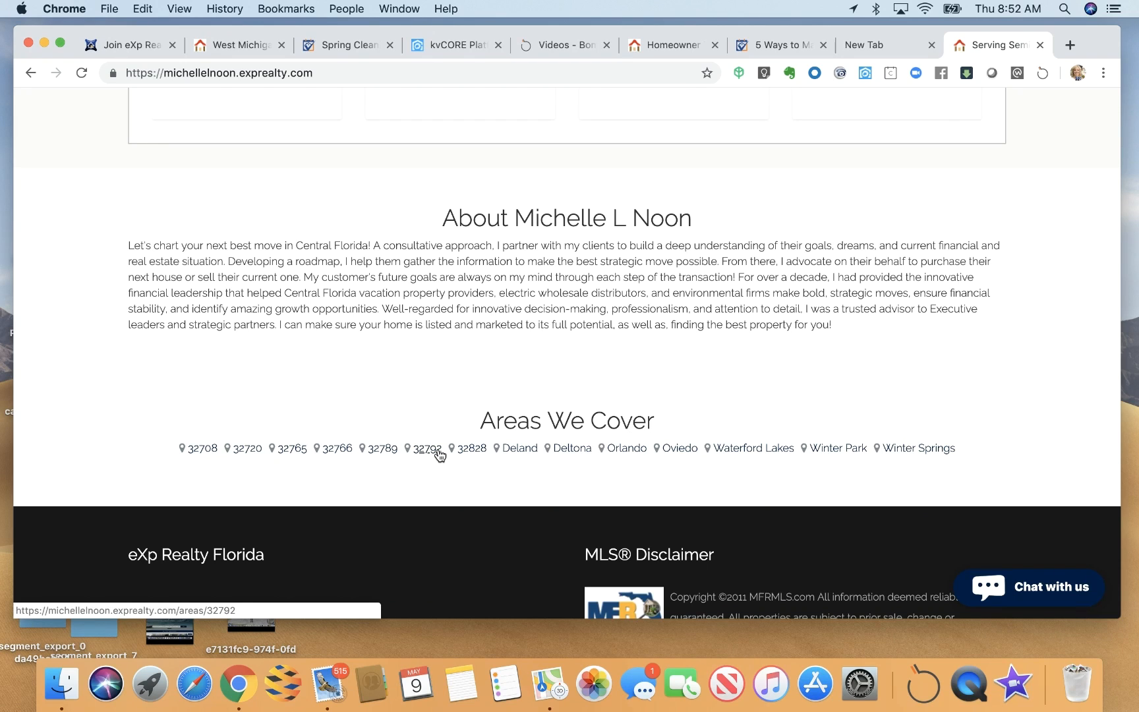
pyautogui.moveTo(381, 453)
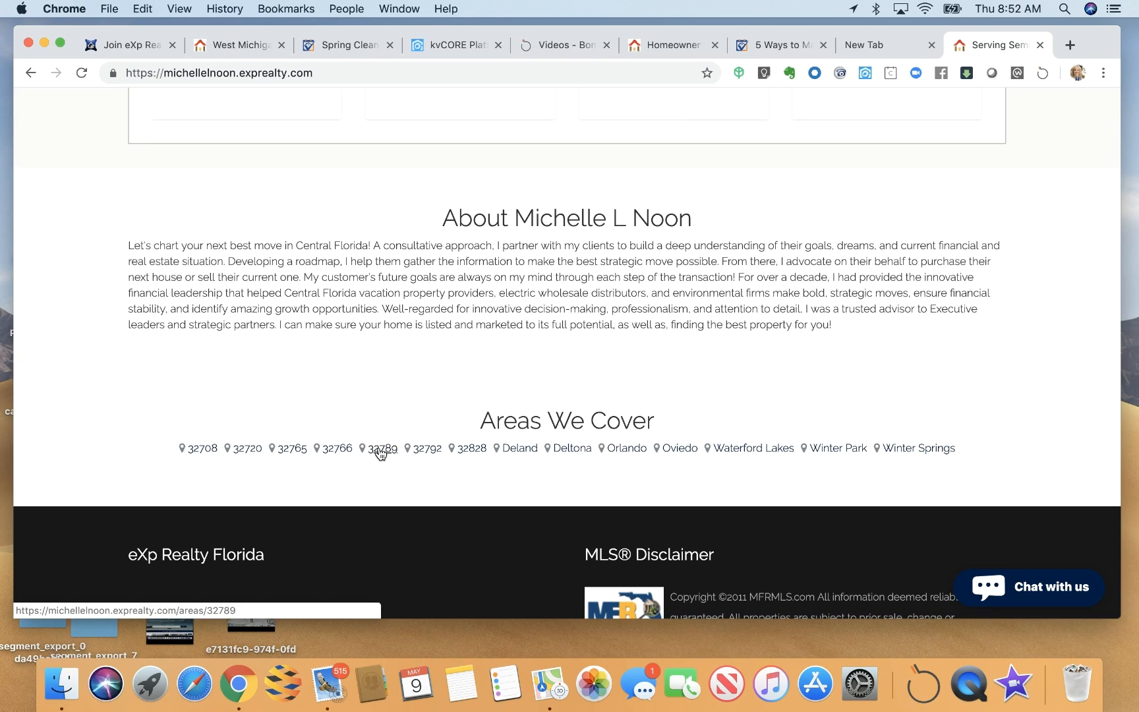
pyautogui.click(382, 448)
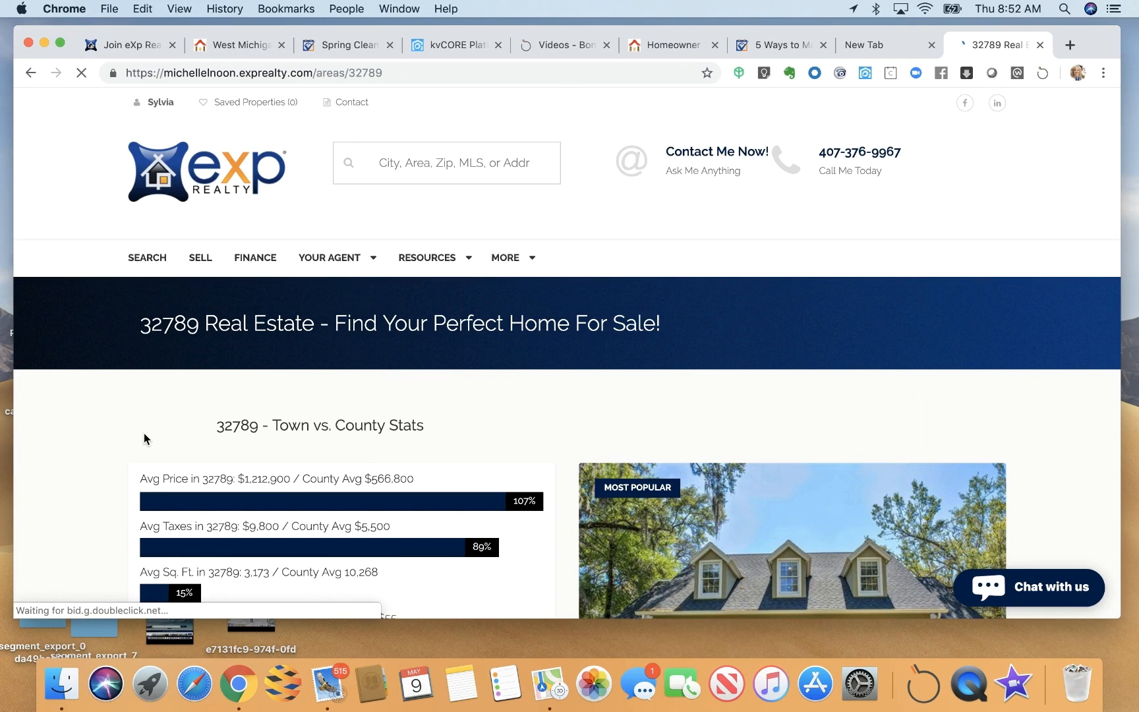
pyautogui.scroll(-3)
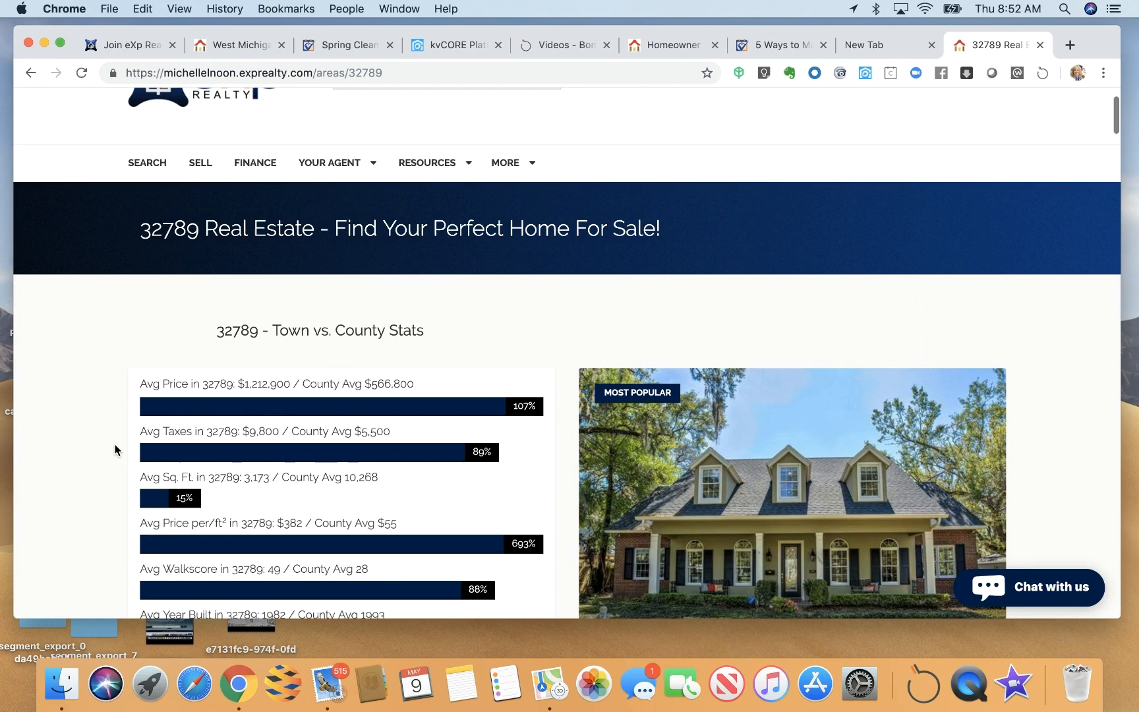
pyautogui.scroll(-3)
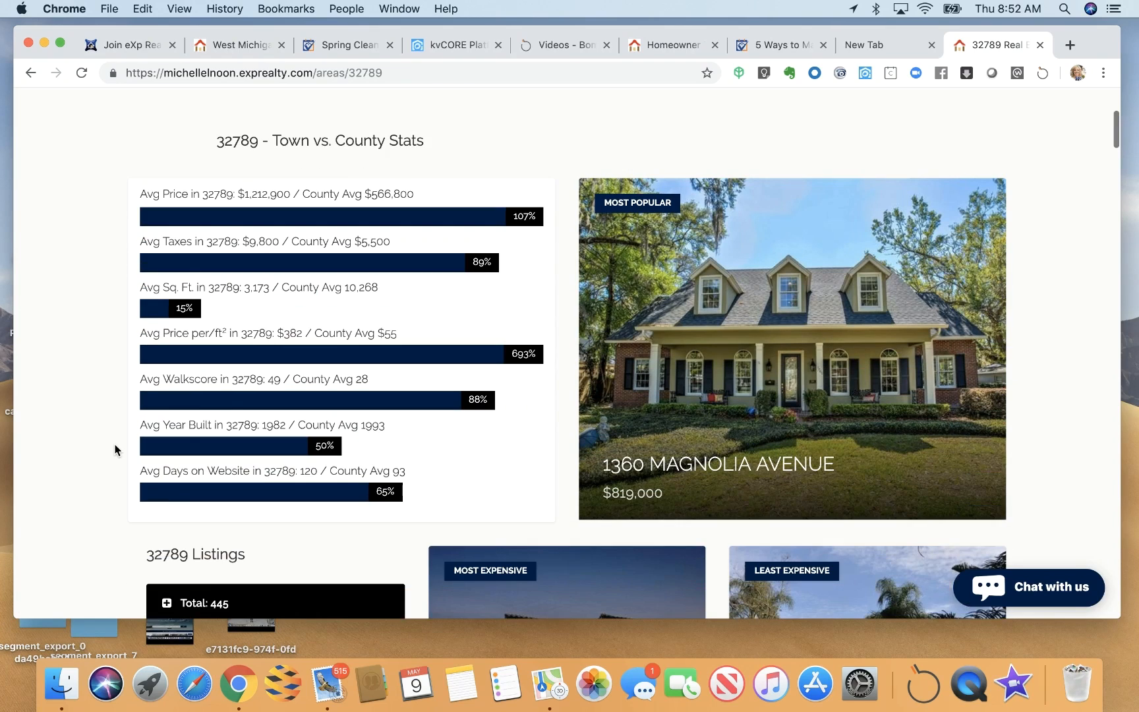
pyautogui.scroll(-3)
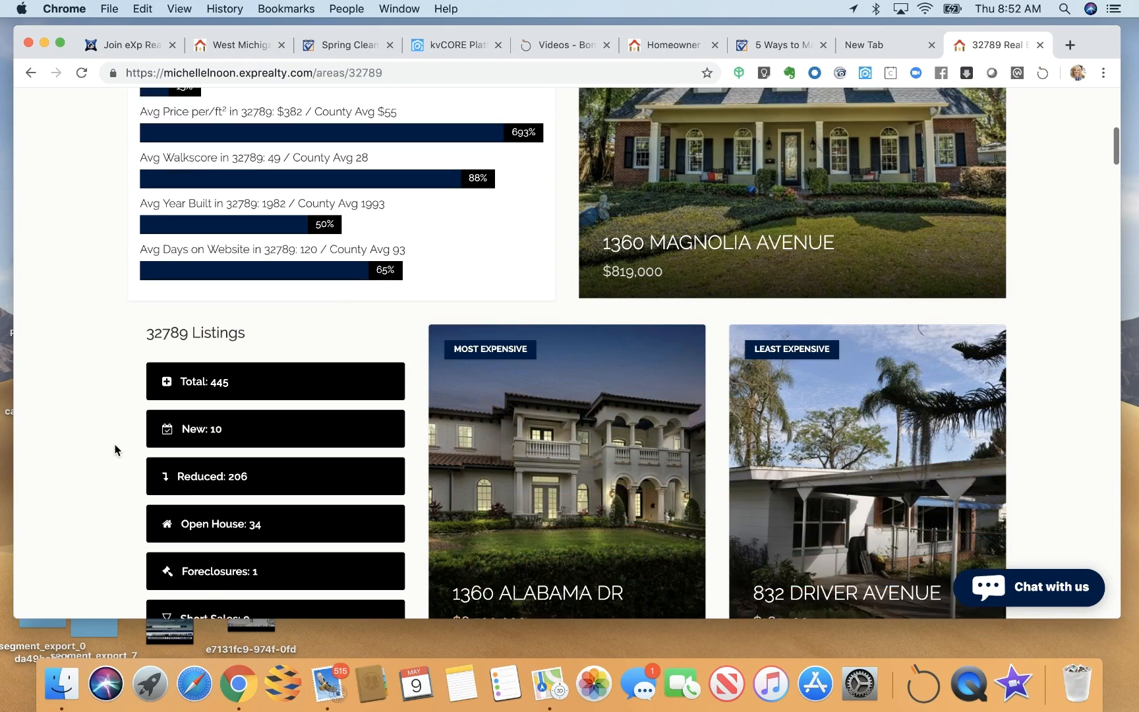
pyautogui.scroll(-3)
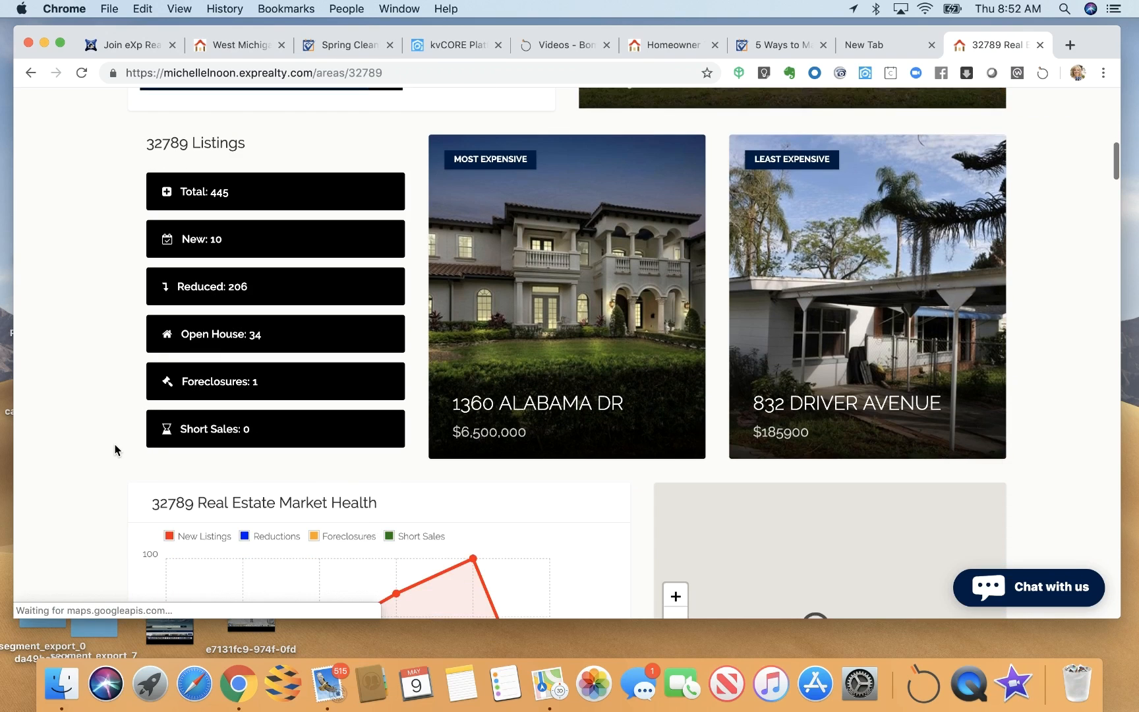
pyautogui.scroll(-3)
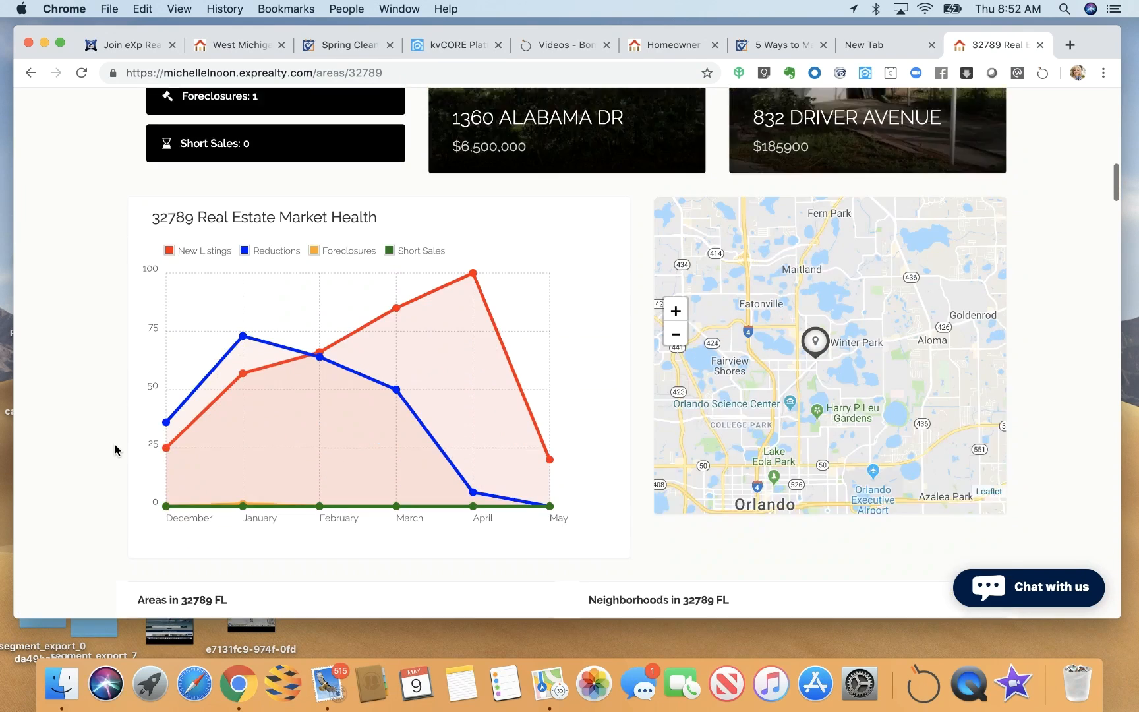
pyautogui.scroll(-3)
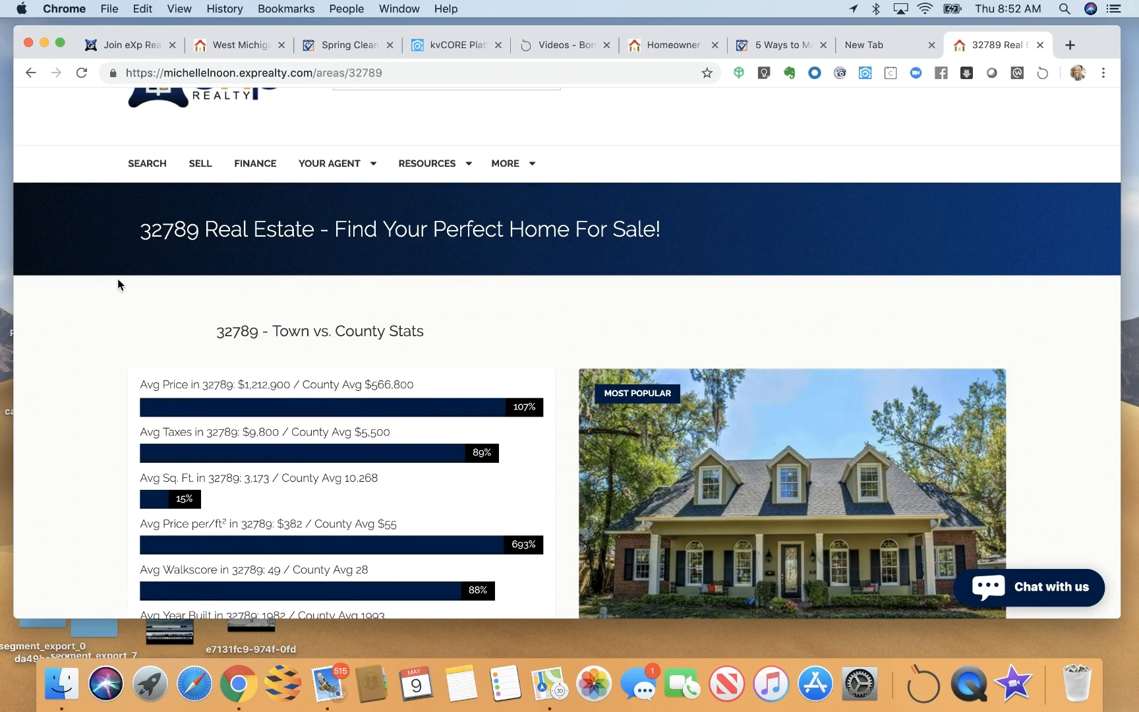
# Step: View the Florida site's 234-listing search results, then its What's Your Home Worth? seller page and the MORE menu
pyautogui.click(146, 162)
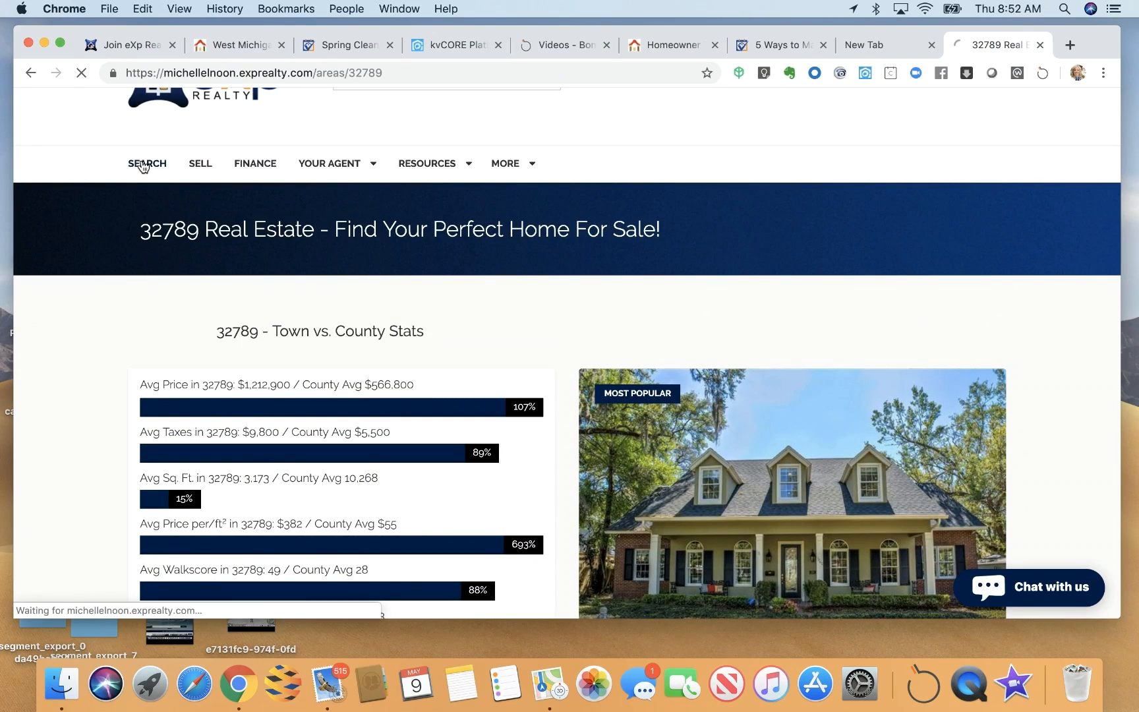
pyautogui.click(146, 162)
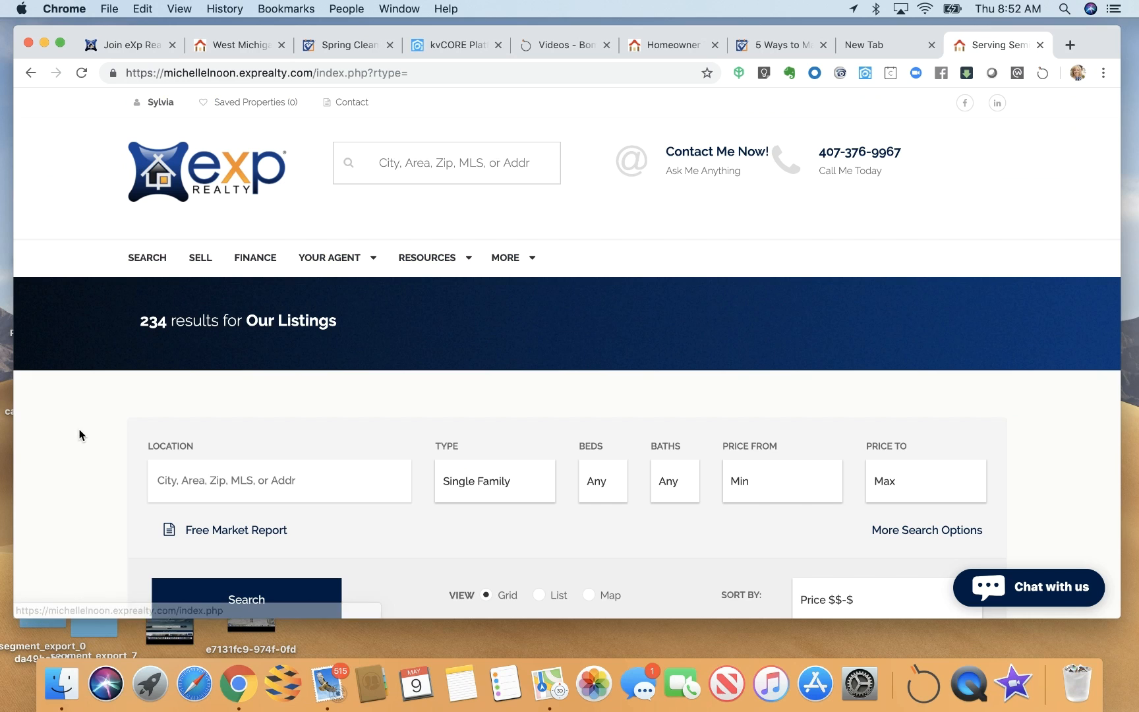
pyautogui.click(200, 259)
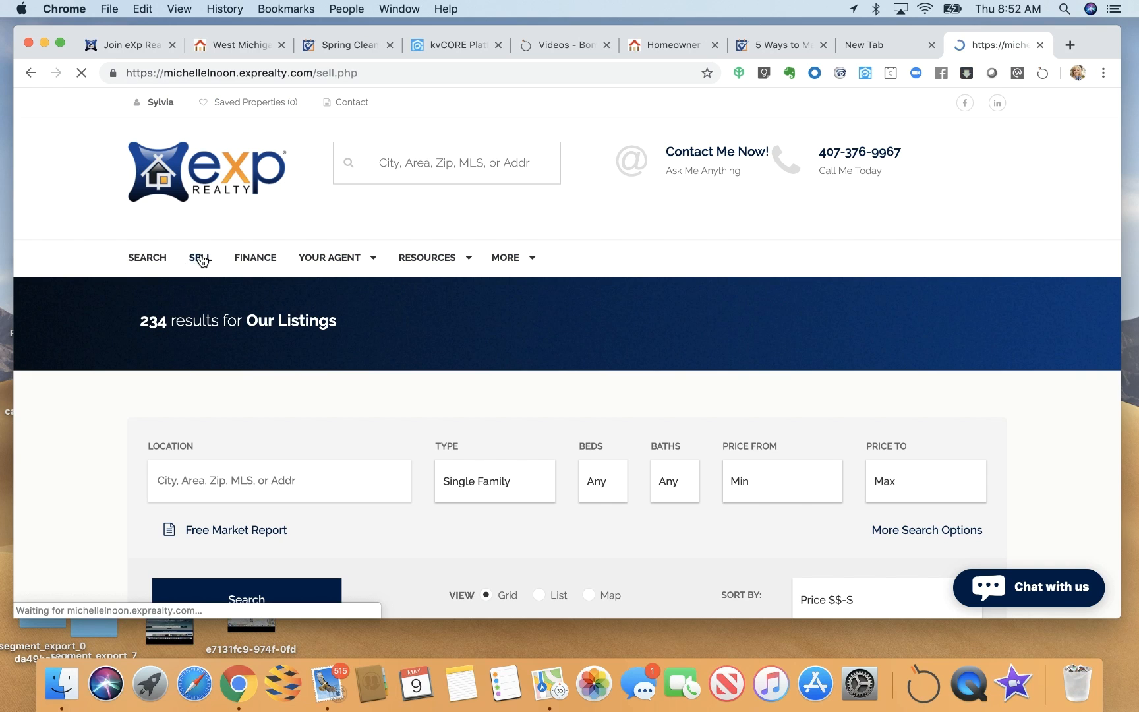
pyautogui.click(198, 257)
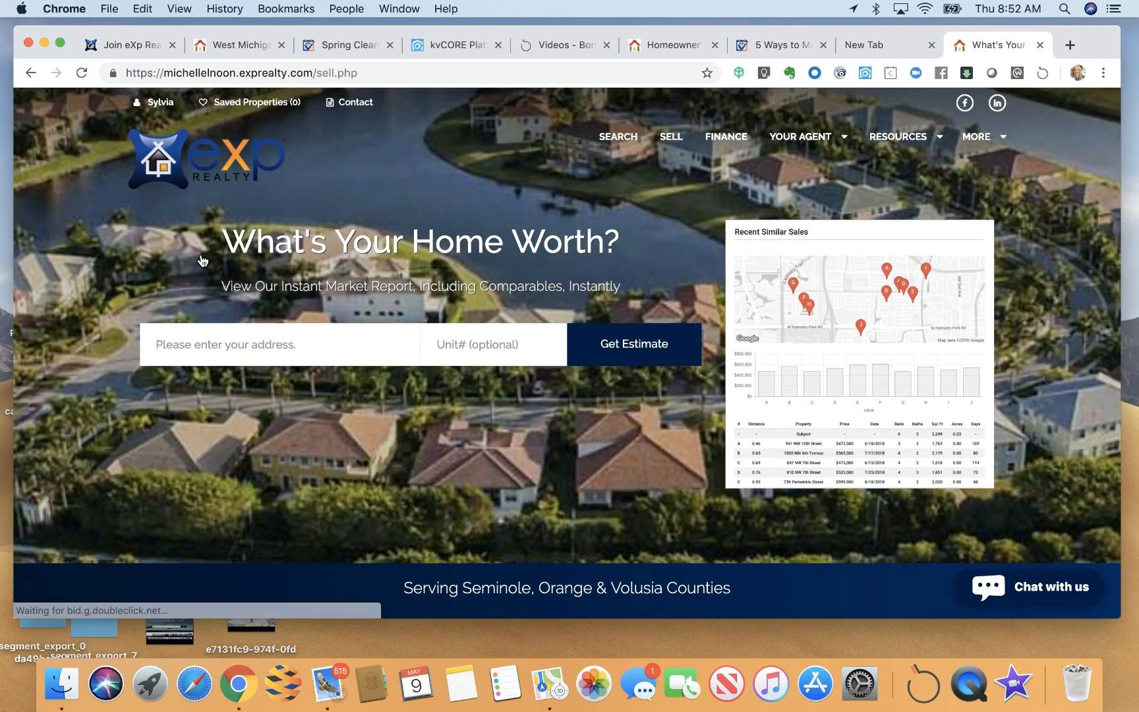
pyautogui.click(632, 344)
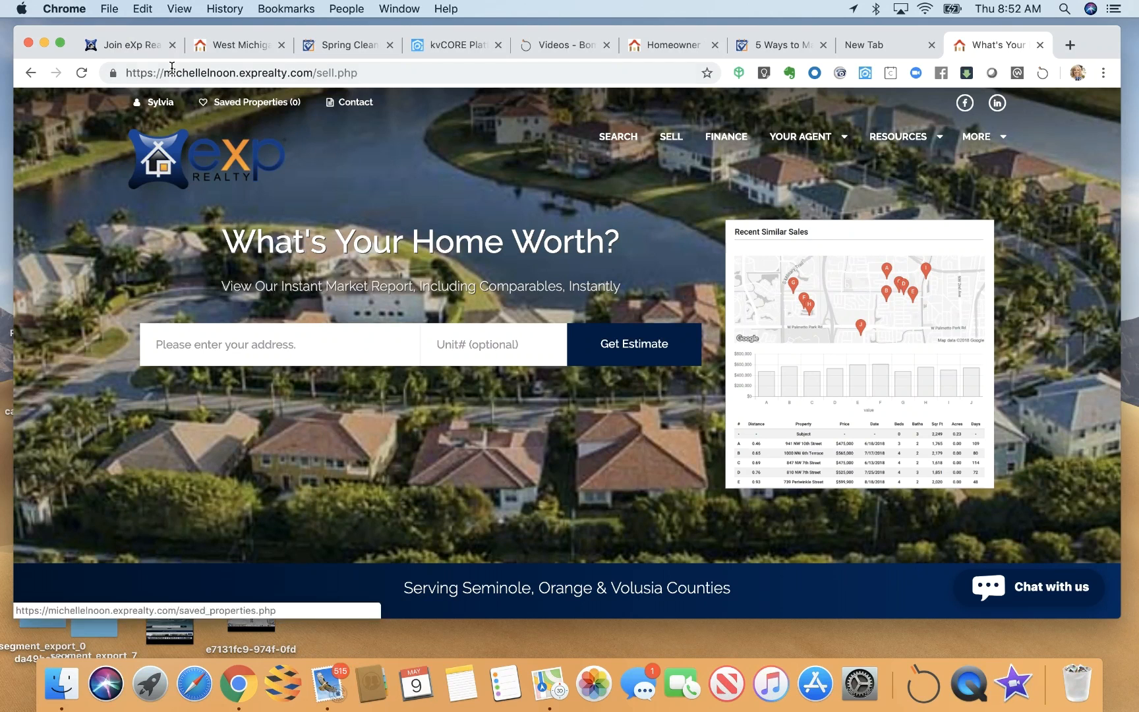
pyautogui.moveTo(448, 193)
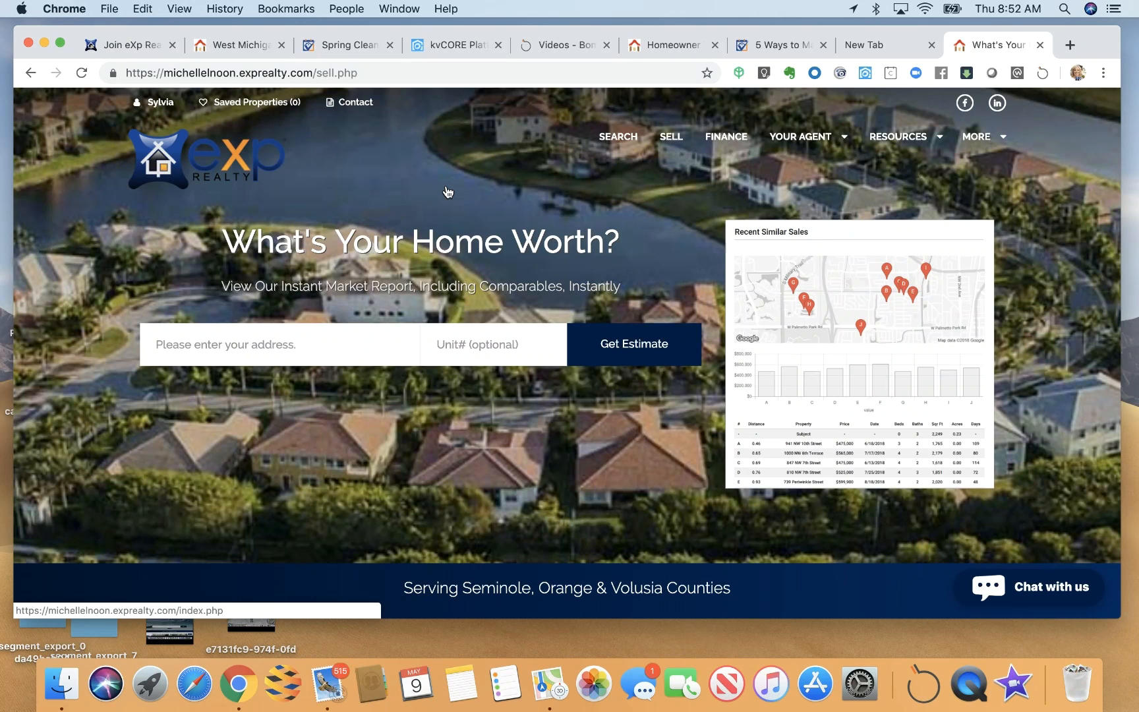
pyautogui.moveTo(312, 426)
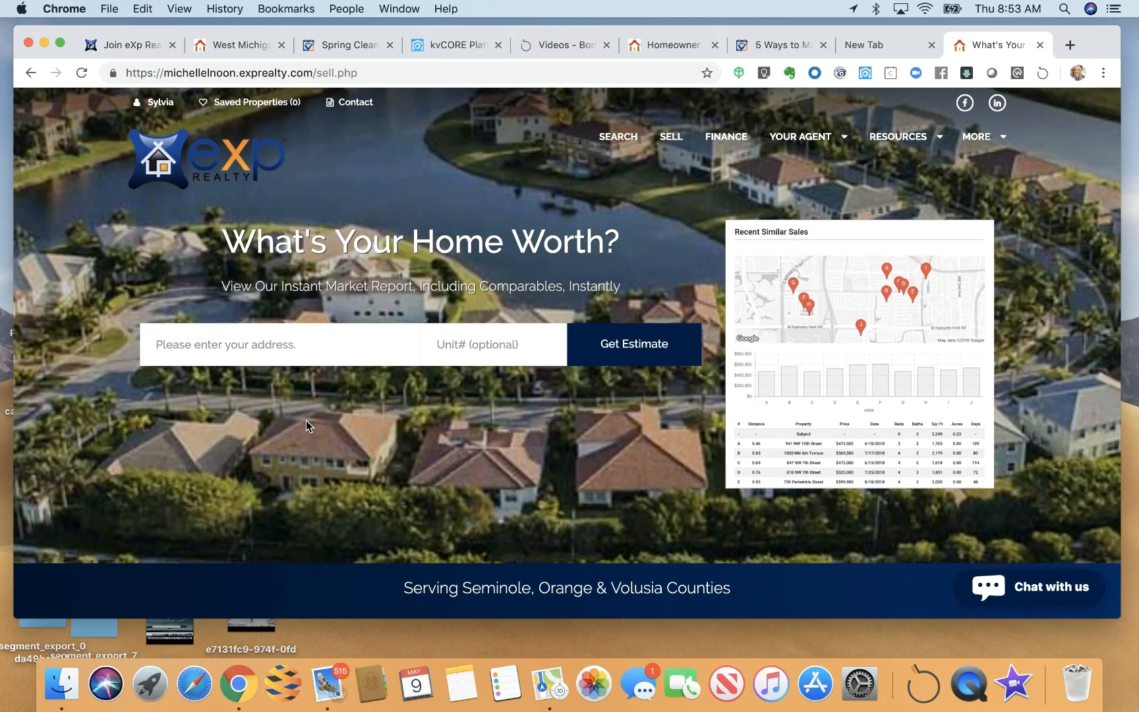
pyautogui.click(978, 137)
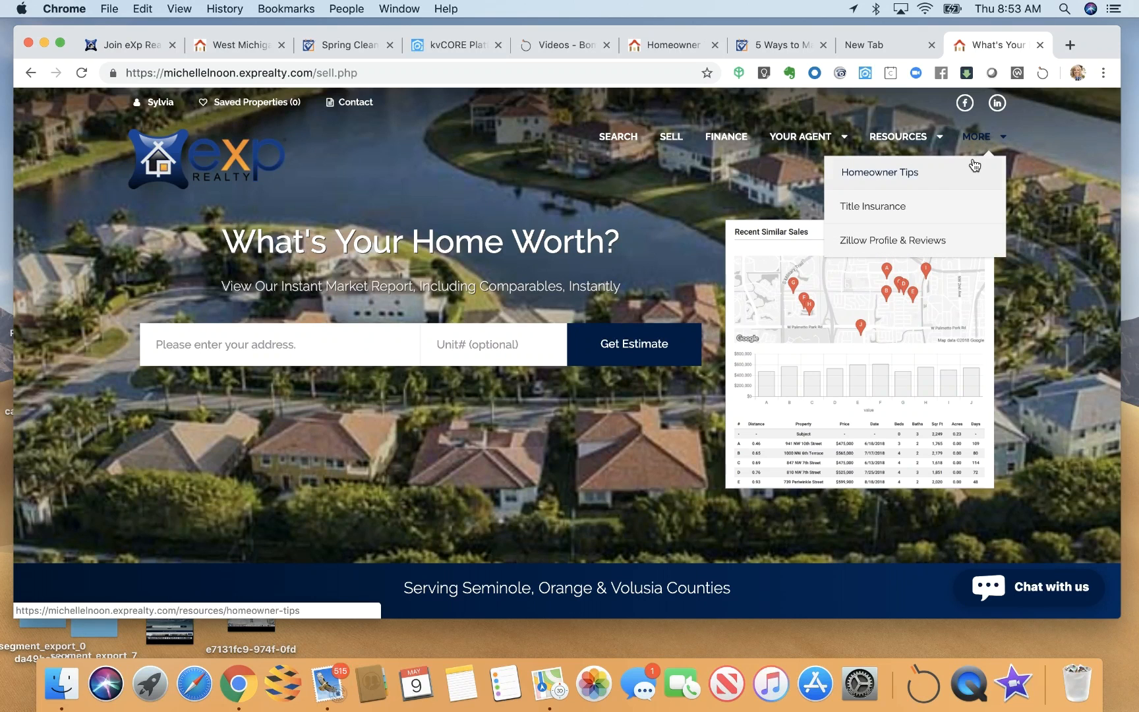
# Step: Browse the Florida site's Homeowner Tips article cards, then return to the Grand Rapids site's blog posts
pyautogui.click(880, 173)
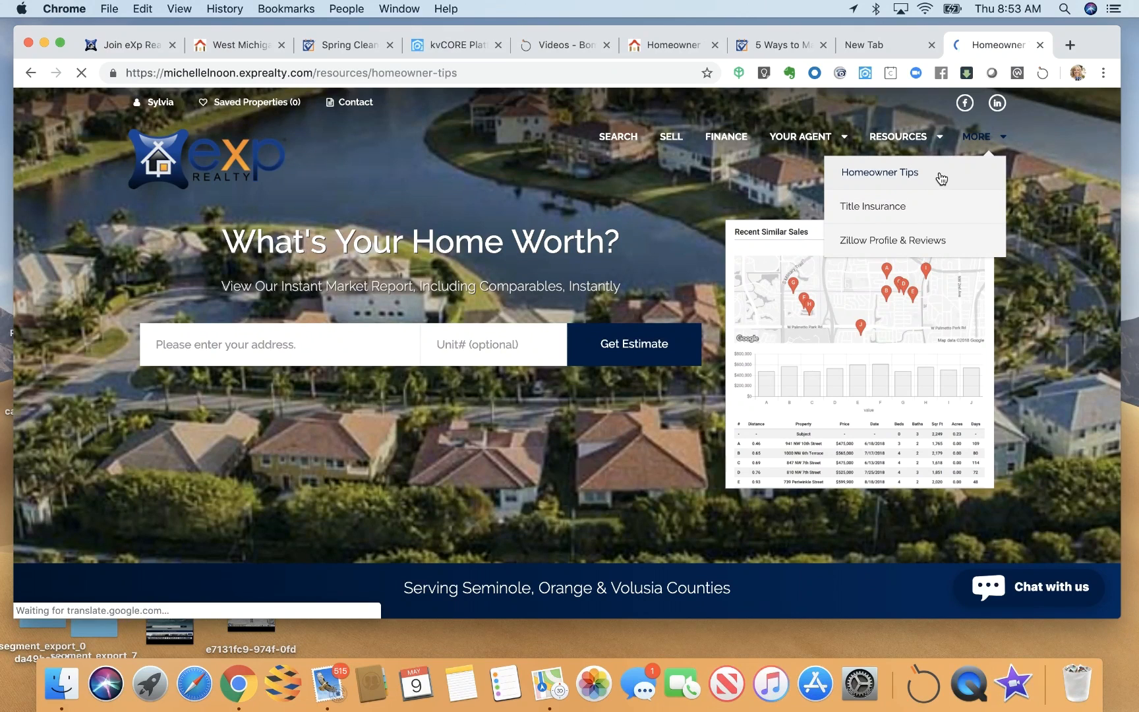
pyautogui.click(880, 173)
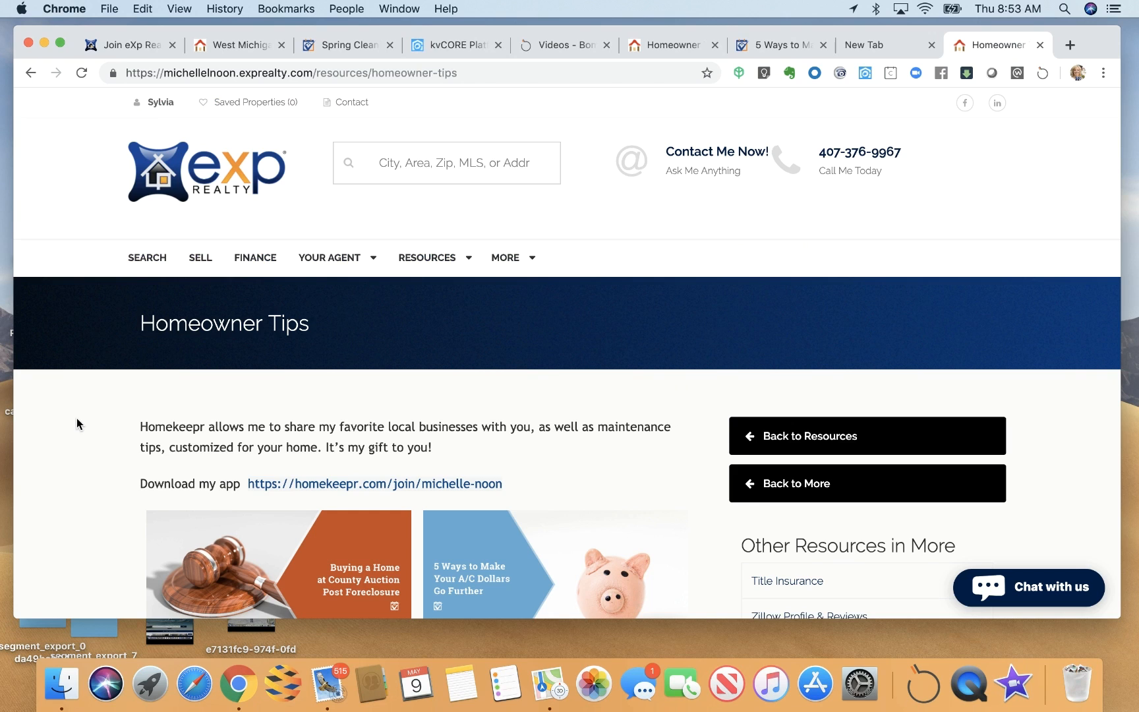
pyautogui.scroll(-3)
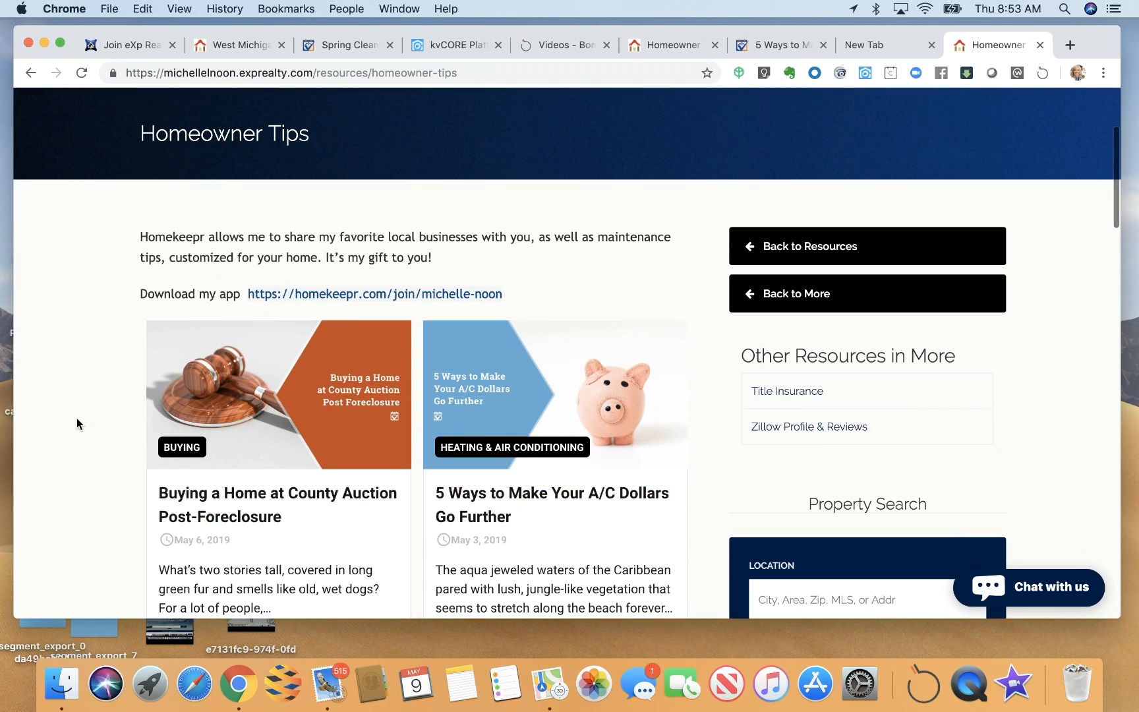
pyautogui.scroll(-3)
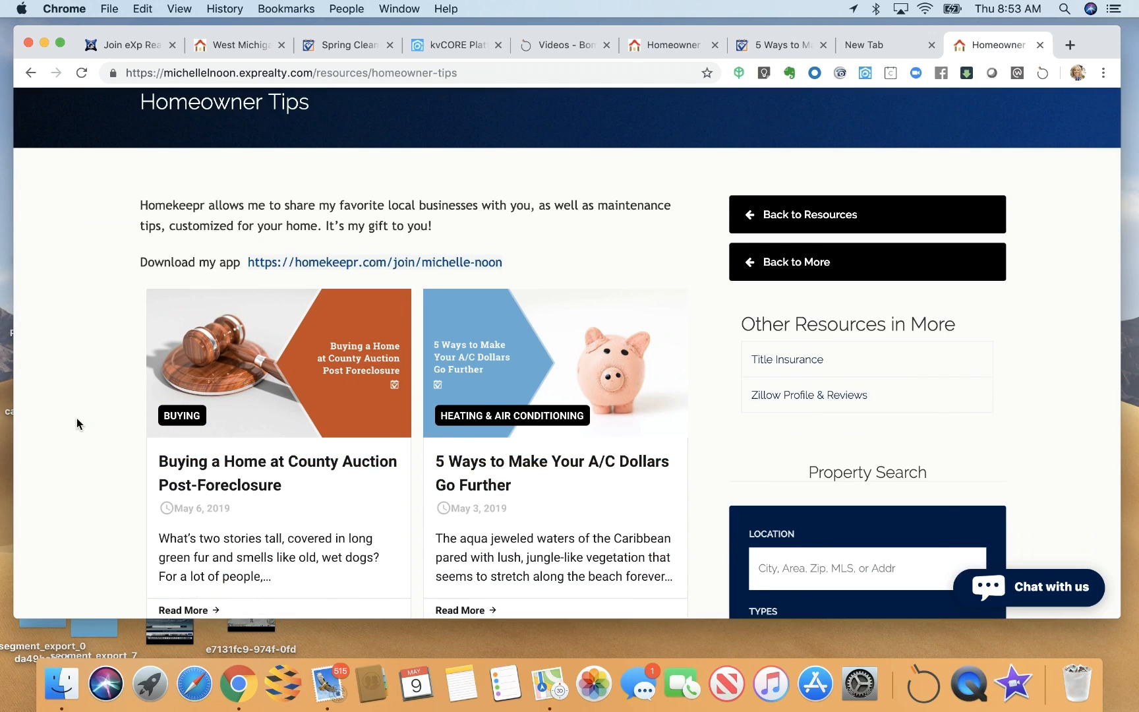
pyautogui.scroll(-3)
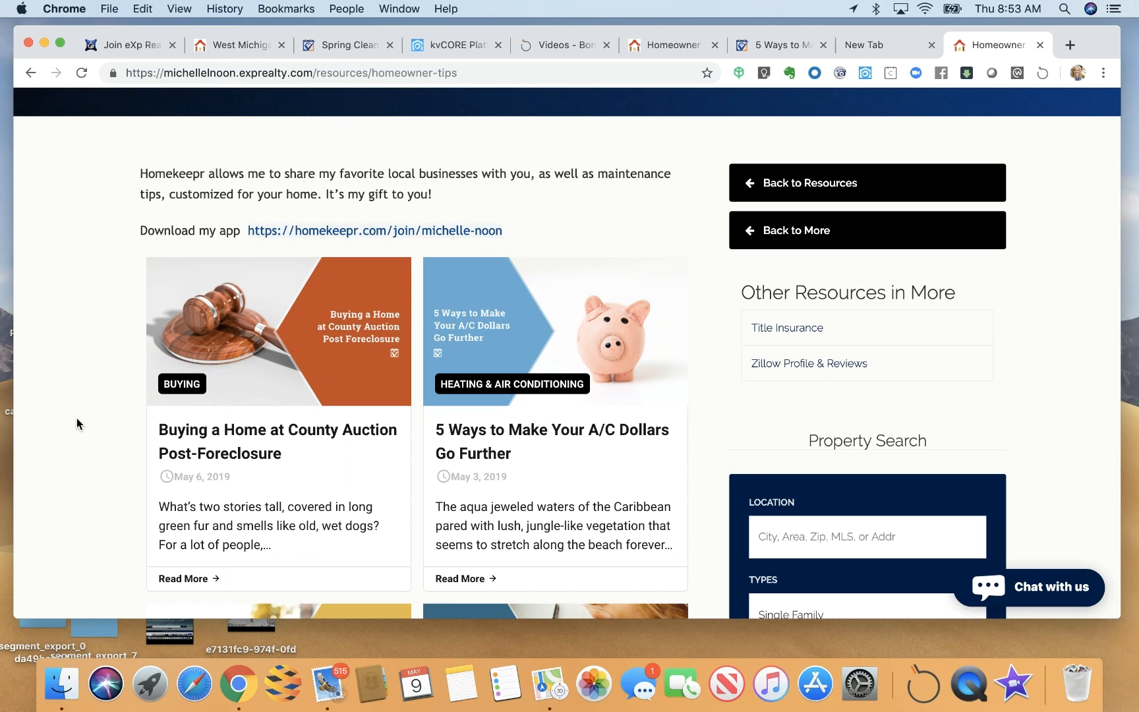
pyautogui.scroll(-3)
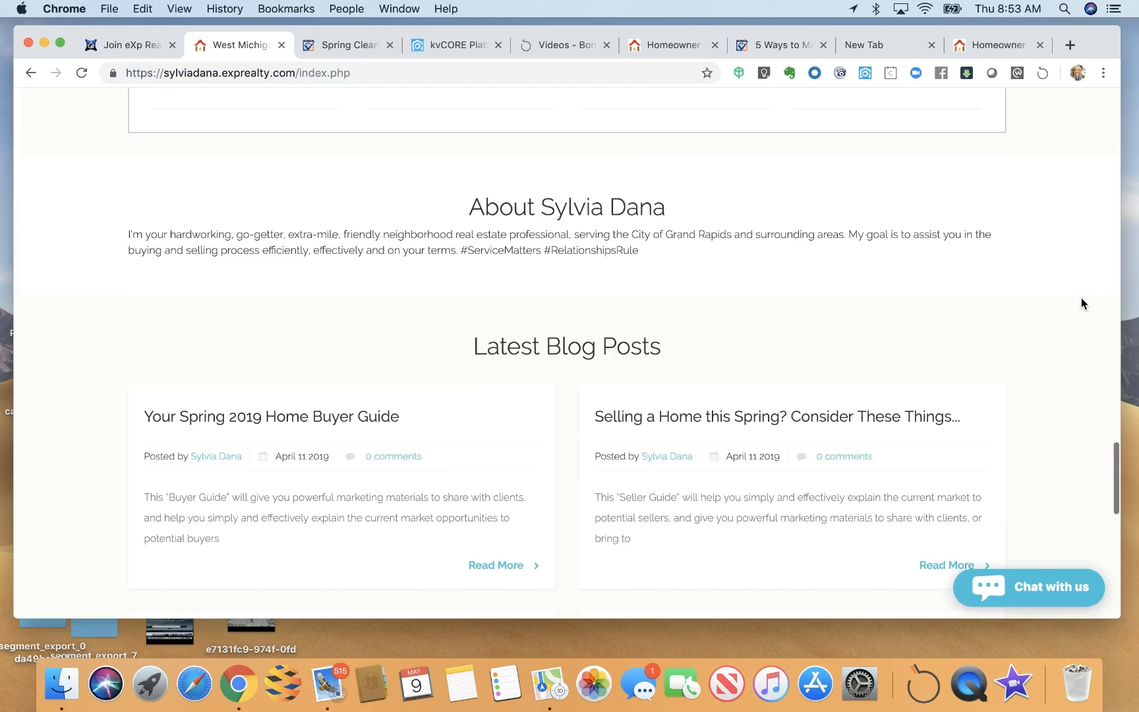
# Step: Go to the Grand Rapids site's Home Owner Tips and view the 5 Ways to Make Your A/C Dollars Go Further article
pyautogui.scroll(3)
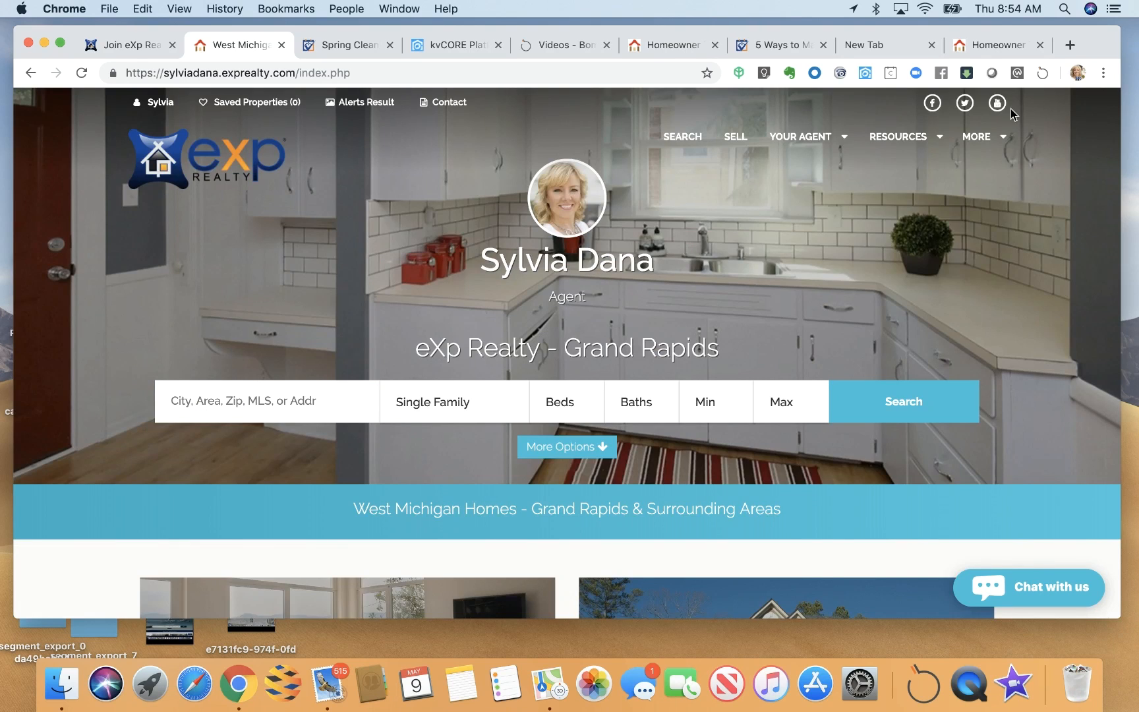
pyautogui.click(881, 173)
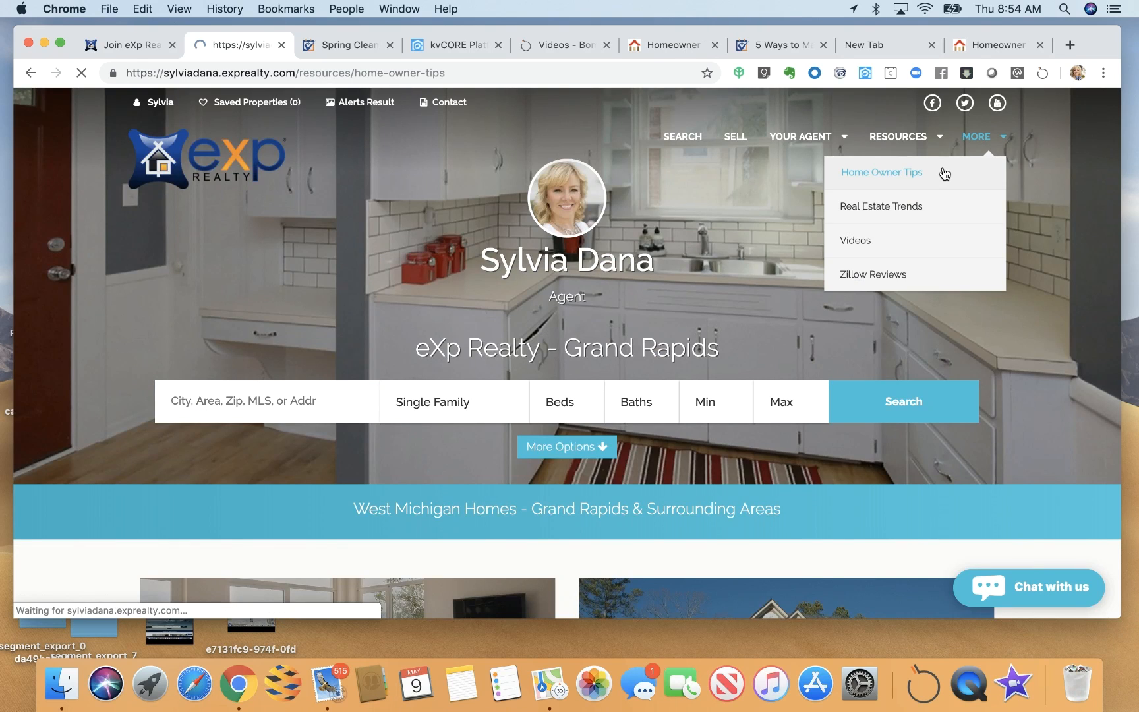
pyautogui.click(880, 173)
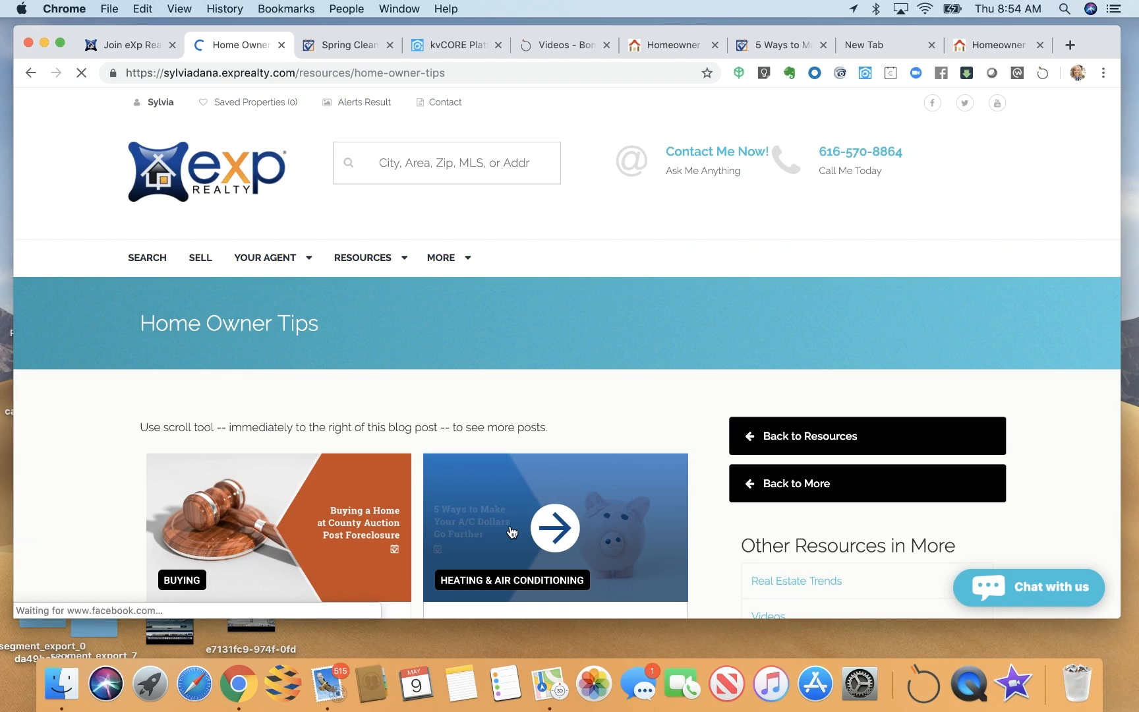
pyautogui.click(554, 527)
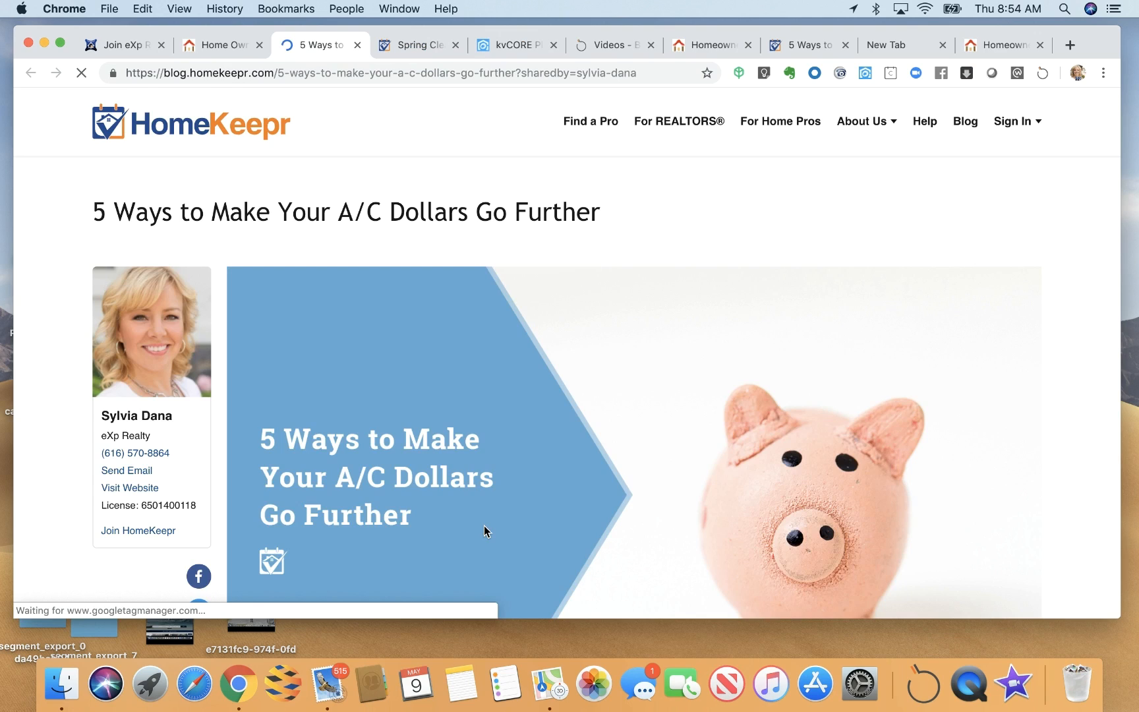
# Step: Read through the HomeKeepr A/C dollars post's tips and the agent's profile card alongside it
pyautogui.scroll(-3)
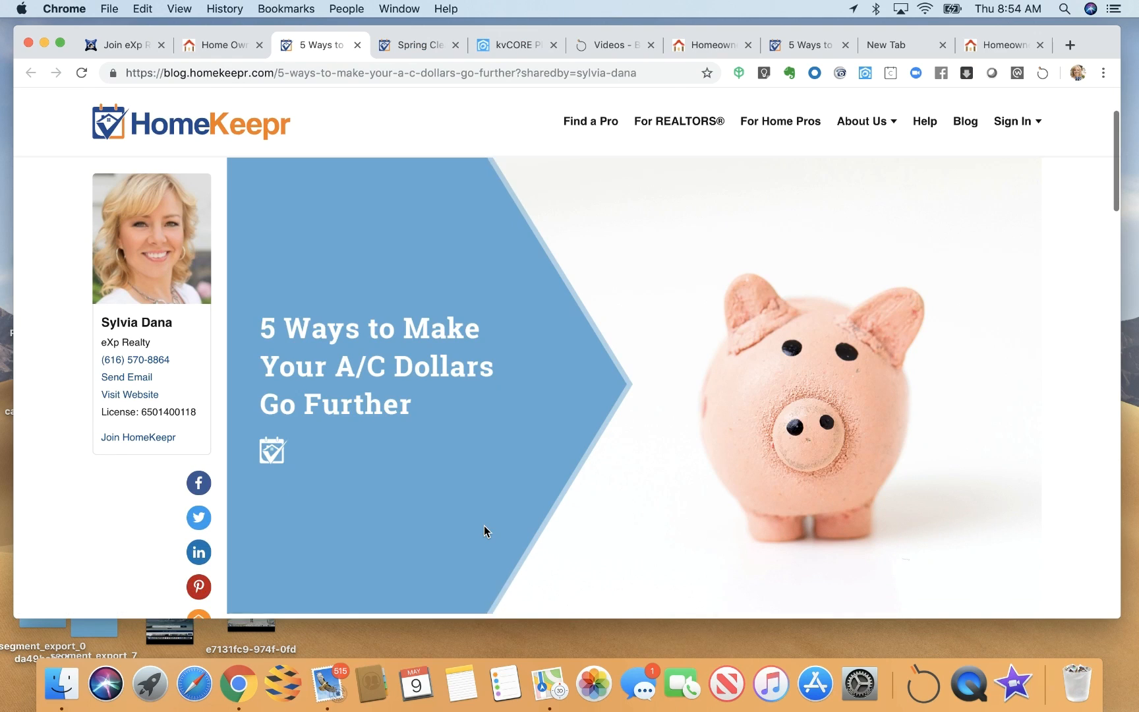
pyautogui.scroll(-3)
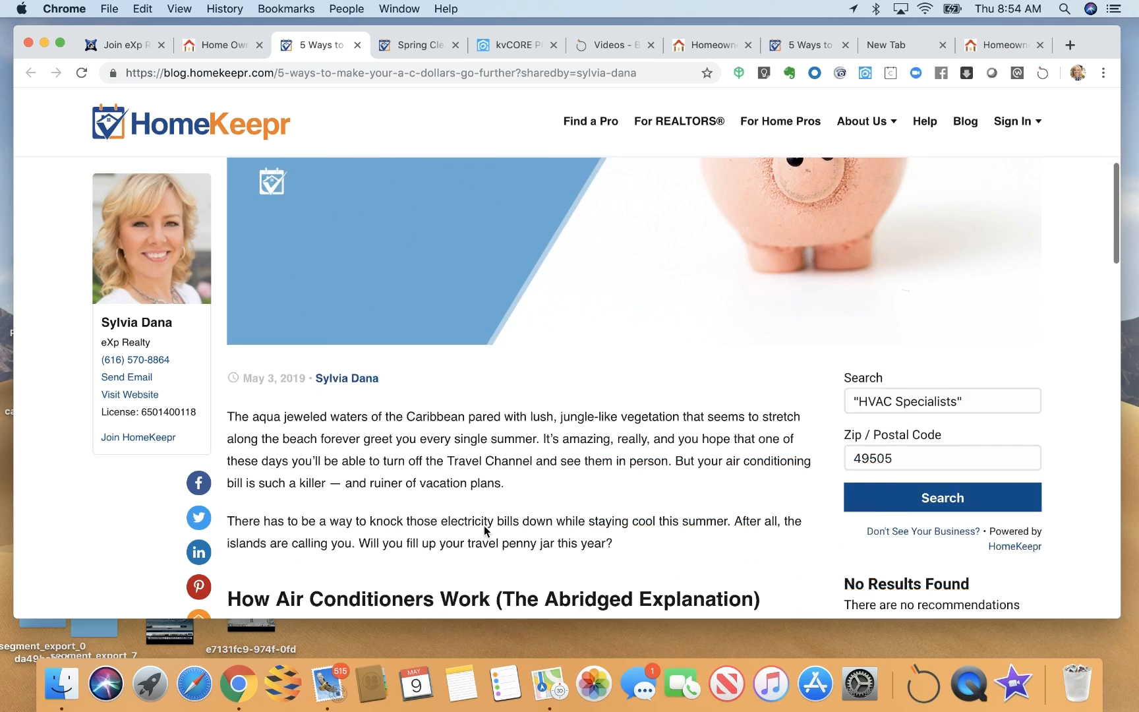
pyautogui.scroll(-3)
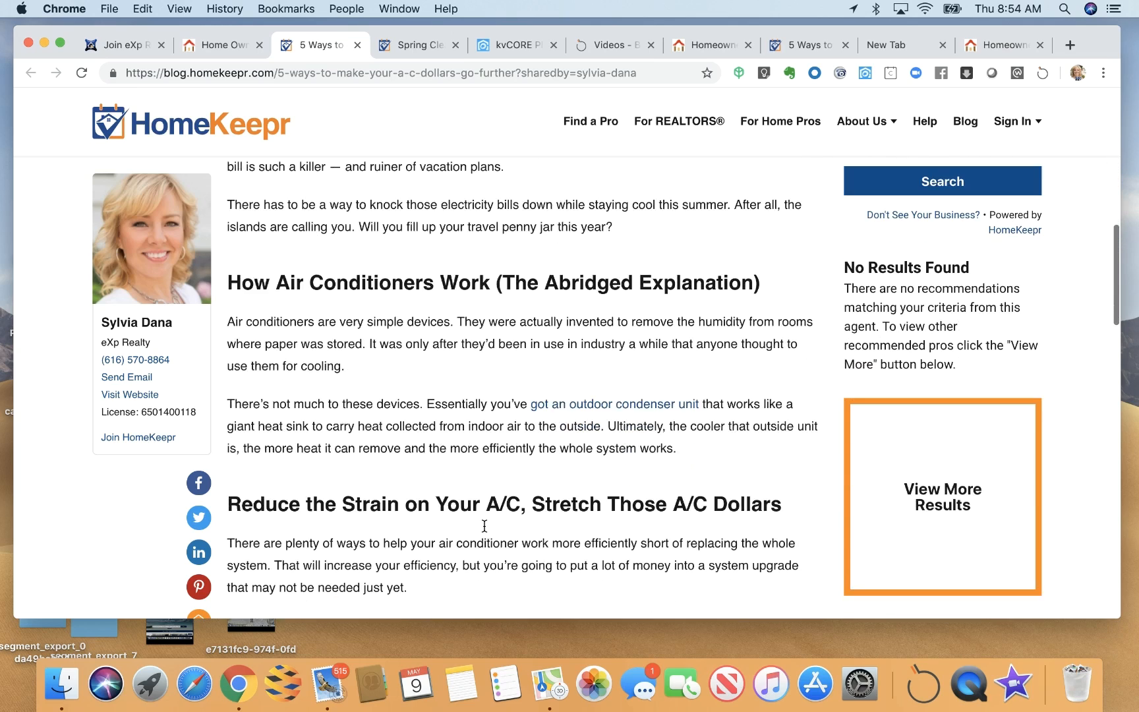
pyautogui.scroll(-3)
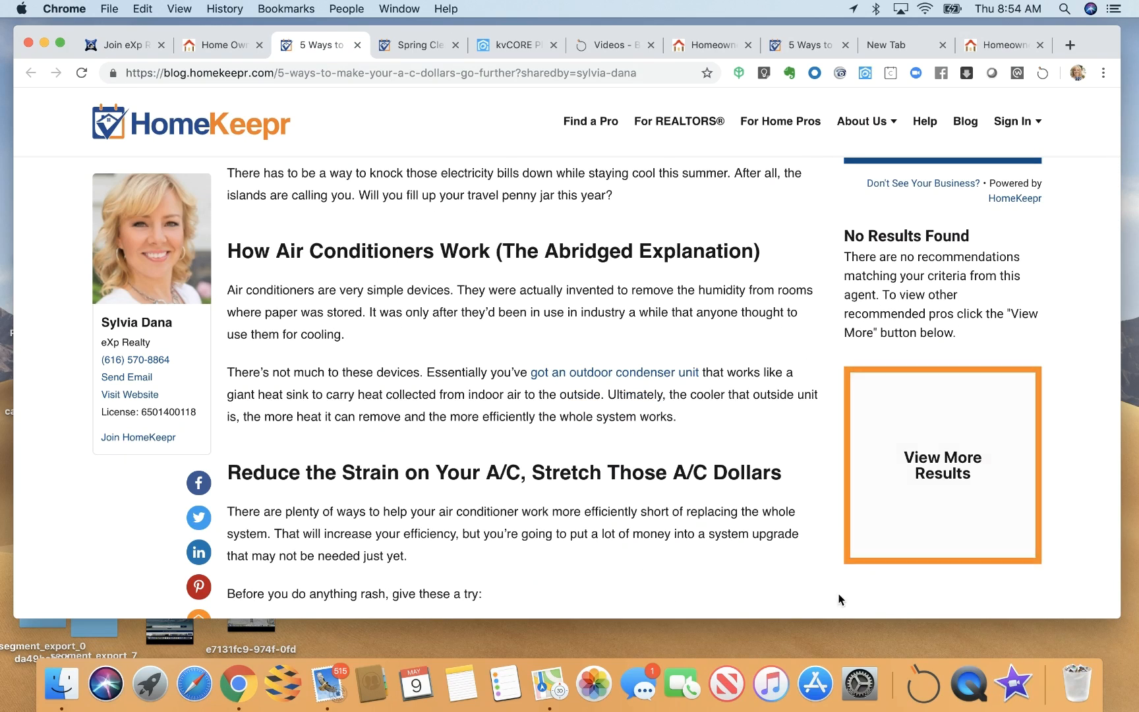
pyautogui.moveTo(815, 683)
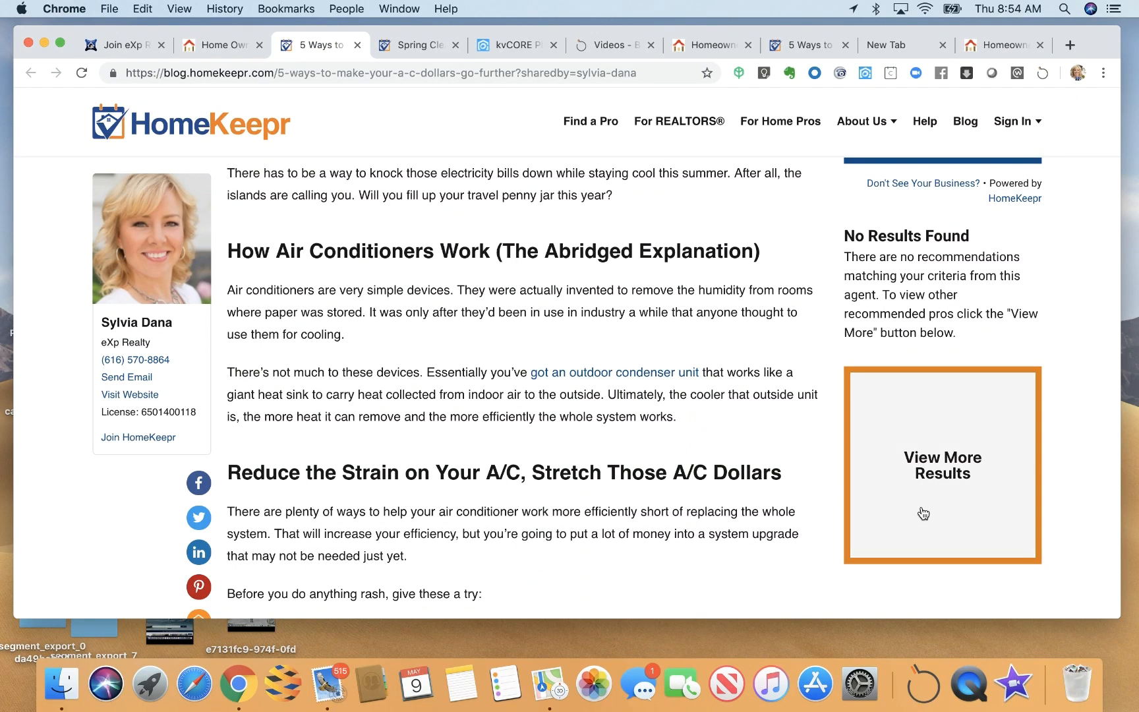
pyautogui.moveTo(909, 459)
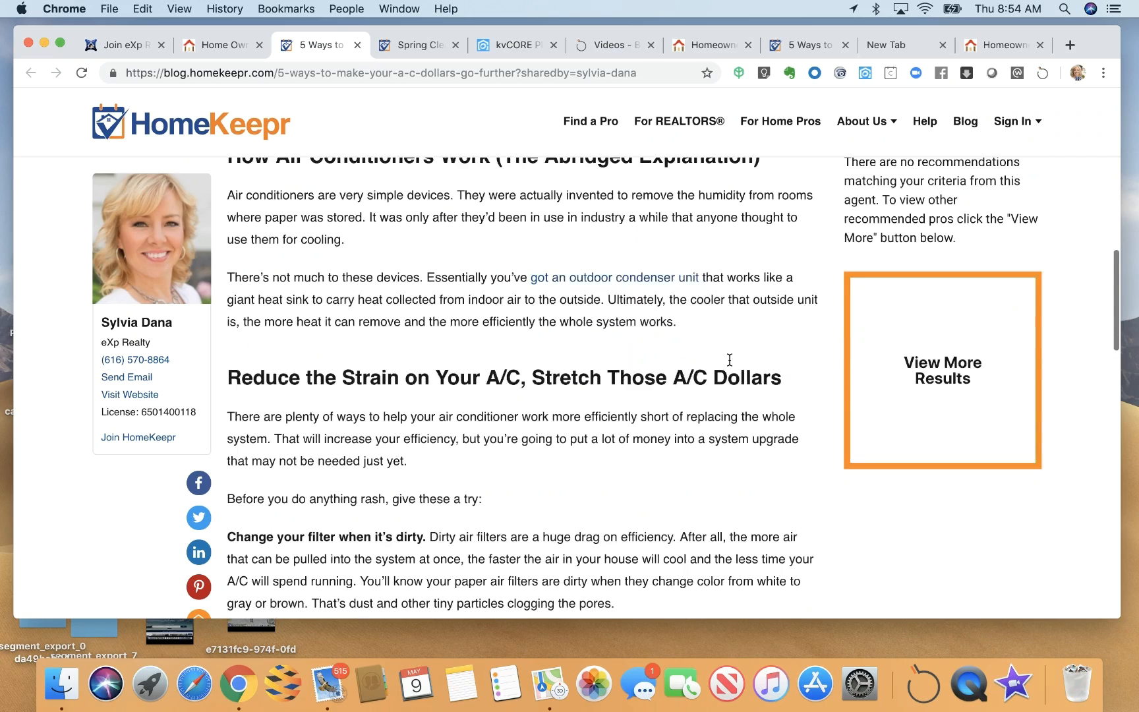
pyautogui.scroll(-3)
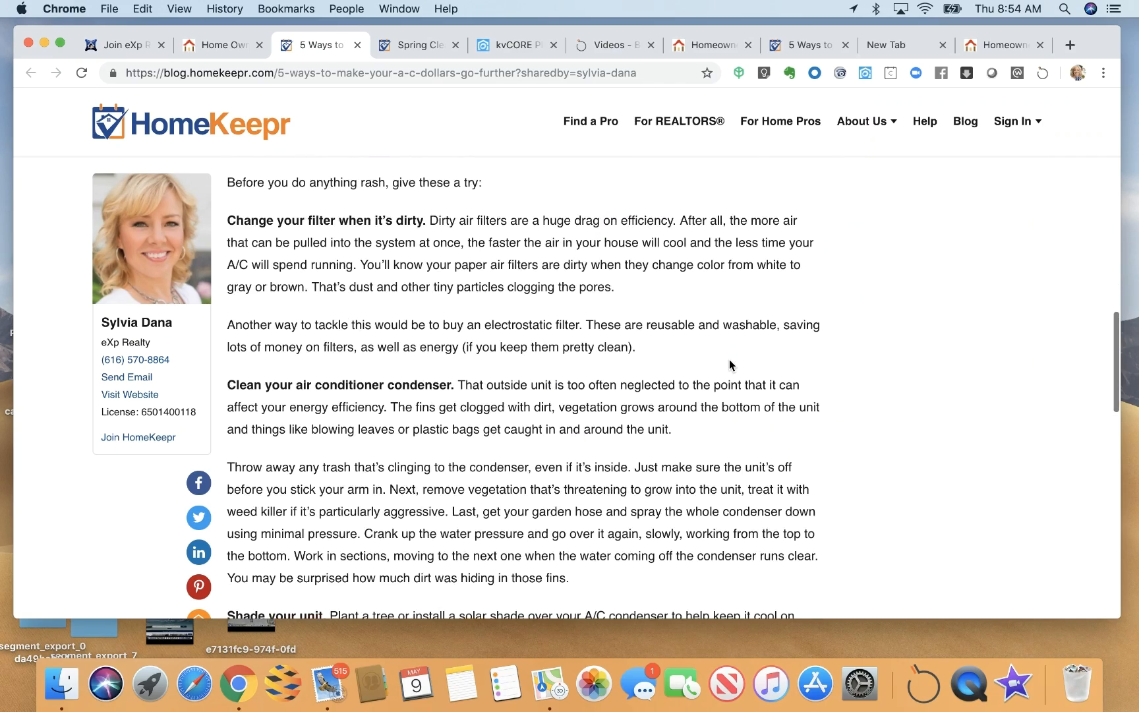
pyautogui.scroll(-3)
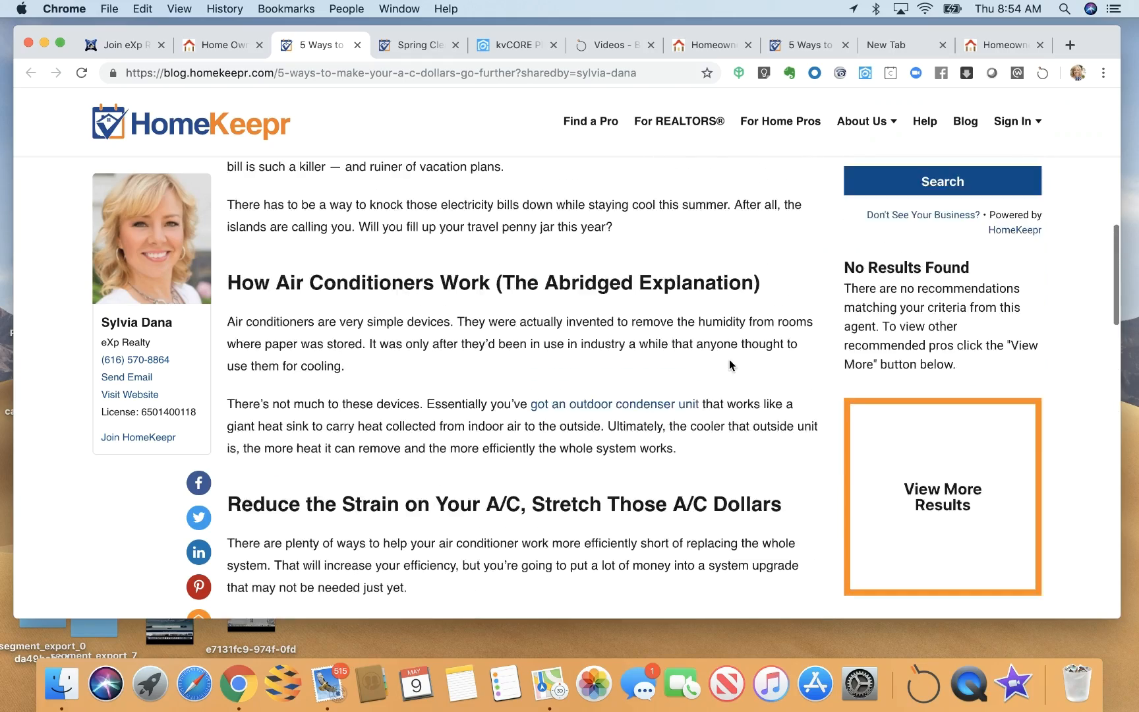
pyautogui.scroll(3)
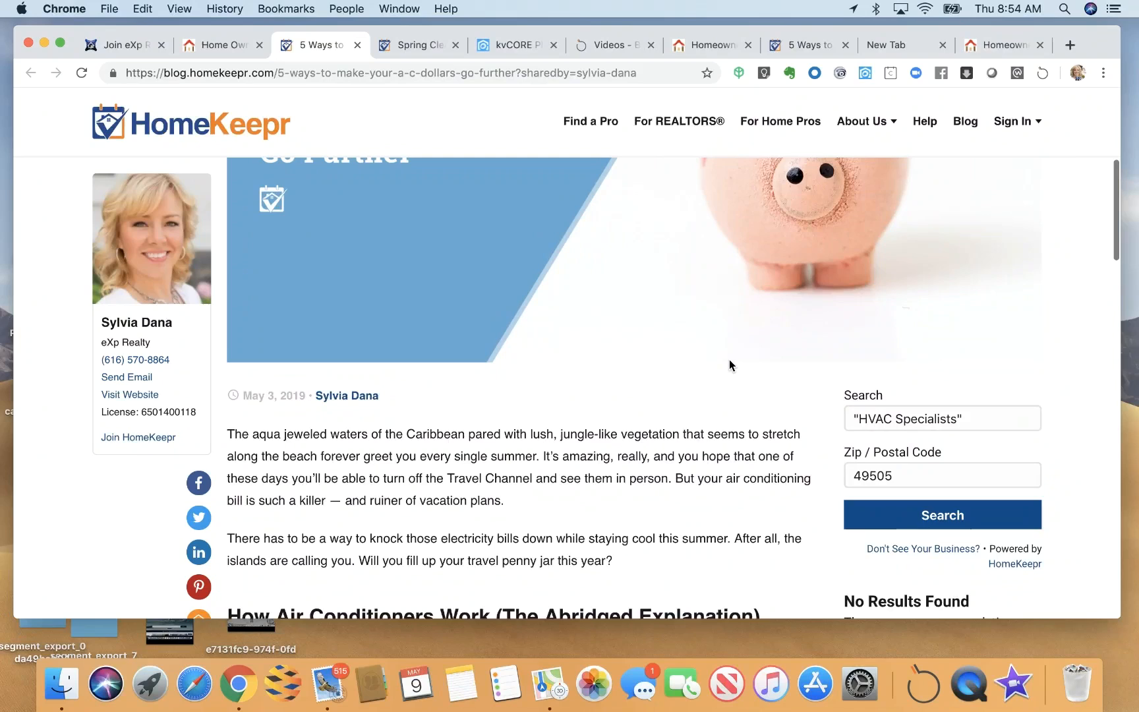
pyautogui.scroll(-3)
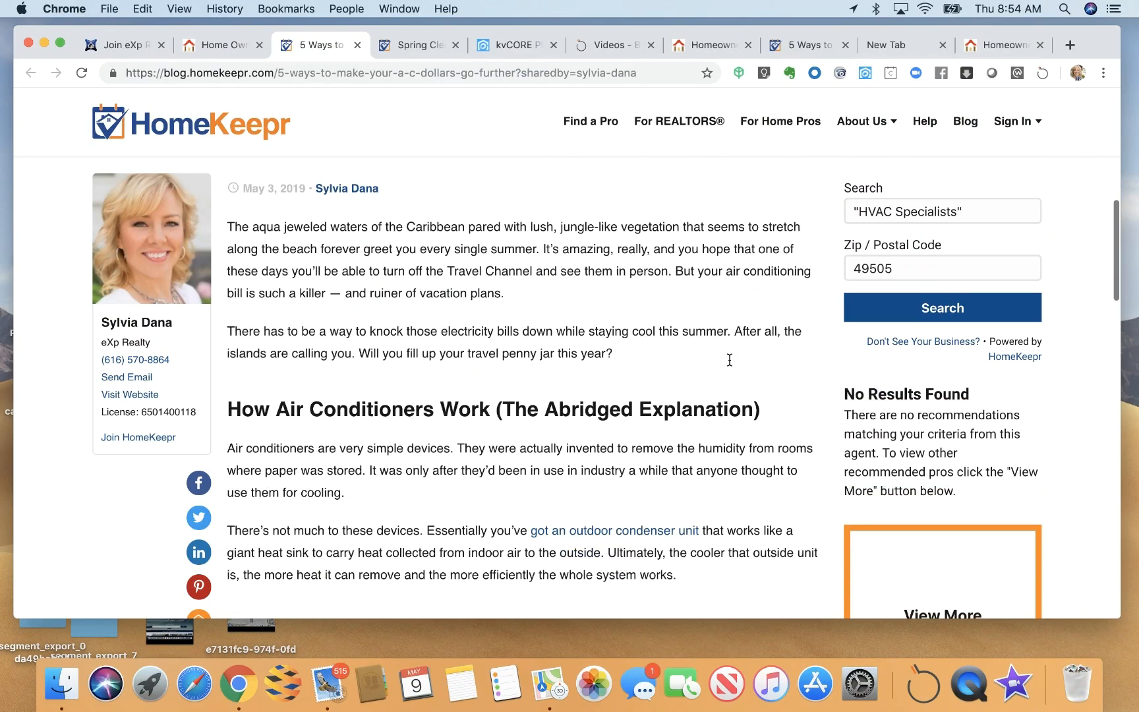
pyautogui.moveTo(731, 365)
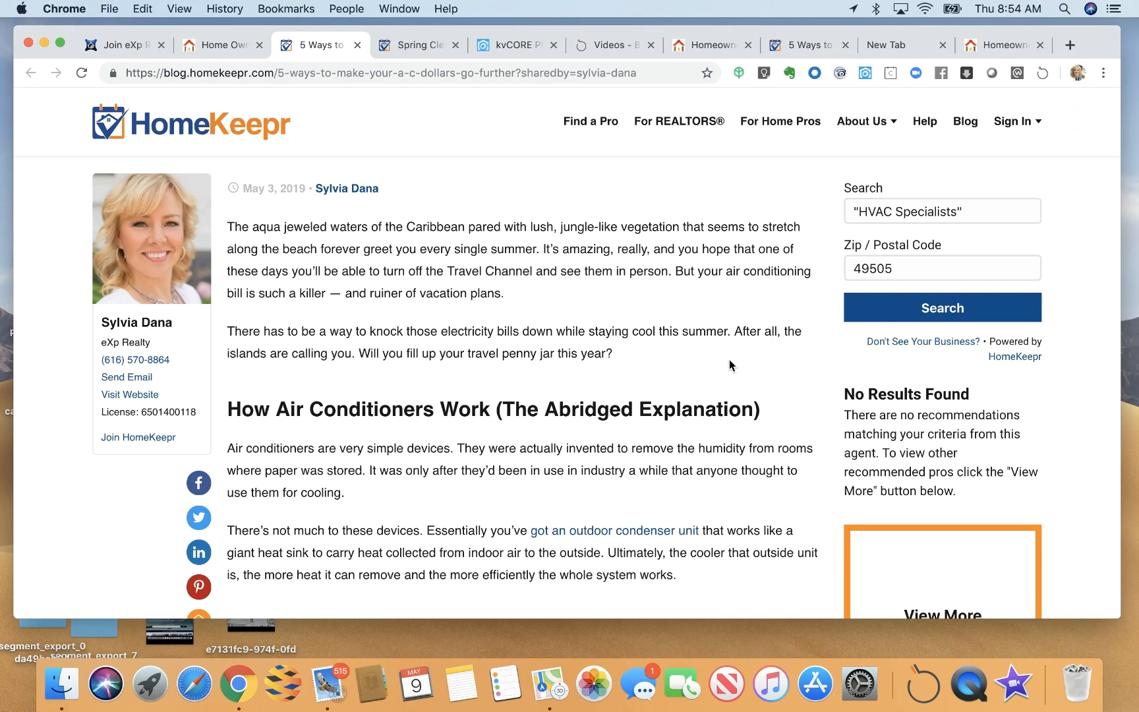
pyautogui.scroll(-3)
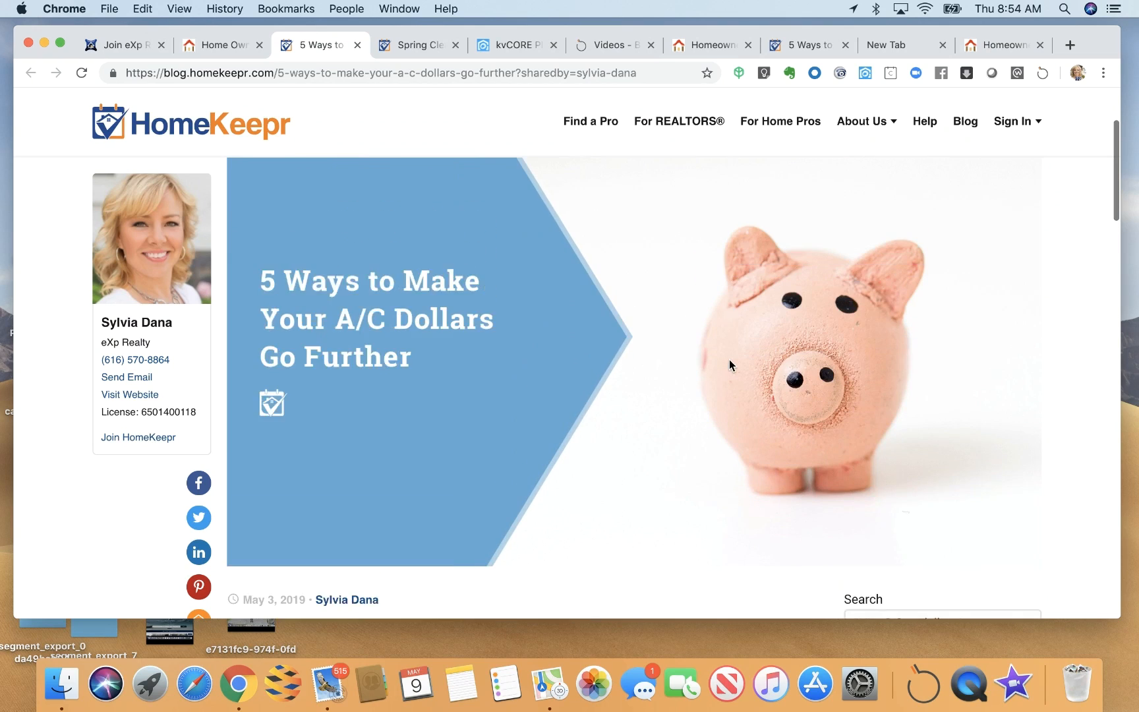
pyautogui.scroll(-3)
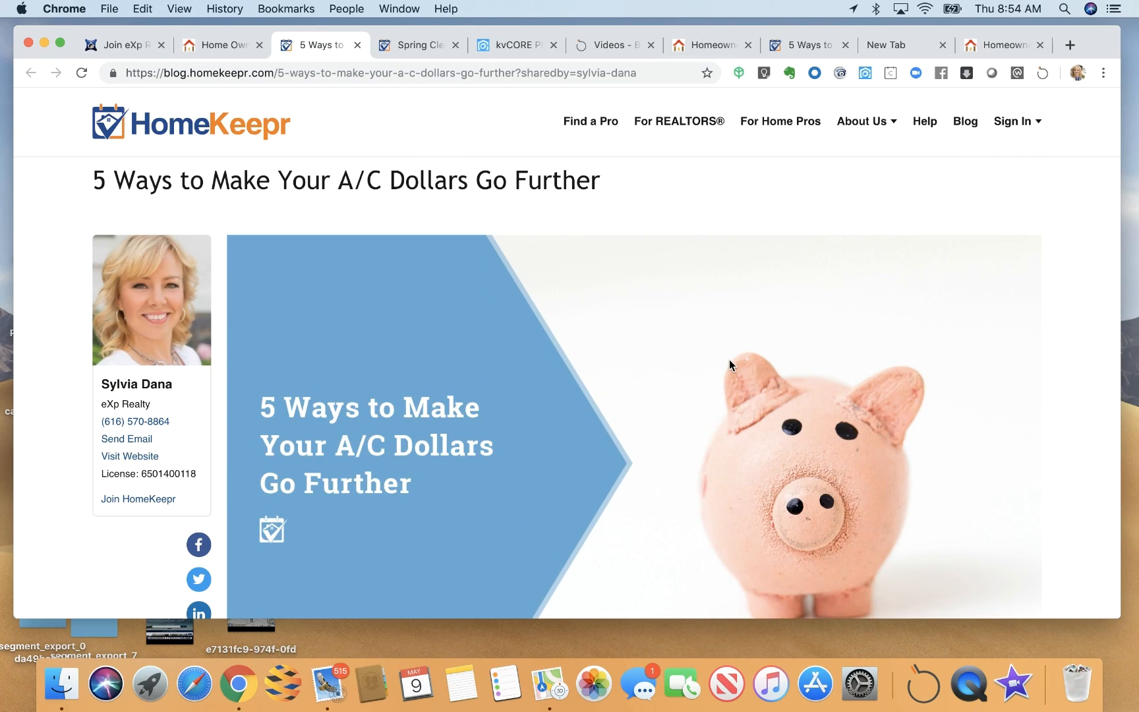
pyautogui.scroll(-3)
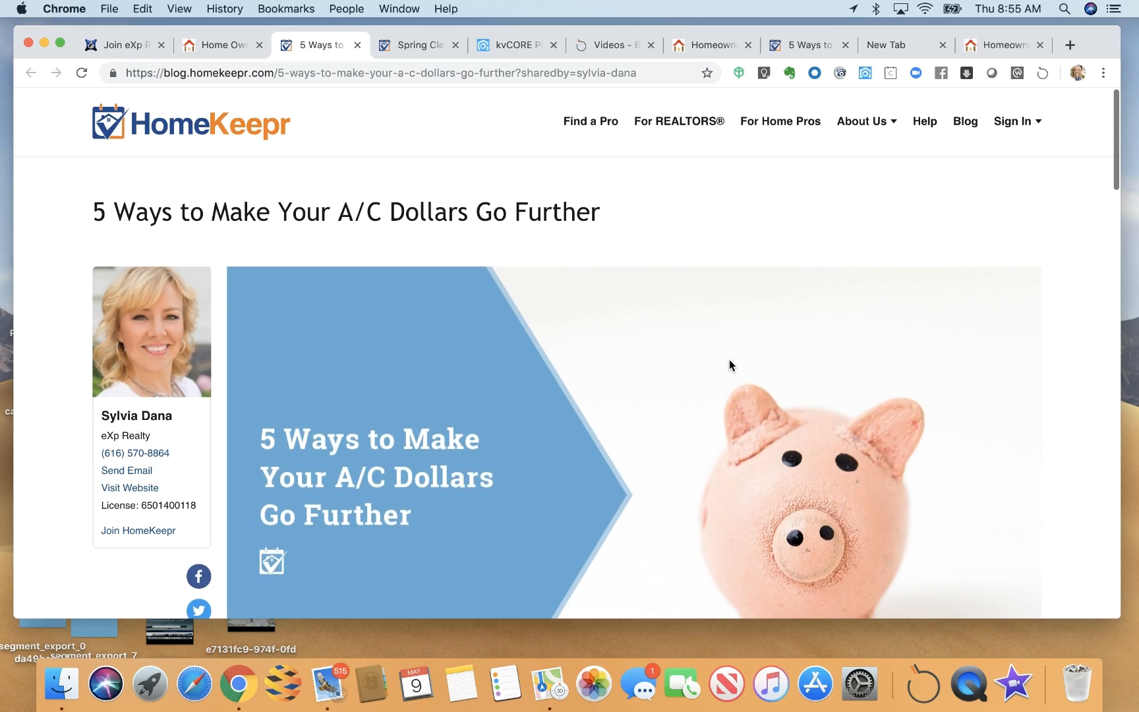
pyautogui.moveTo(385, 268)
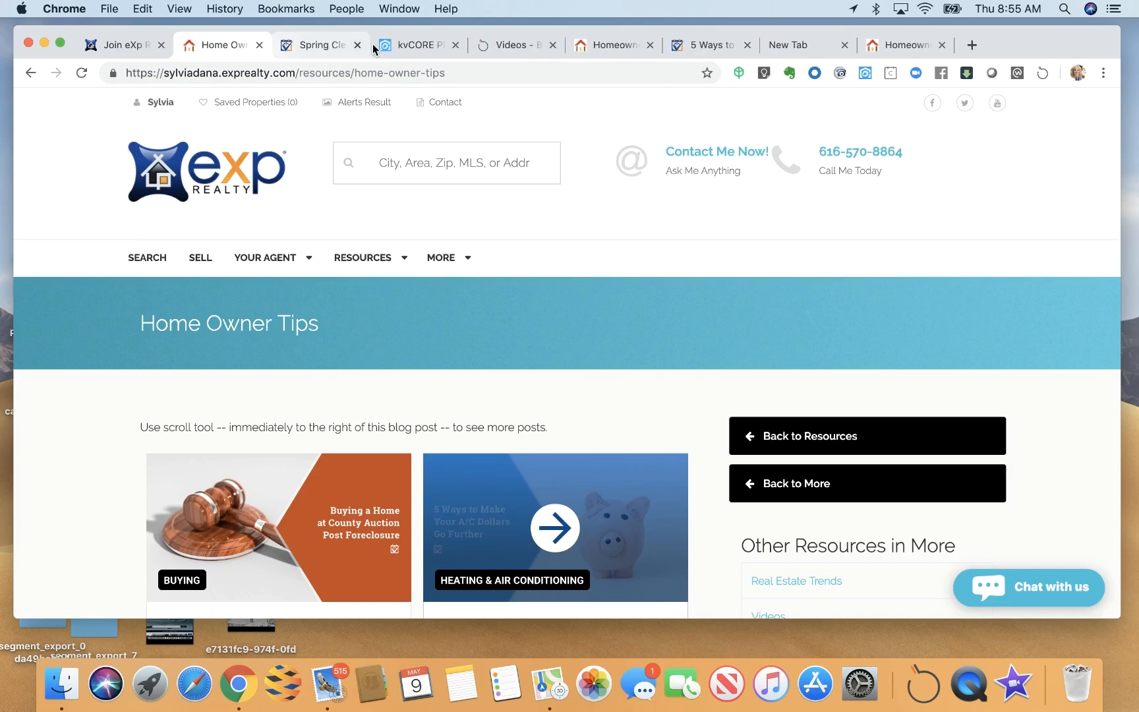
# Step: Return to the kvCORE dashboard and filter its activity feed to Valuations only
pyautogui.click(409, 45)
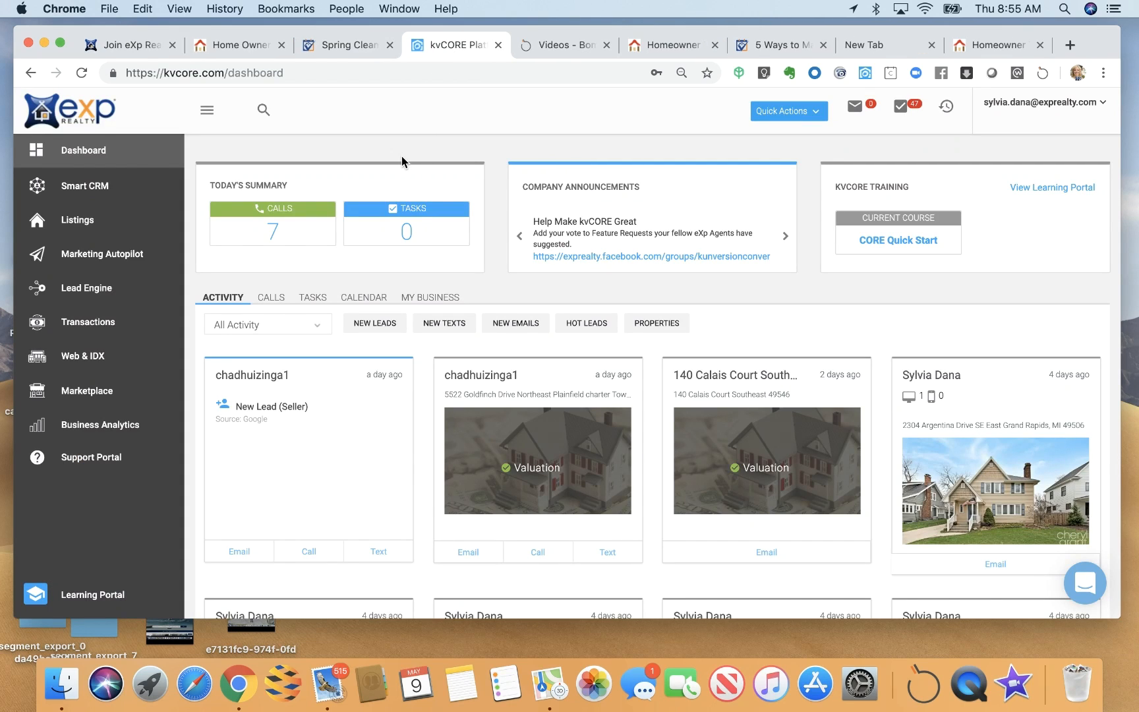
pyautogui.moveTo(559, 574)
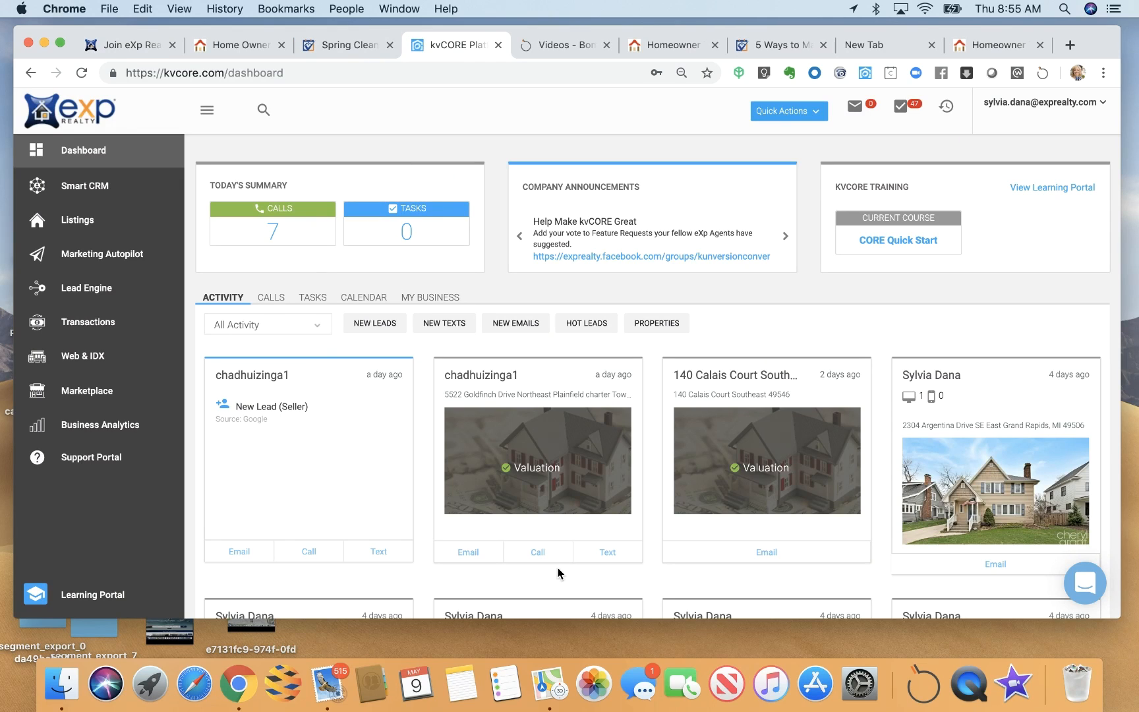
pyautogui.click(266, 324)
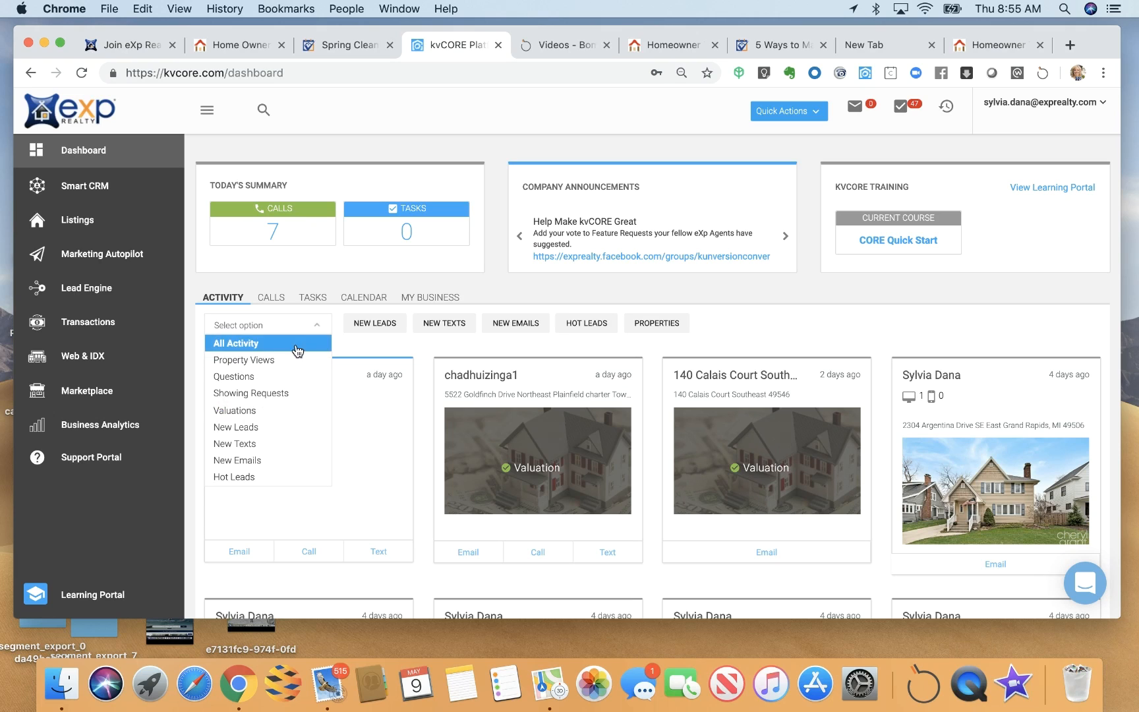
pyautogui.click(234, 410)
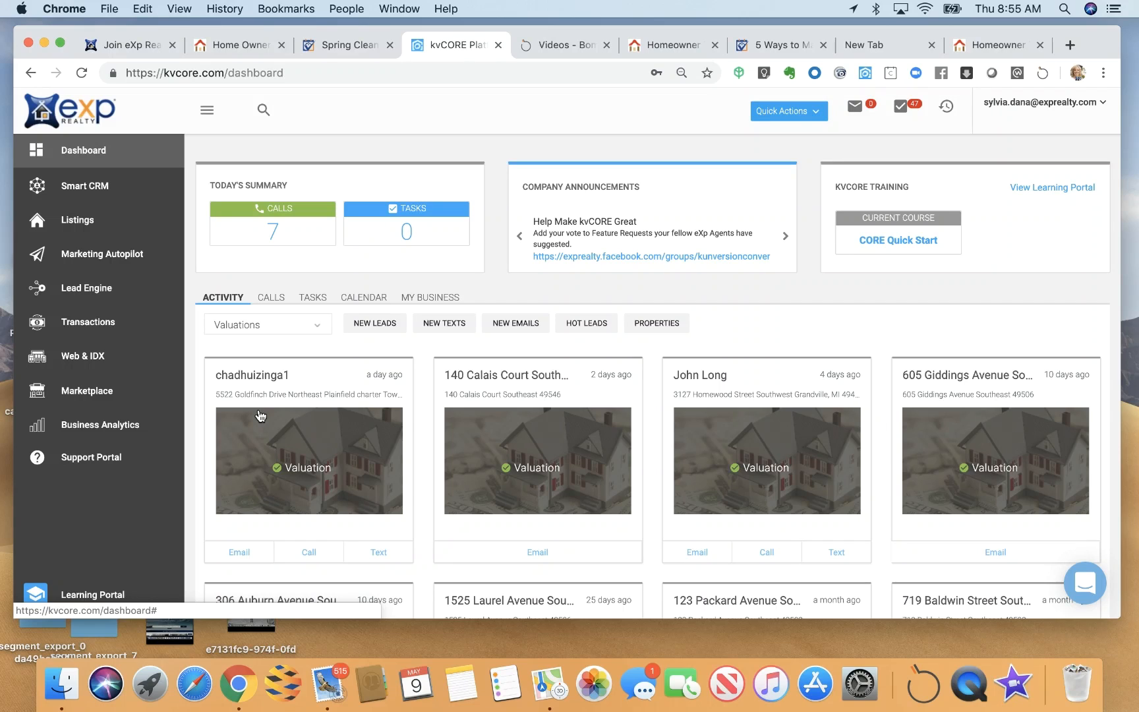
pyautogui.moveTo(438, 251)
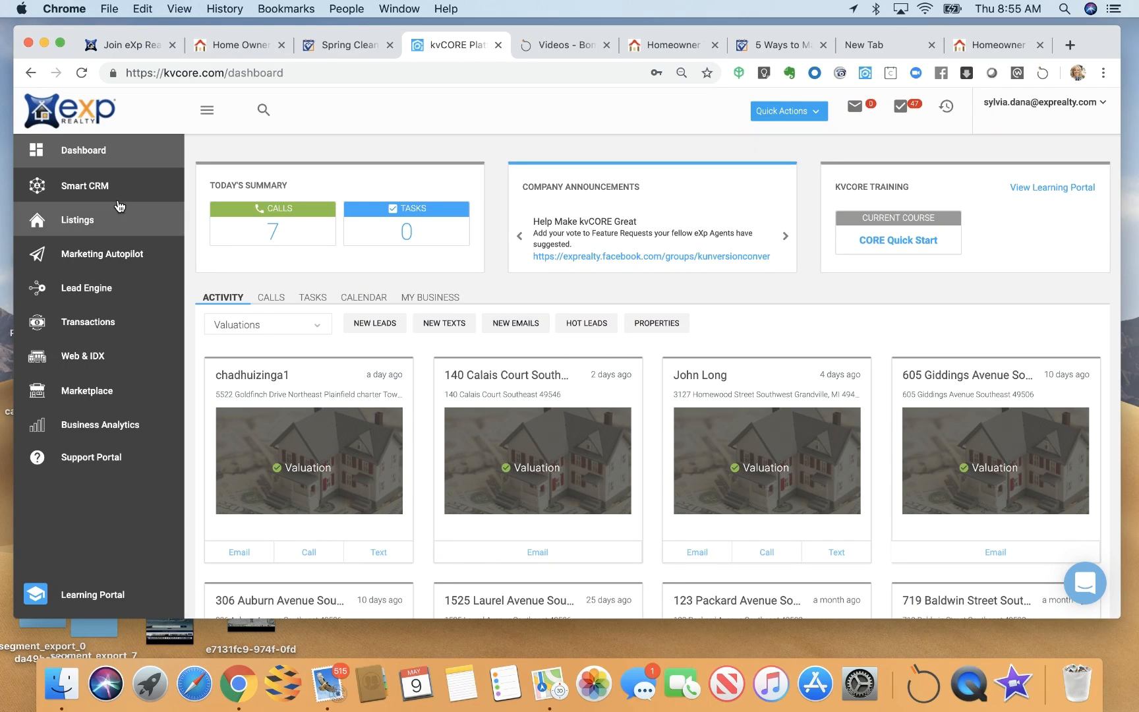
# Step: Review the Smart CRM contacts table of lead status, rating, activity and source, then head to Listings
pyautogui.click(85, 186)
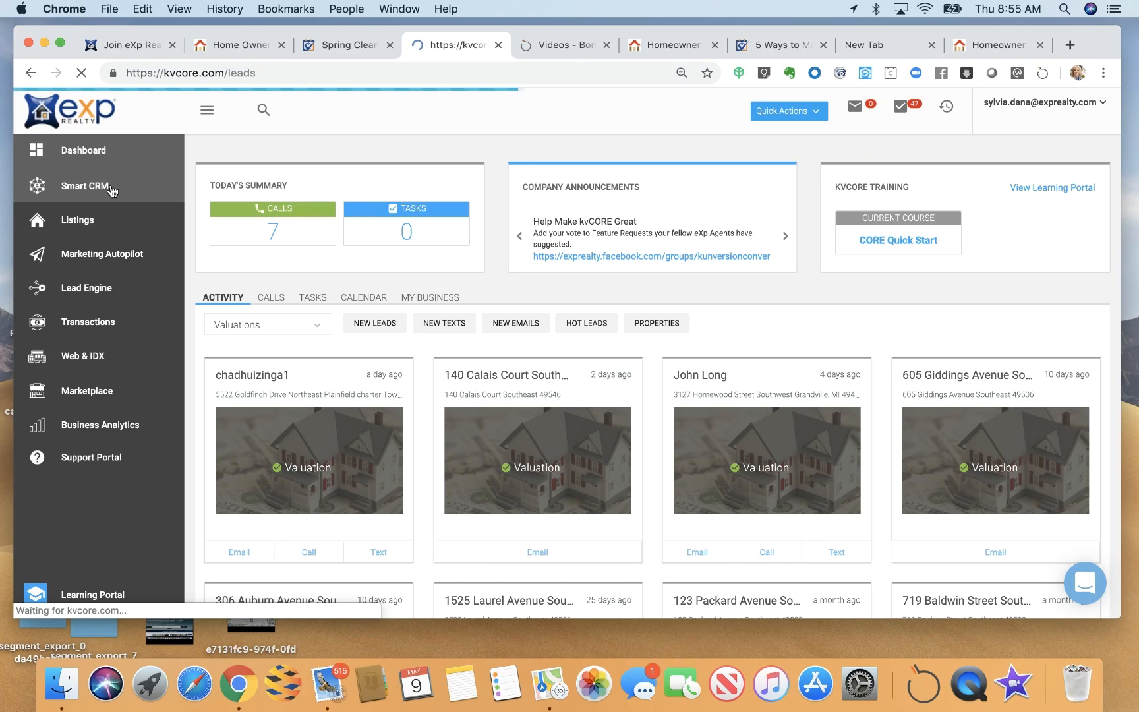
pyautogui.click(85, 186)
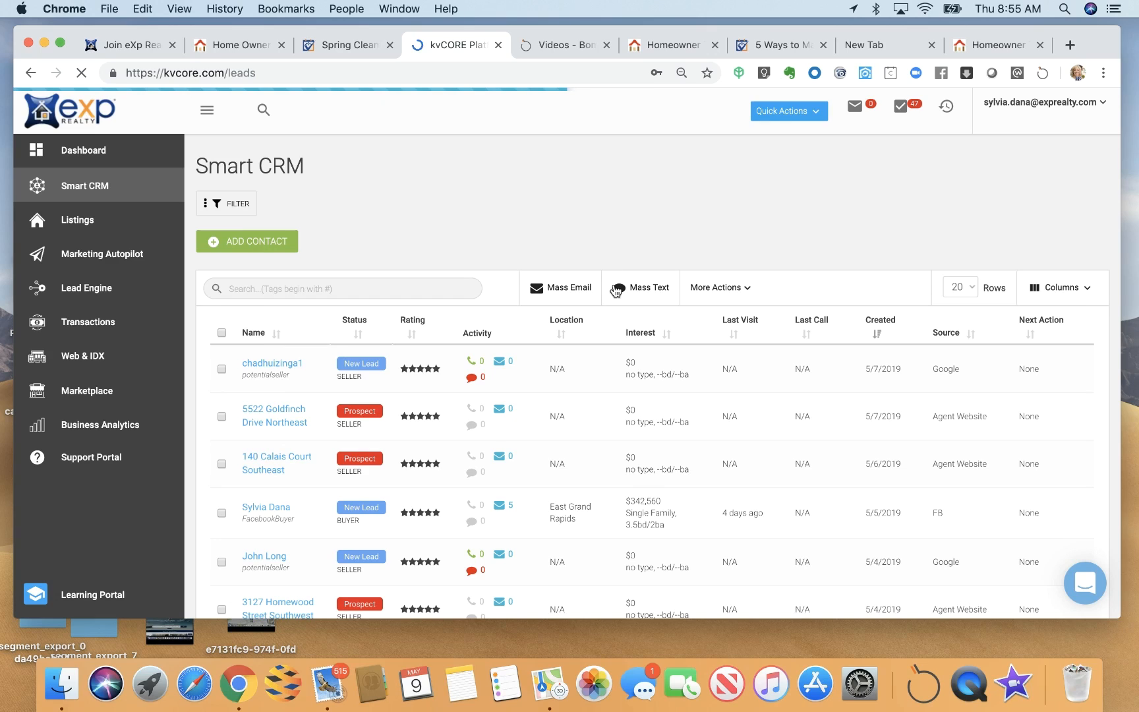
pyautogui.moveTo(701, 297)
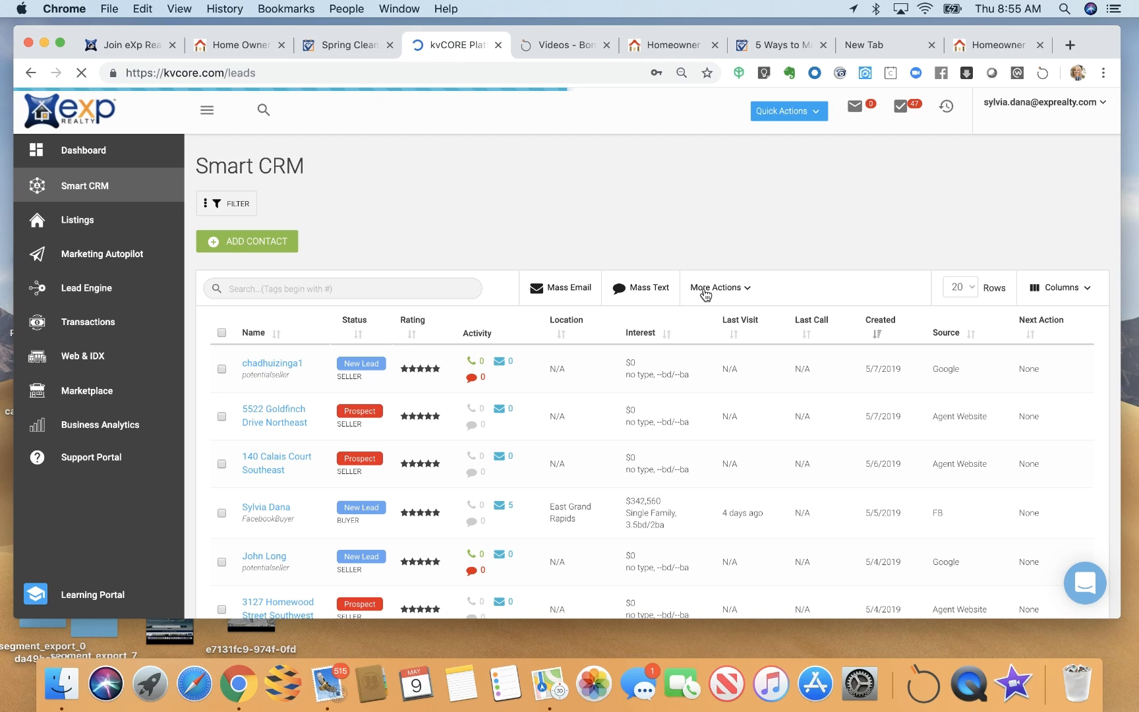
pyautogui.moveTo(543, 274)
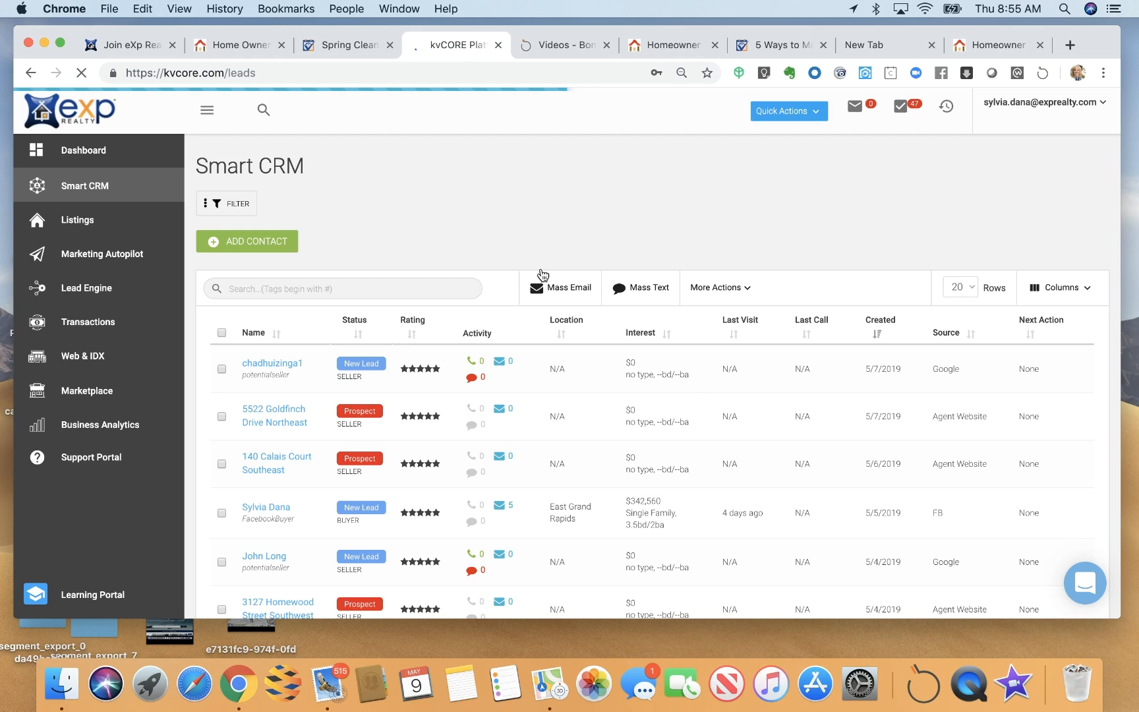
pyautogui.click(719, 287)
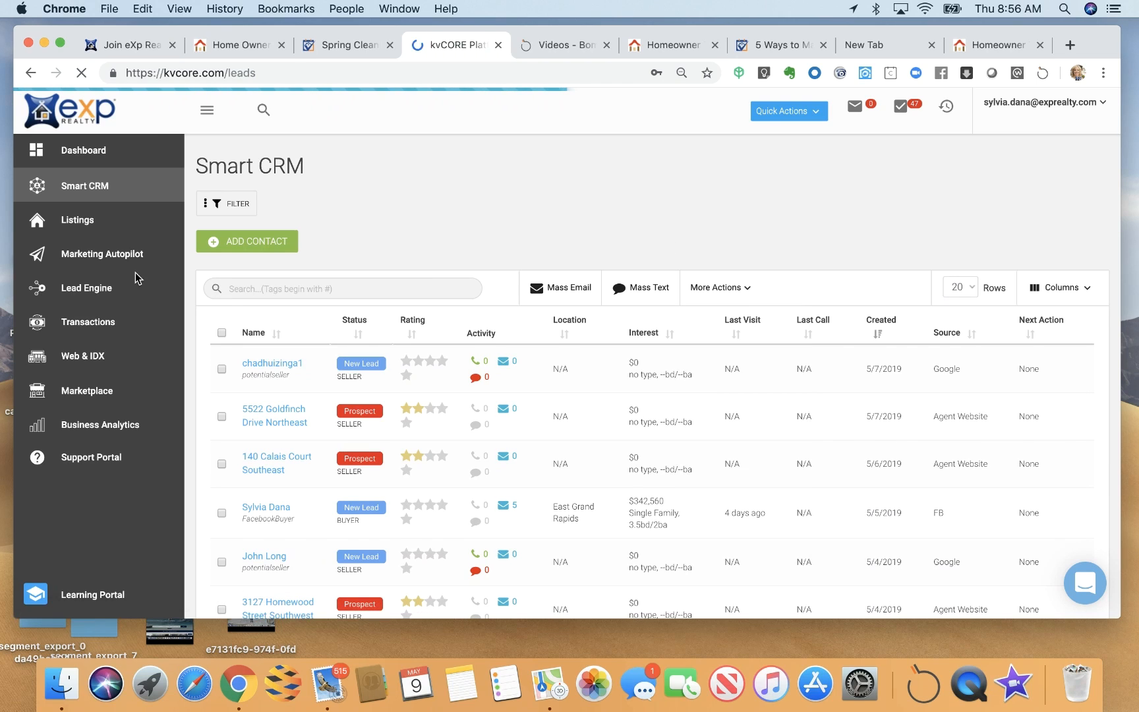
pyautogui.click(77, 219)
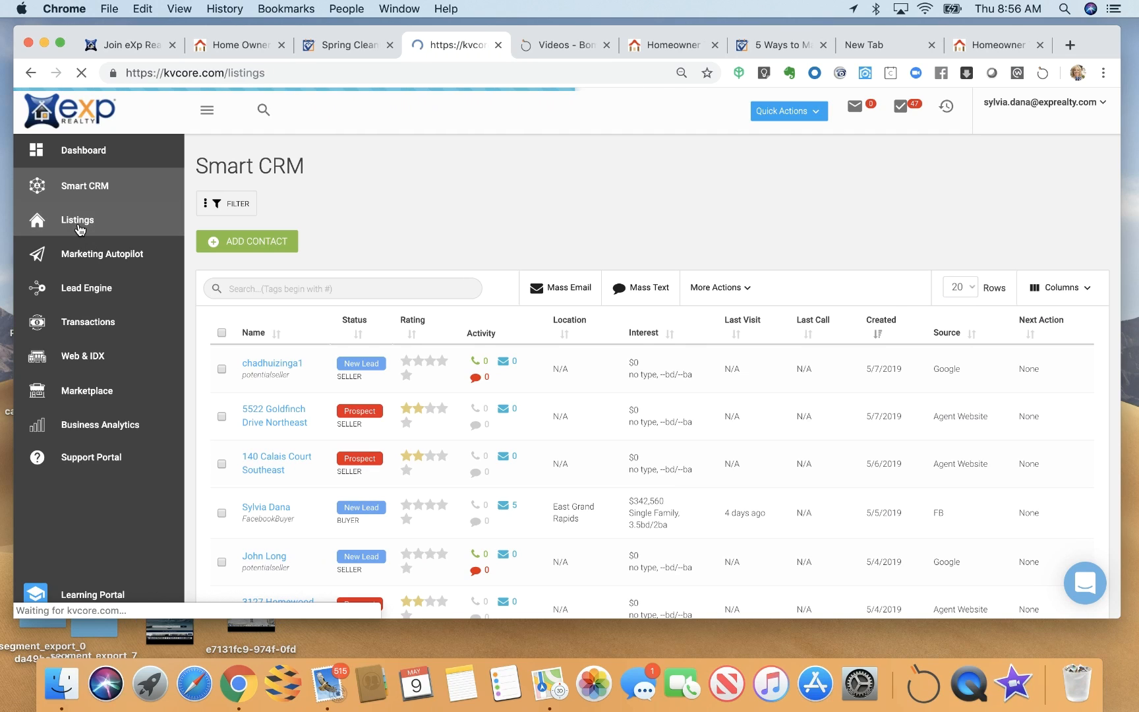
# Step: Load the Property Listings table and go into the 13400 Trail Creek Pass listing
pyautogui.click(76, 223)
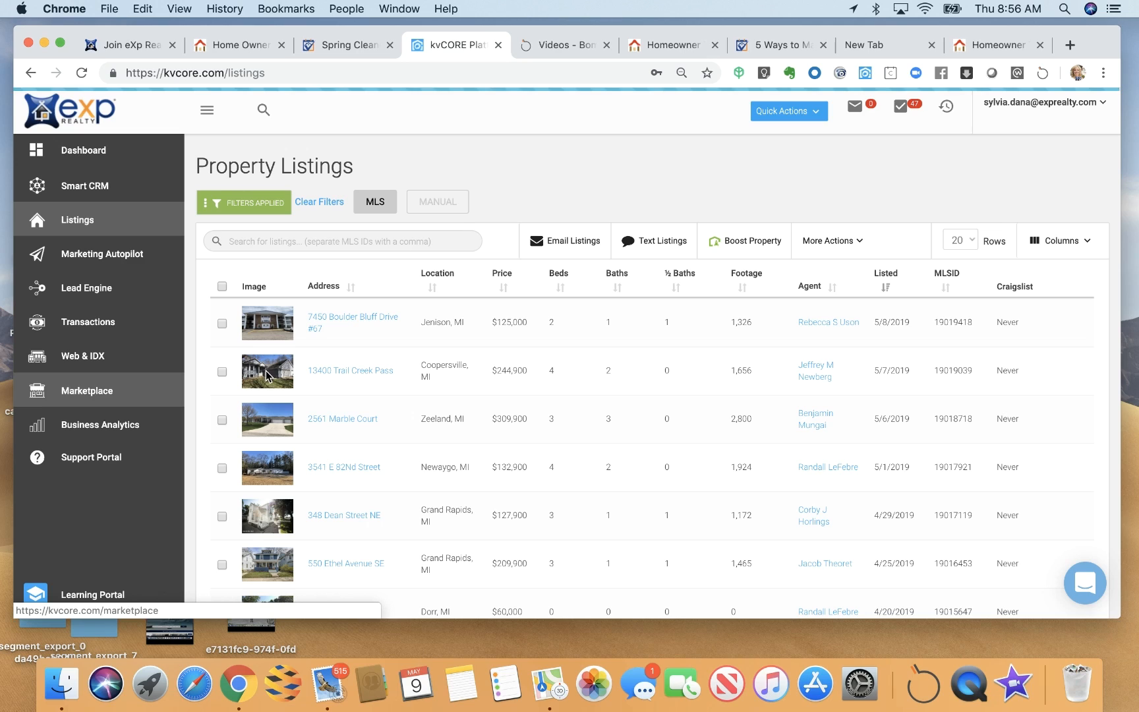
pyautogui.click(349, 370)
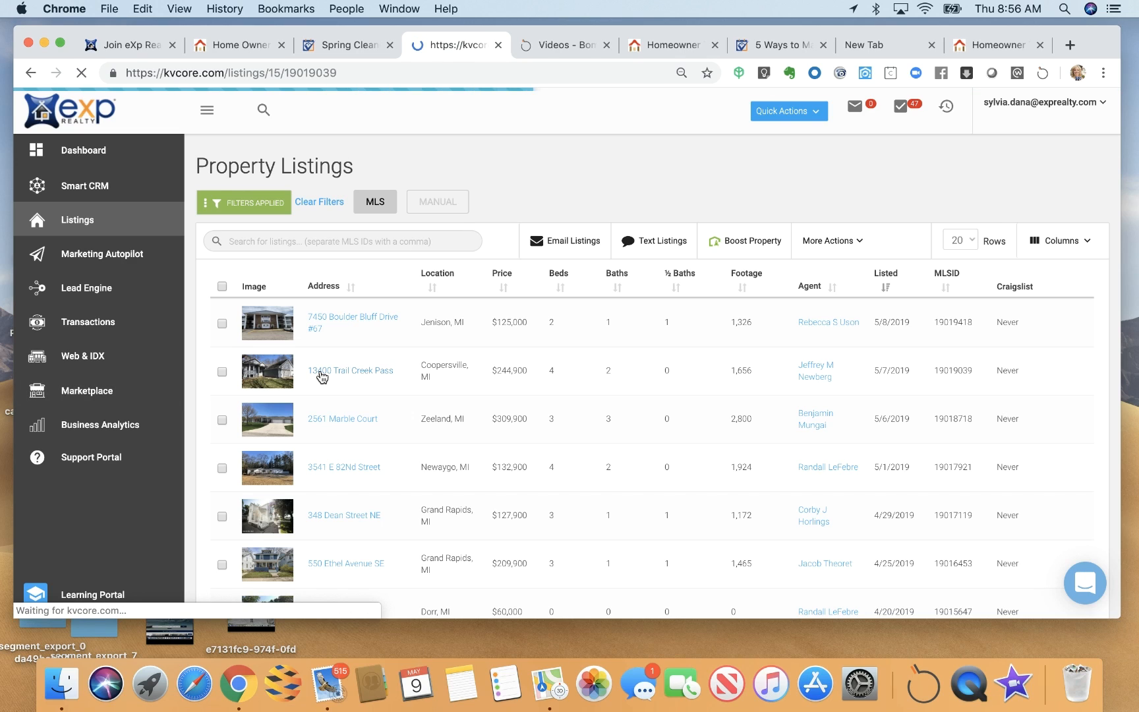
# Step: View the 13400 Trail Creek Pass listing and show its extra sharing options beside Send Via Email
pyautogui.click(351, 370)
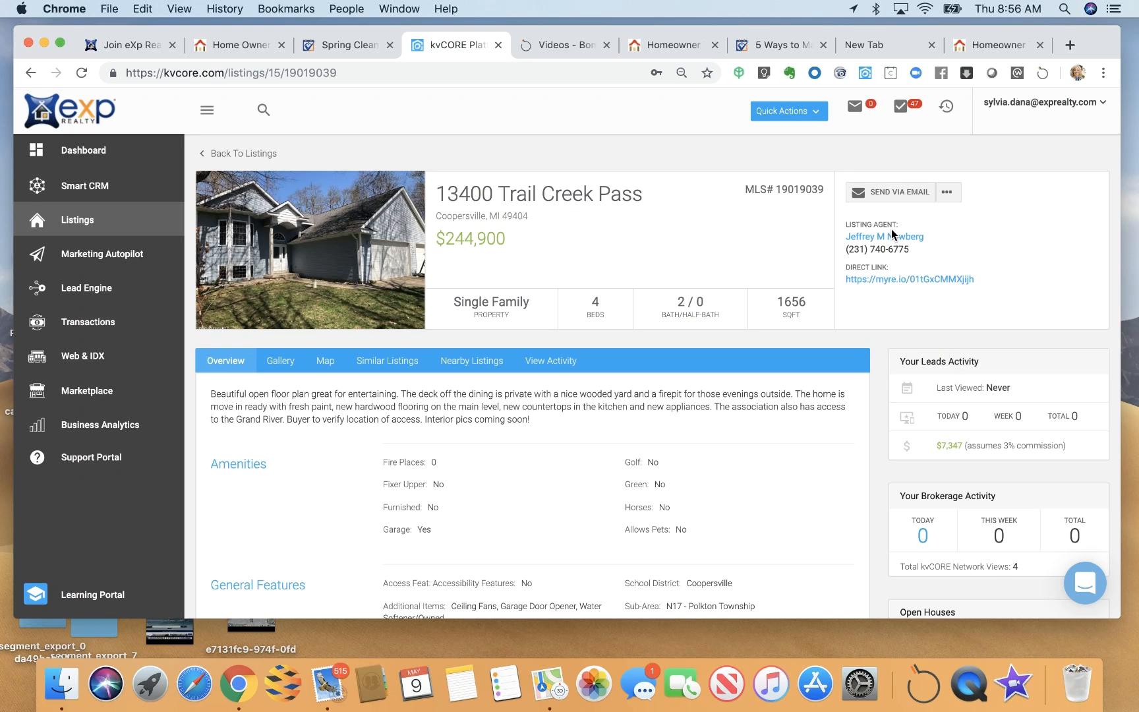
pyautogui.moveTo(1009, 284)
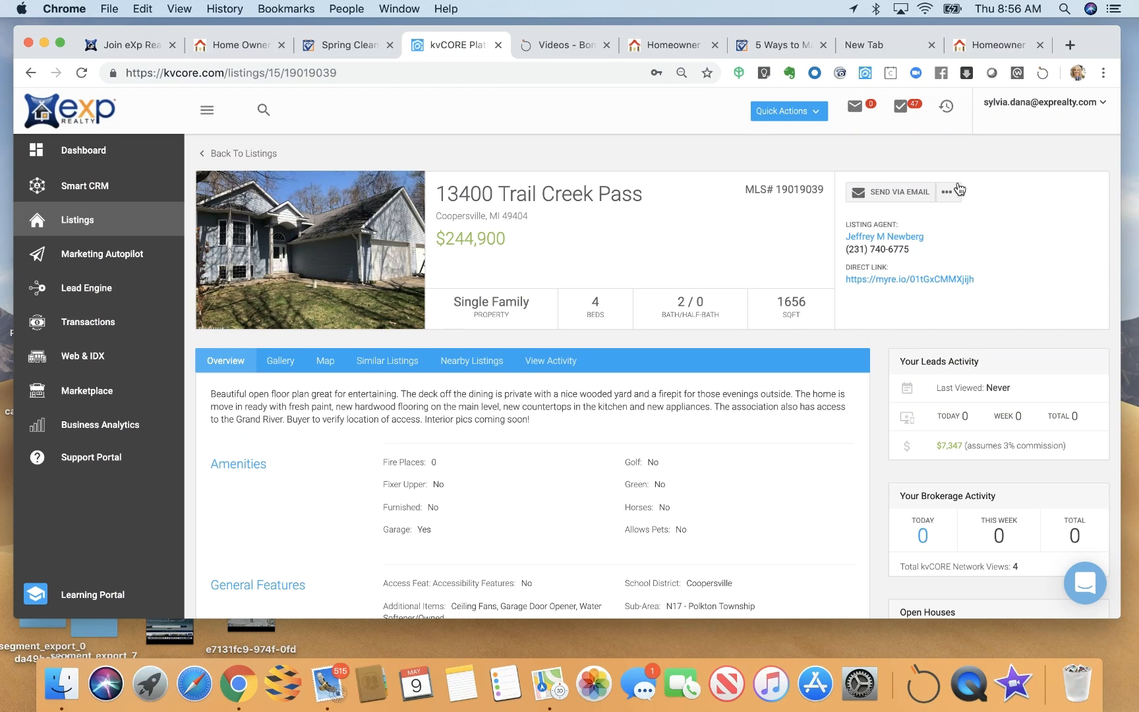
pyautogui.click(948, 191)
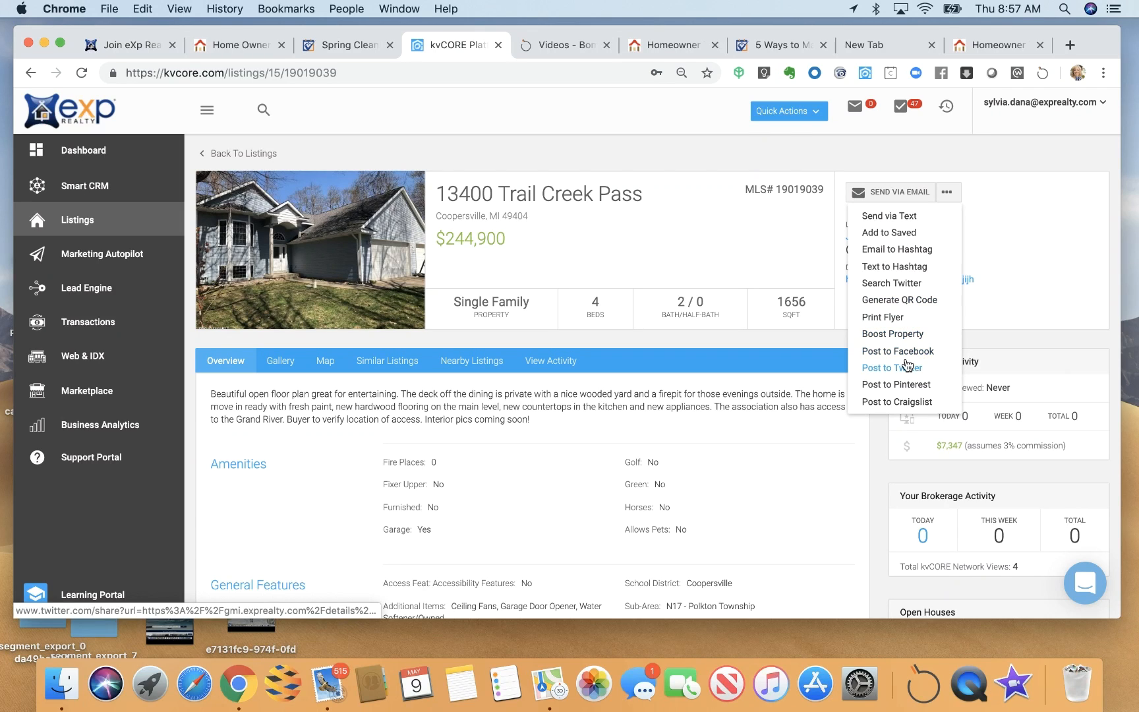
pyautogui.moveTo(896, 402)
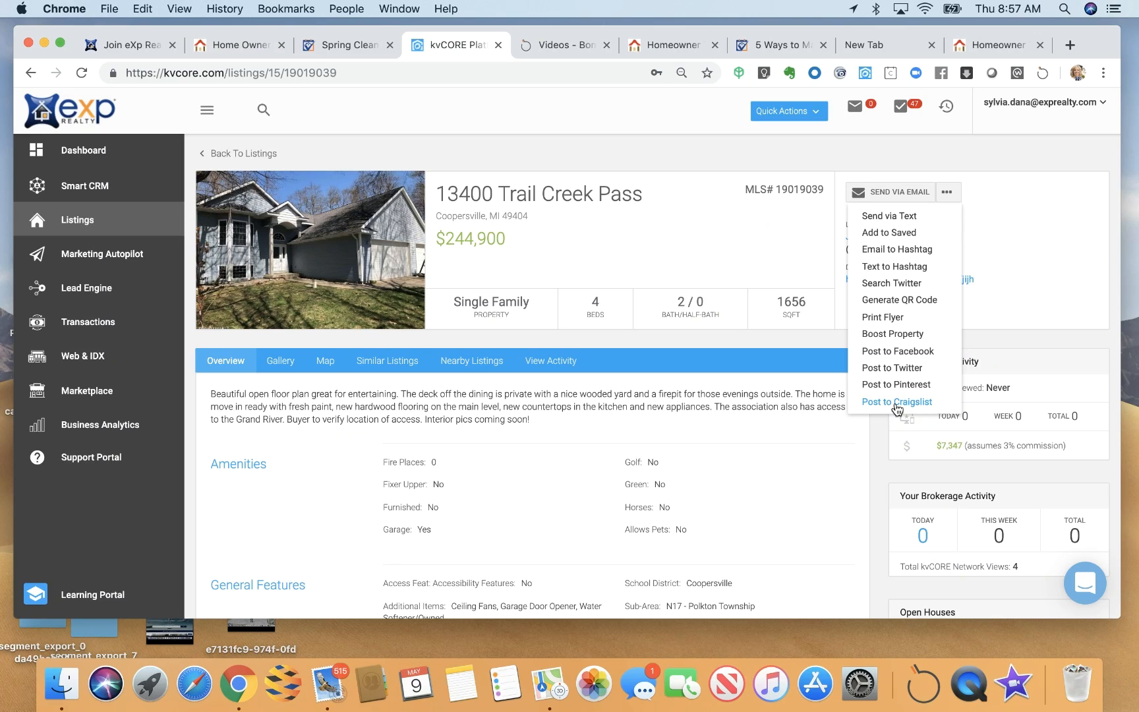
pyautogui.moveTo(883, 505)
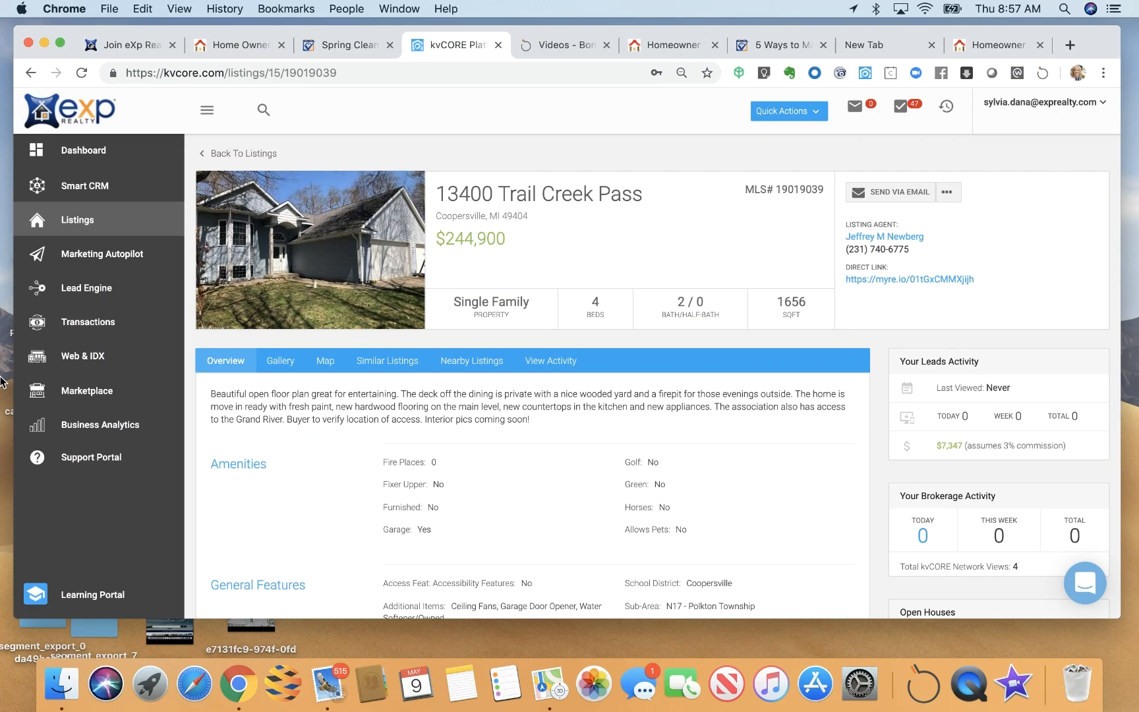
pyautogui.moveTo(101, 253)
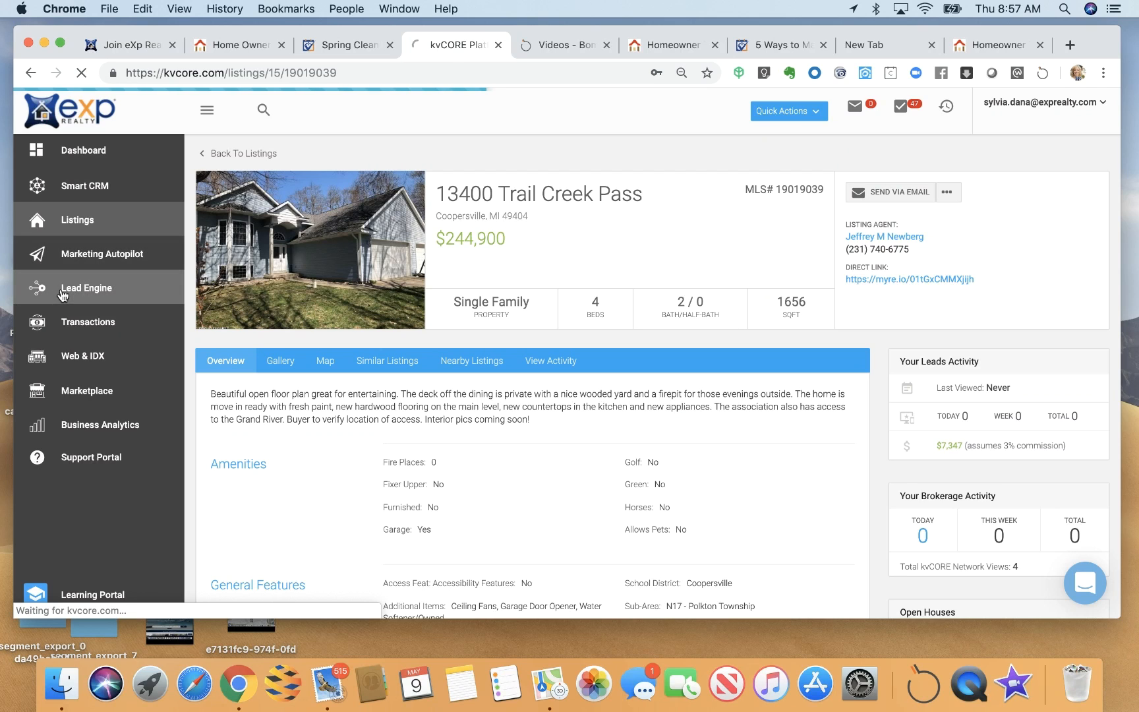
# Step: From Lead Engine, choose the agent's domain and start building an IDX squeeze page
pyautogui.click(84, 287)
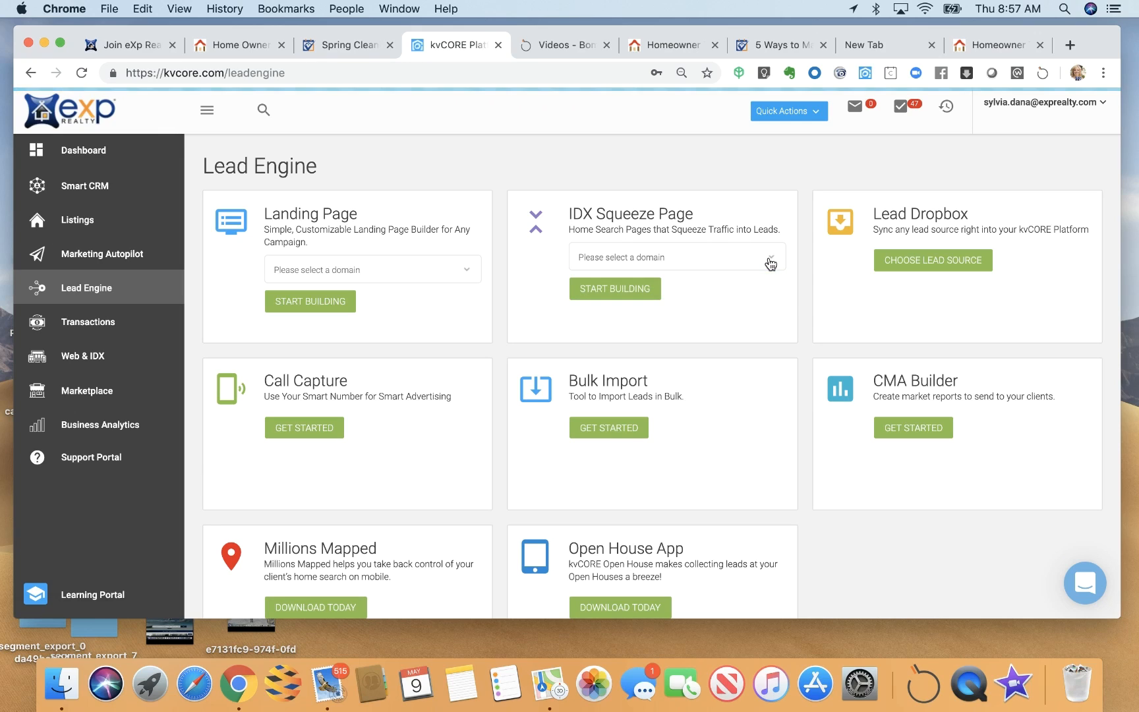
pyautogui.click(675, 257)
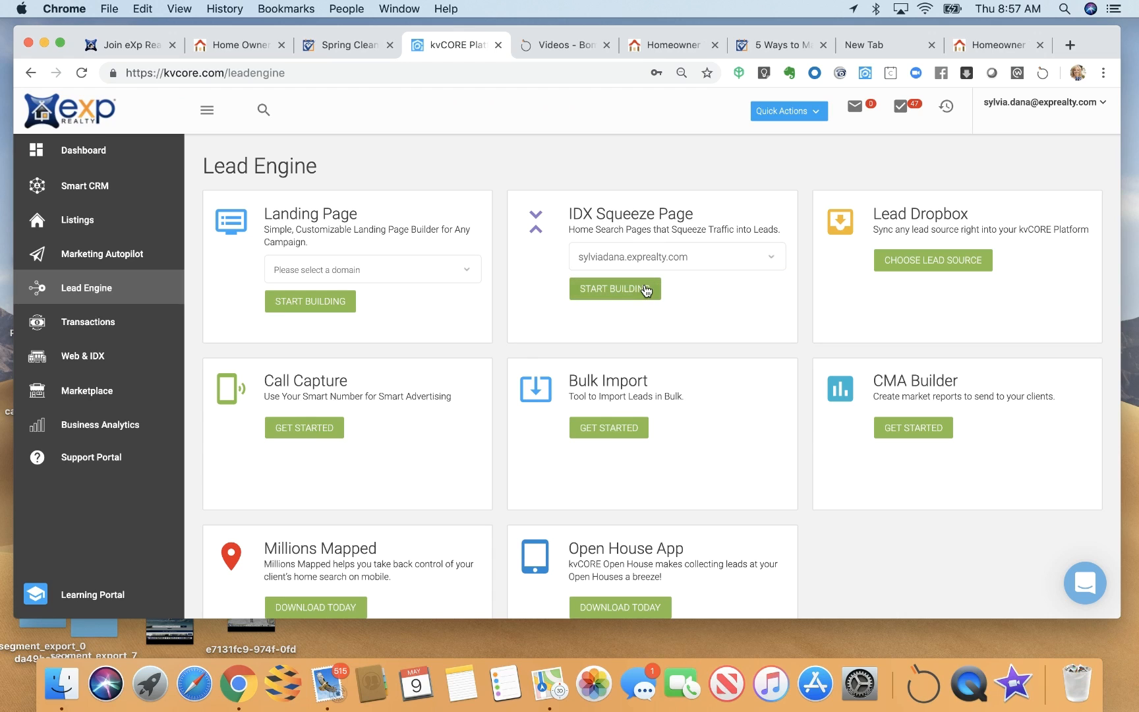
pyautogui.click(614, 289)
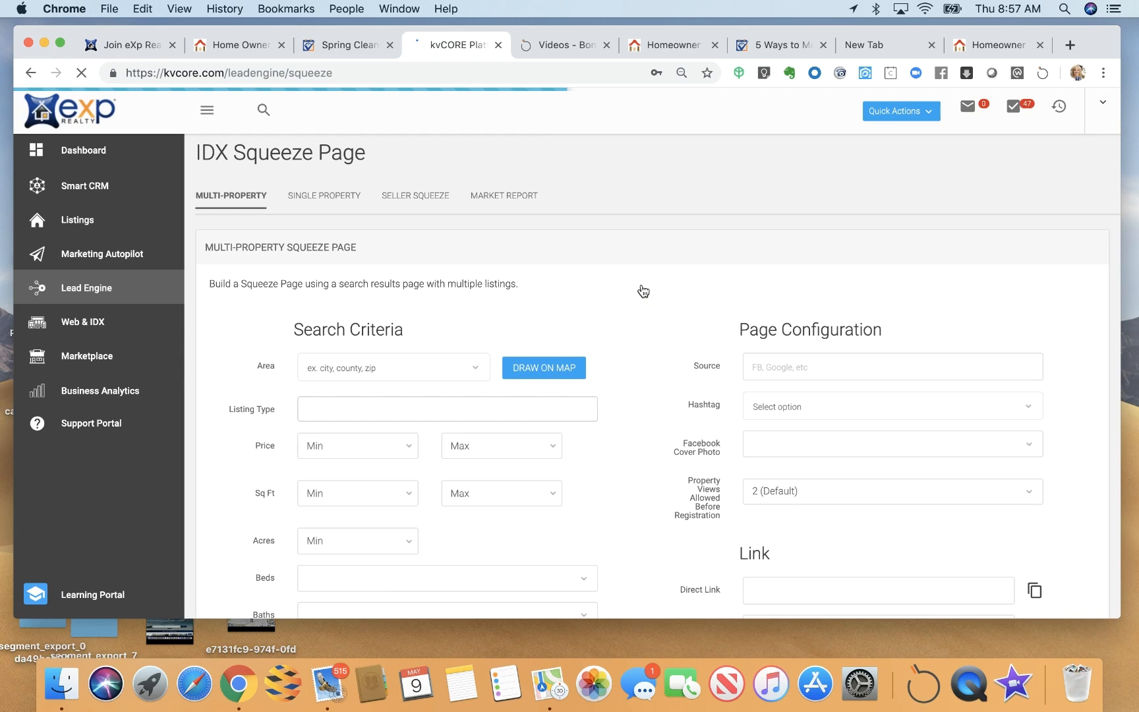
# Step: Look through the Single Property, Seller Squeeze and Market Report squeeze page types
pyautogui.click(325, 195)
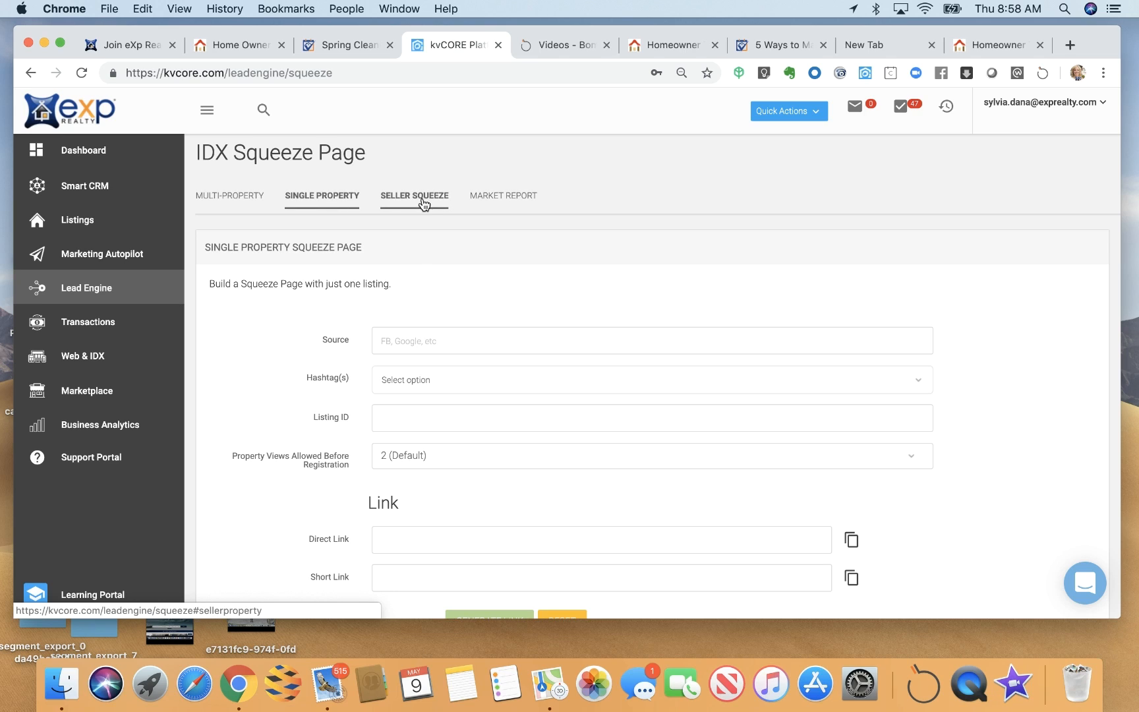
pyautogui.click(414, 195)
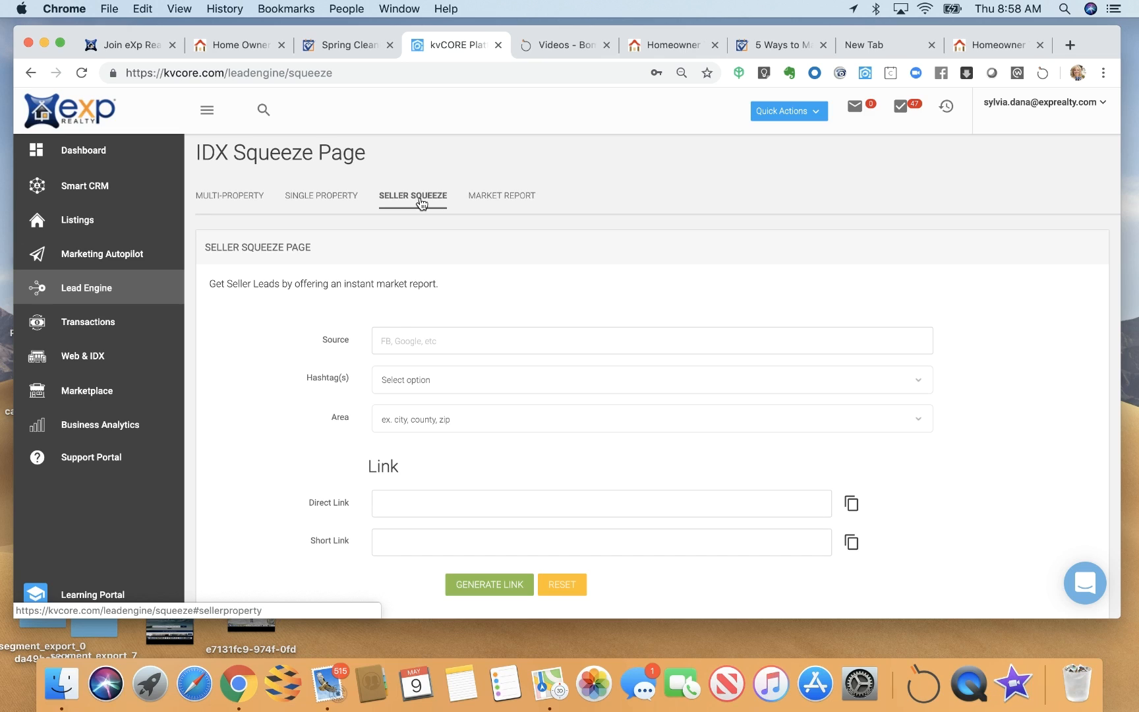
pyautogui.moveTo(501, 195)
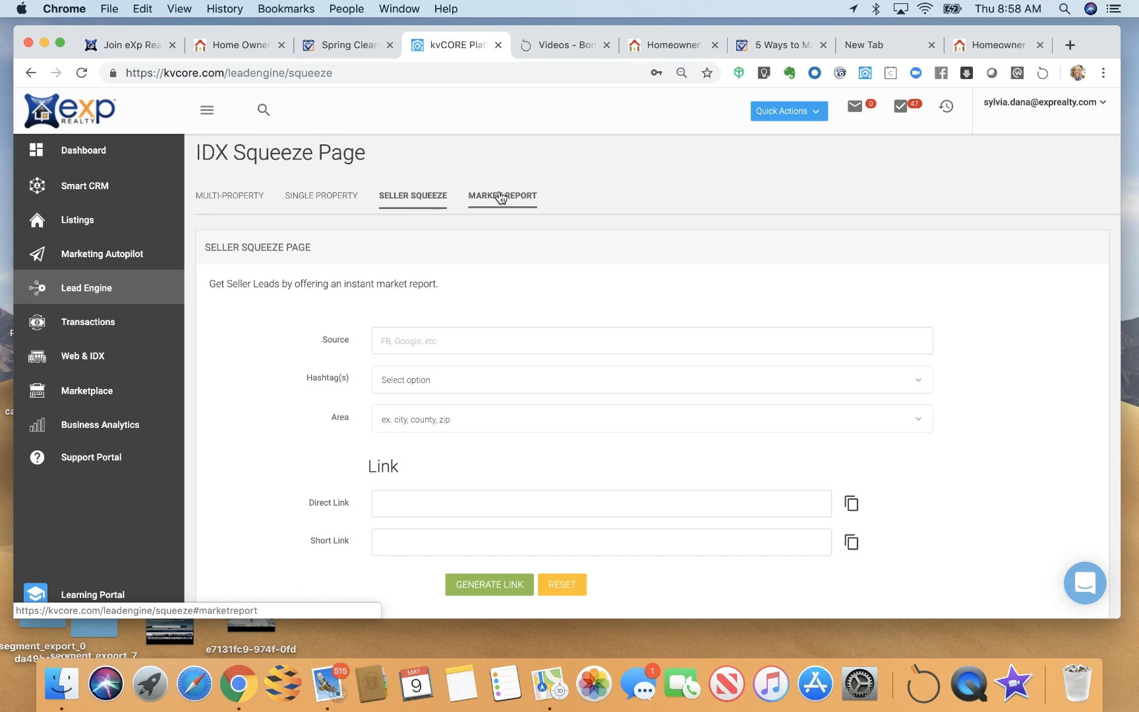
pyautogui.click(501, 195)
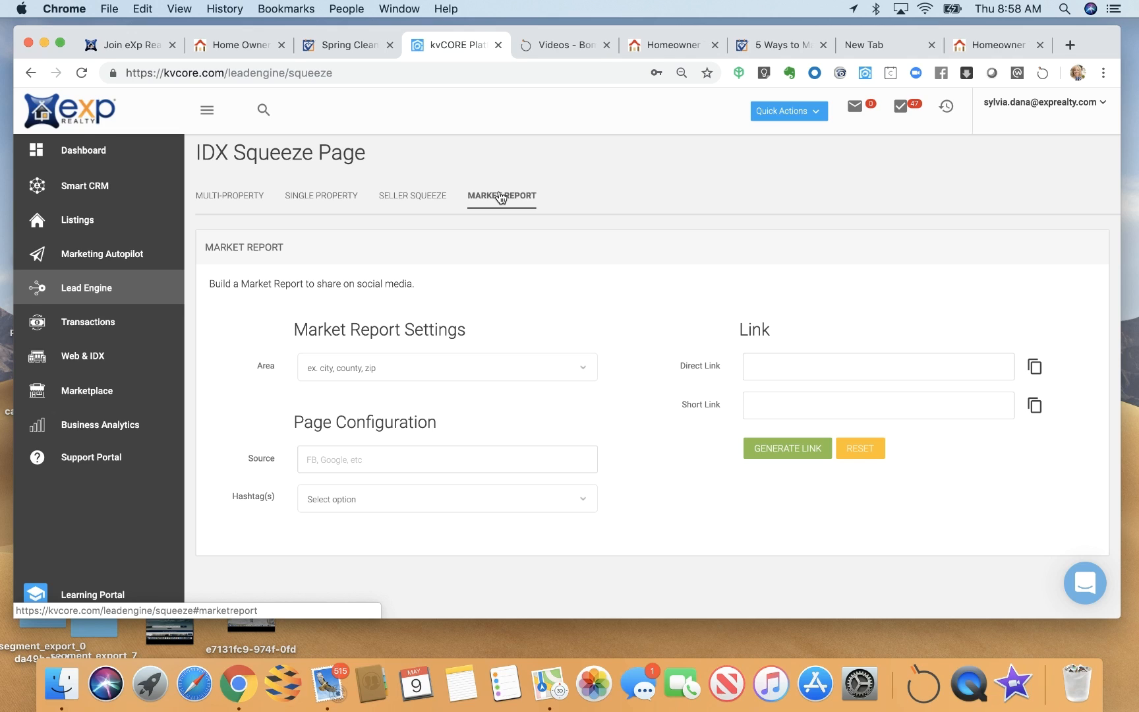
pyautogui.click(321, 196)
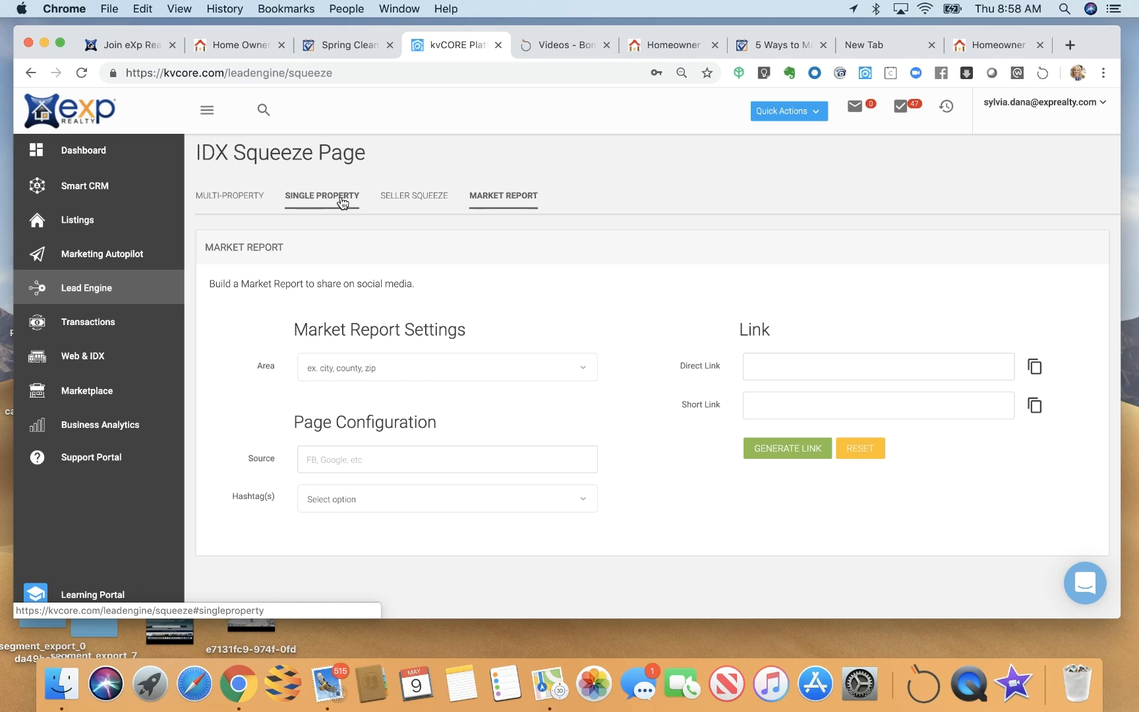
# Step: Review the single-property squeeze form's source, hashtag and listing ID fields, then head to Marketing Autopilot
pyautogui.click(322, 195)
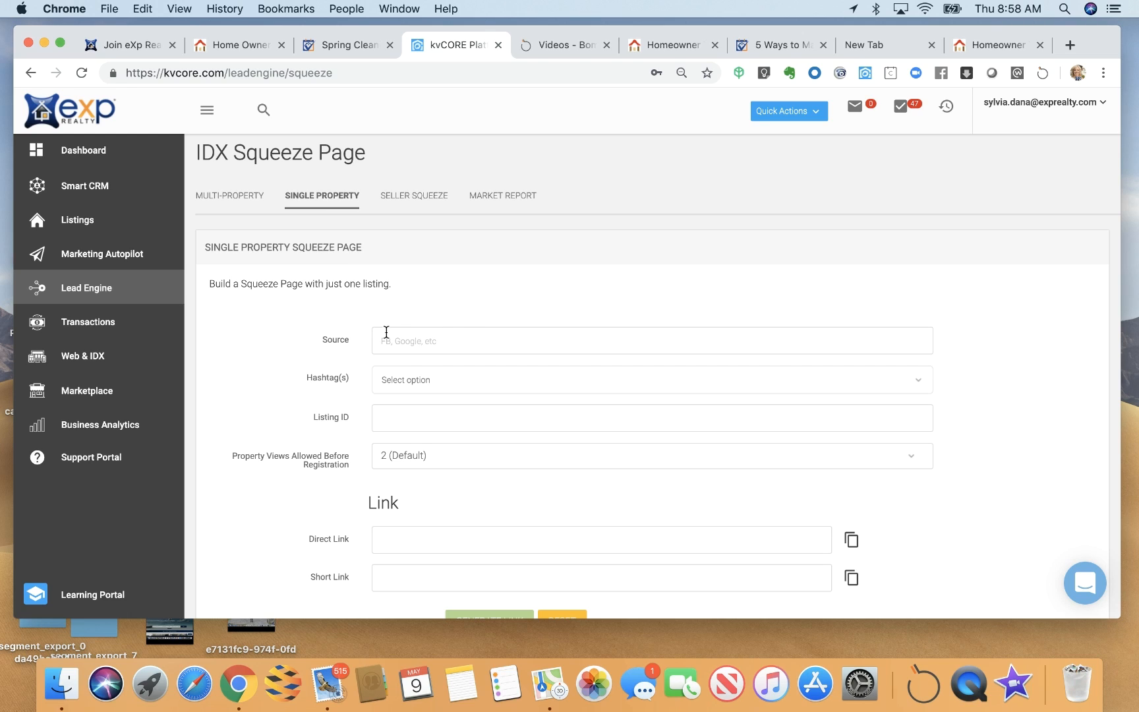
pyautogui.moveTo(466, 336)
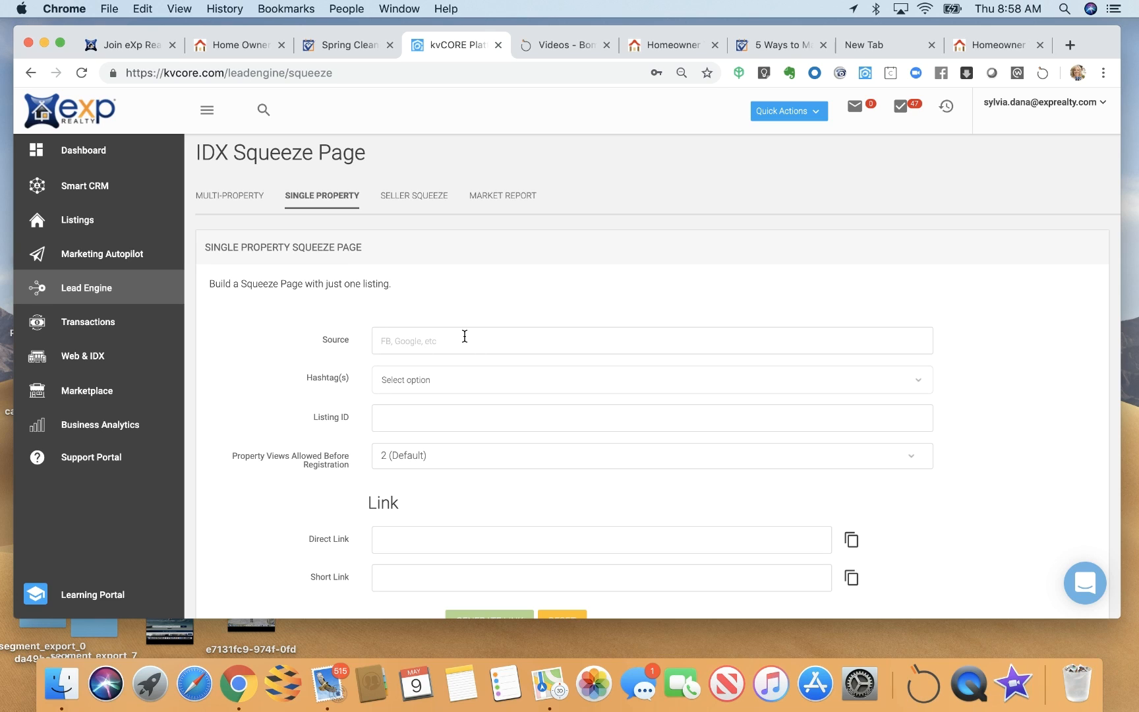
pyautogui.moveTo(411, 348)
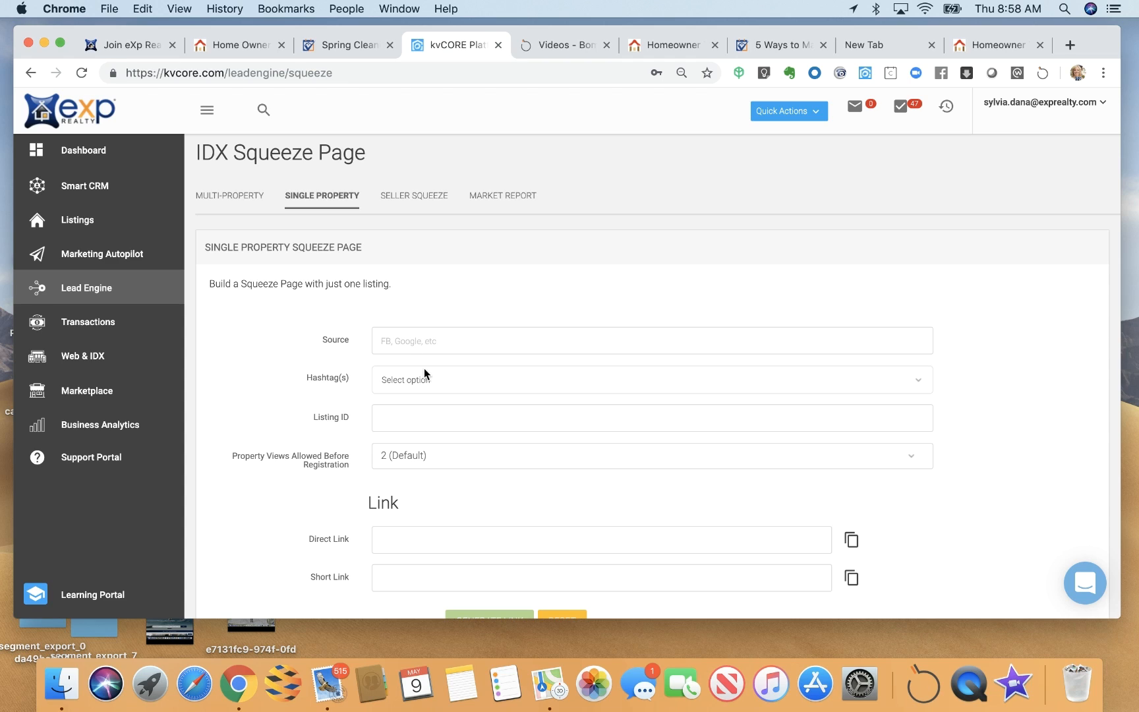
pyautogui.moveTo(425, 384)
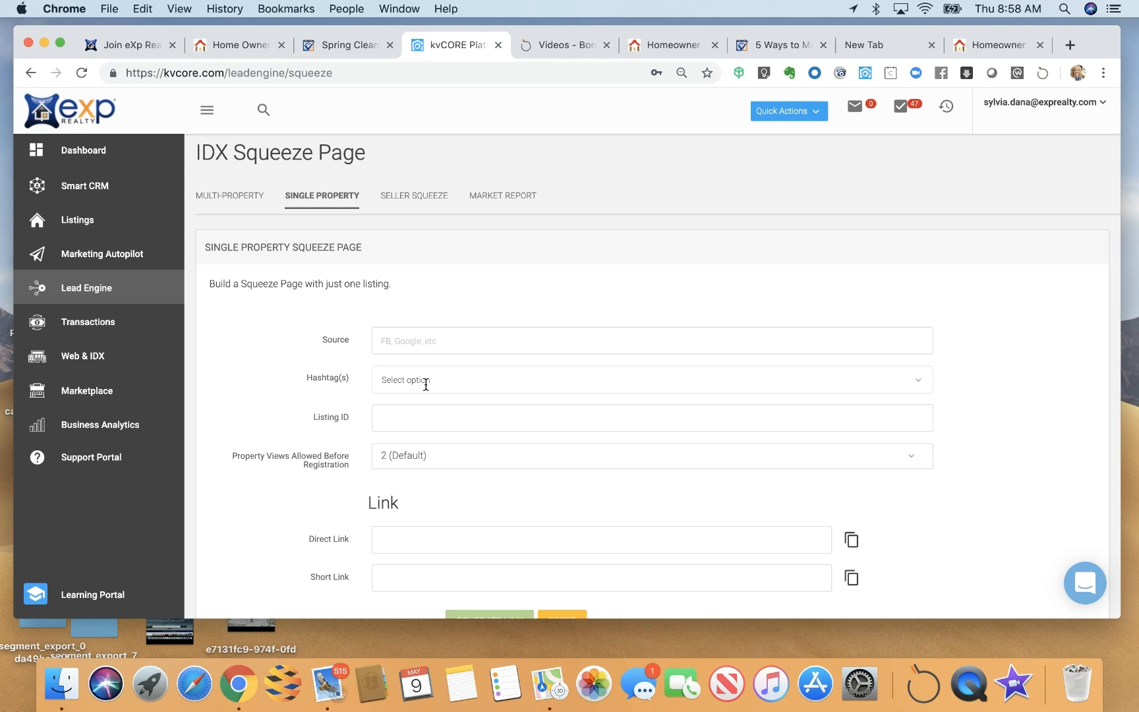
pyautogui.moveTo(378, 387)
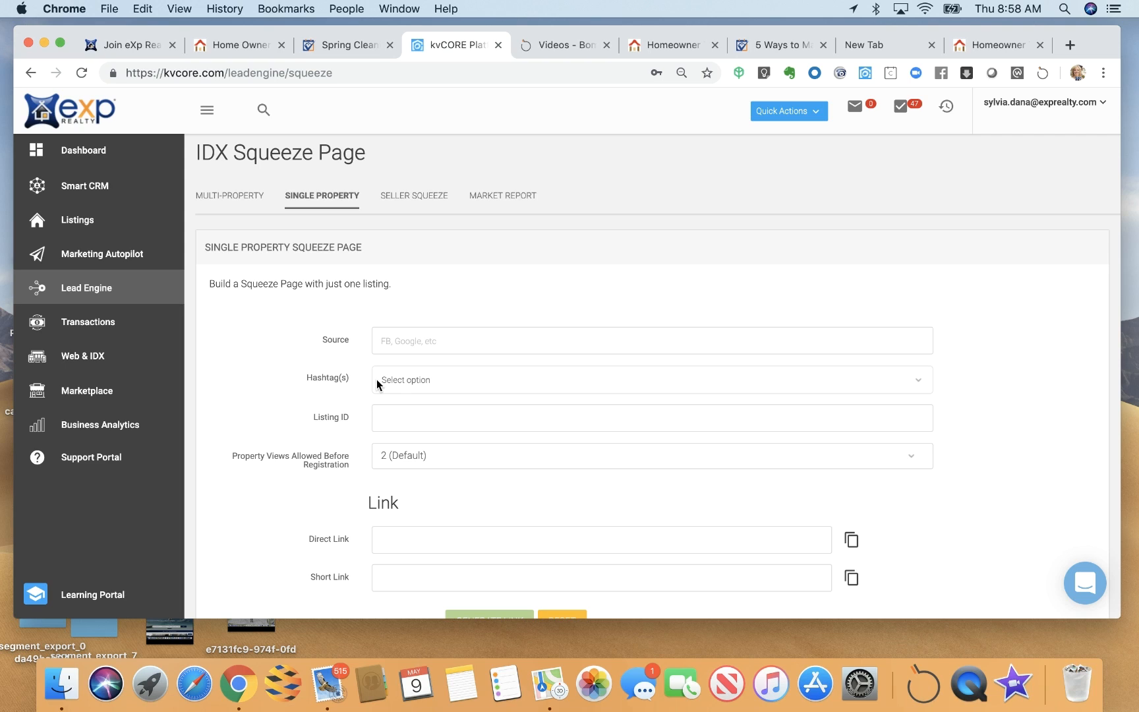
pyautogui.moveTo(434, 384)
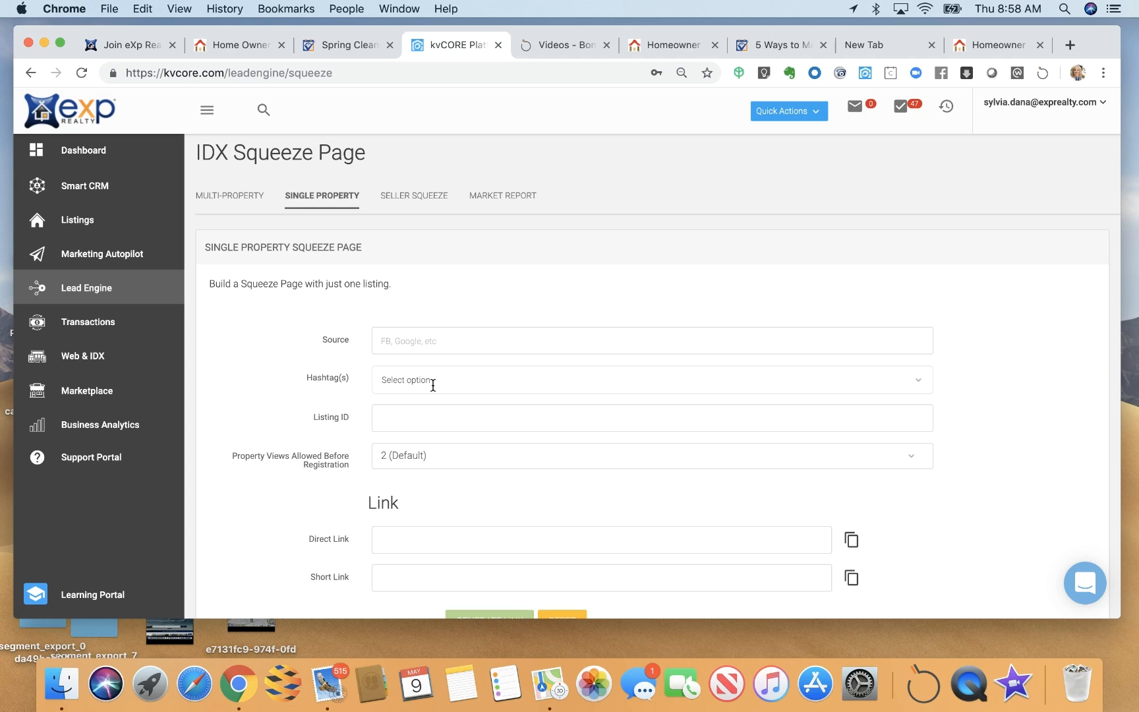
pyautogui.moveTo(189, 302)
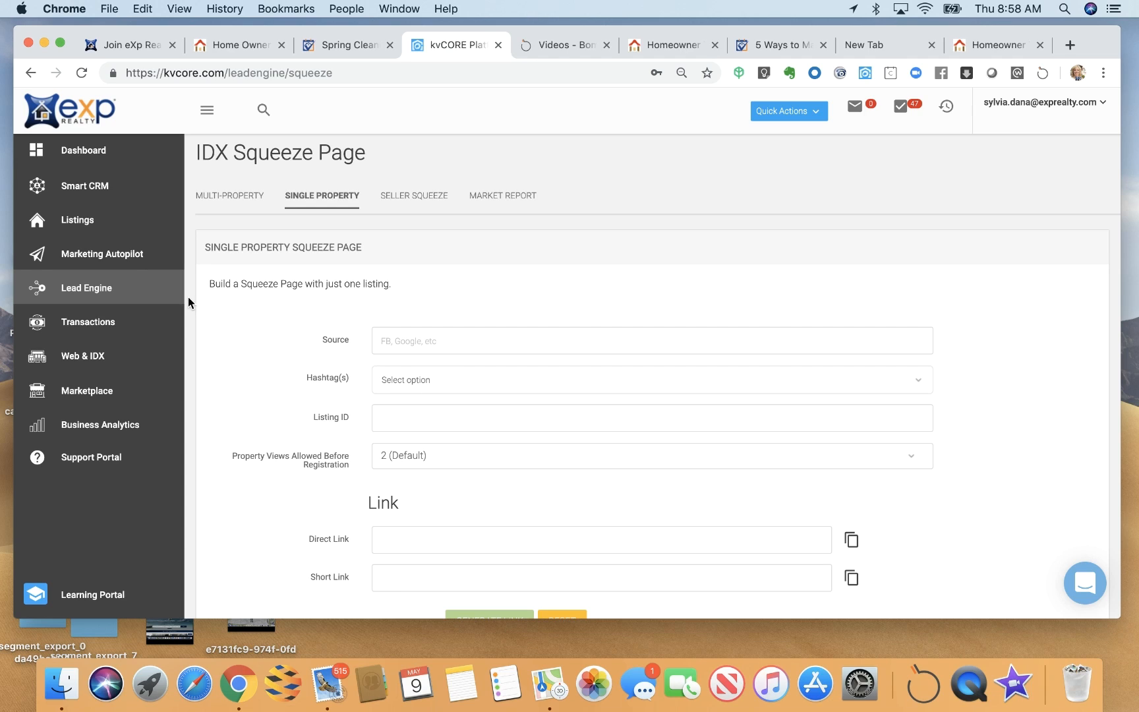
pyautogui.click(102, 253)
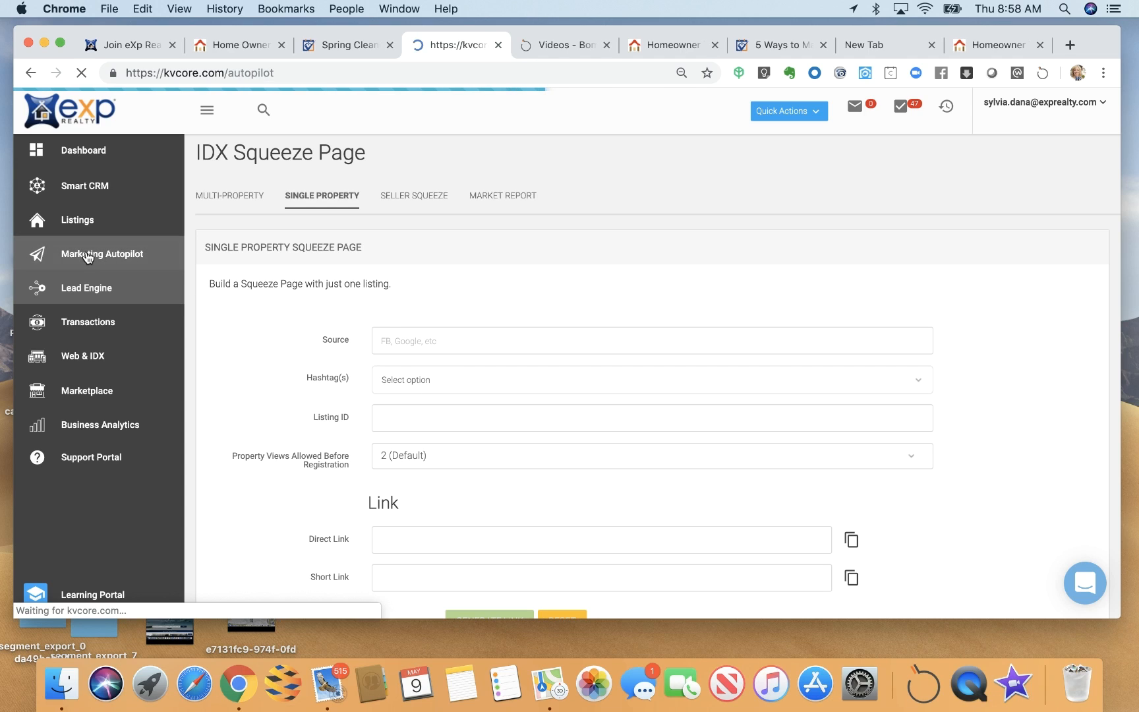
# Step: Start a Smart Campaign from Marketing Autopilot and view its email message templates
pyautogui.click(102, 253)
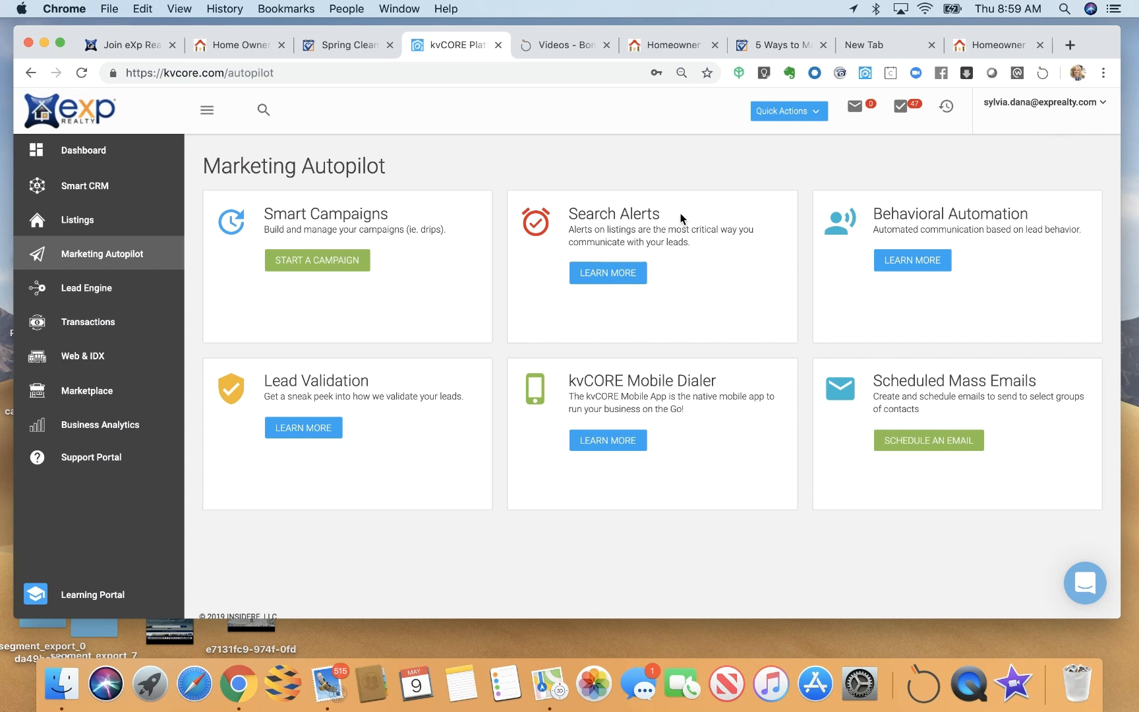
pyautogui.moveTo(567, 318)
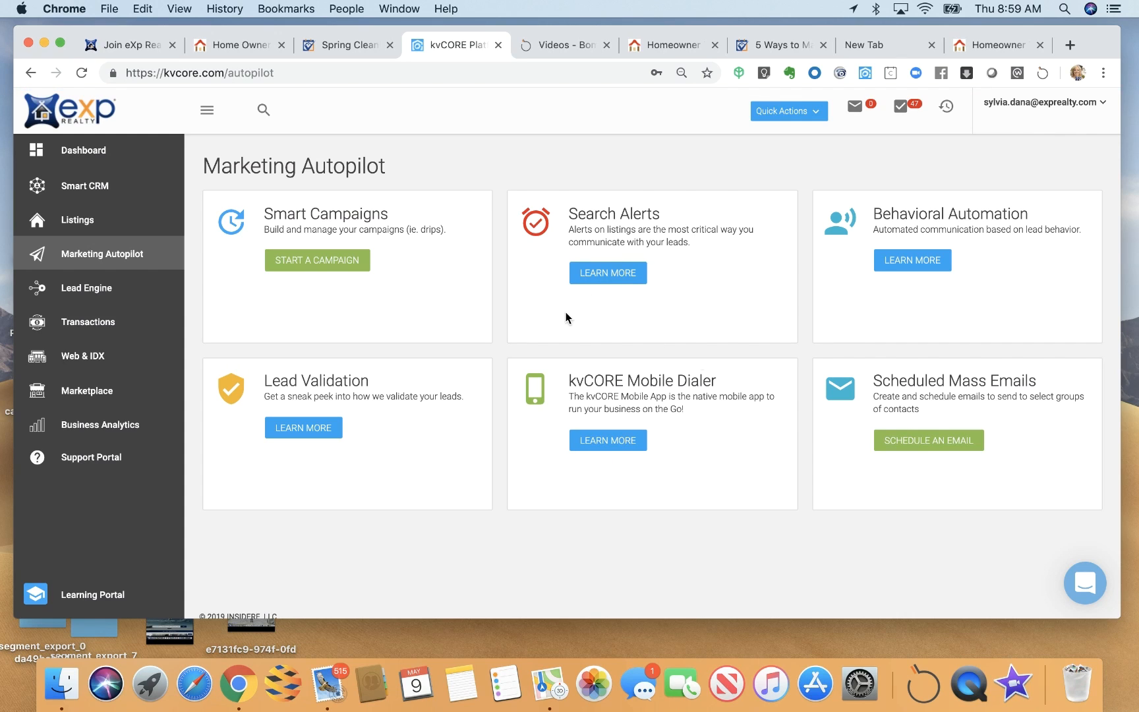
pyautogui.moveTo(696, 249)
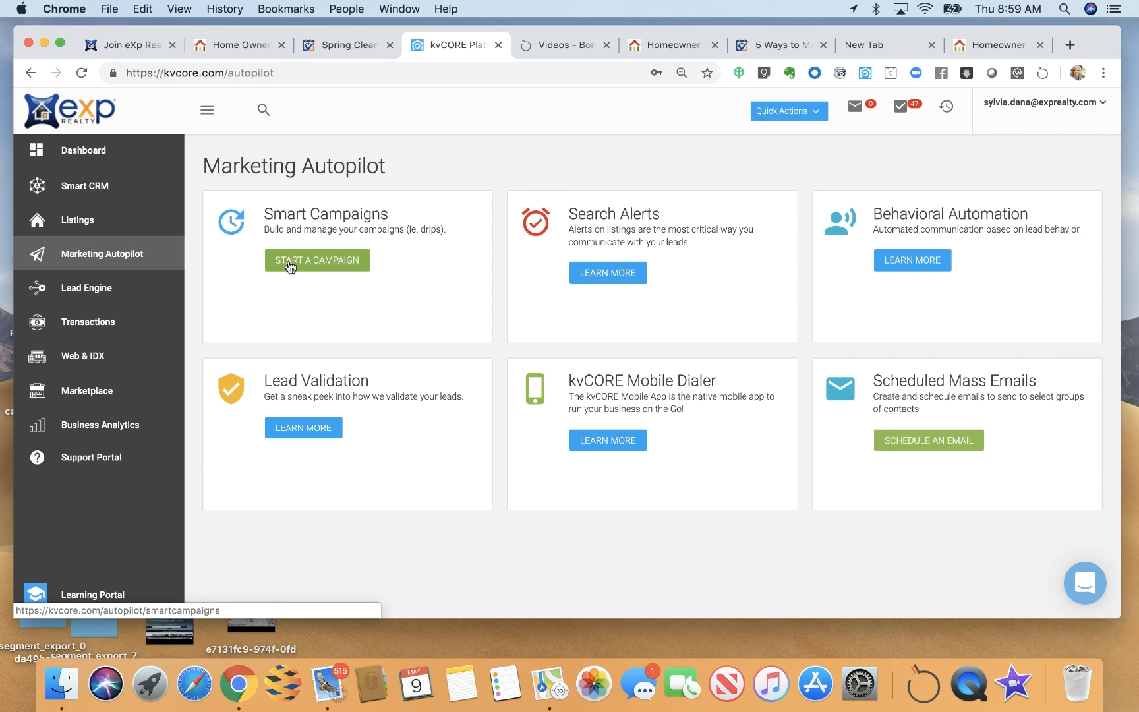
pyautogui.click(316, 259)
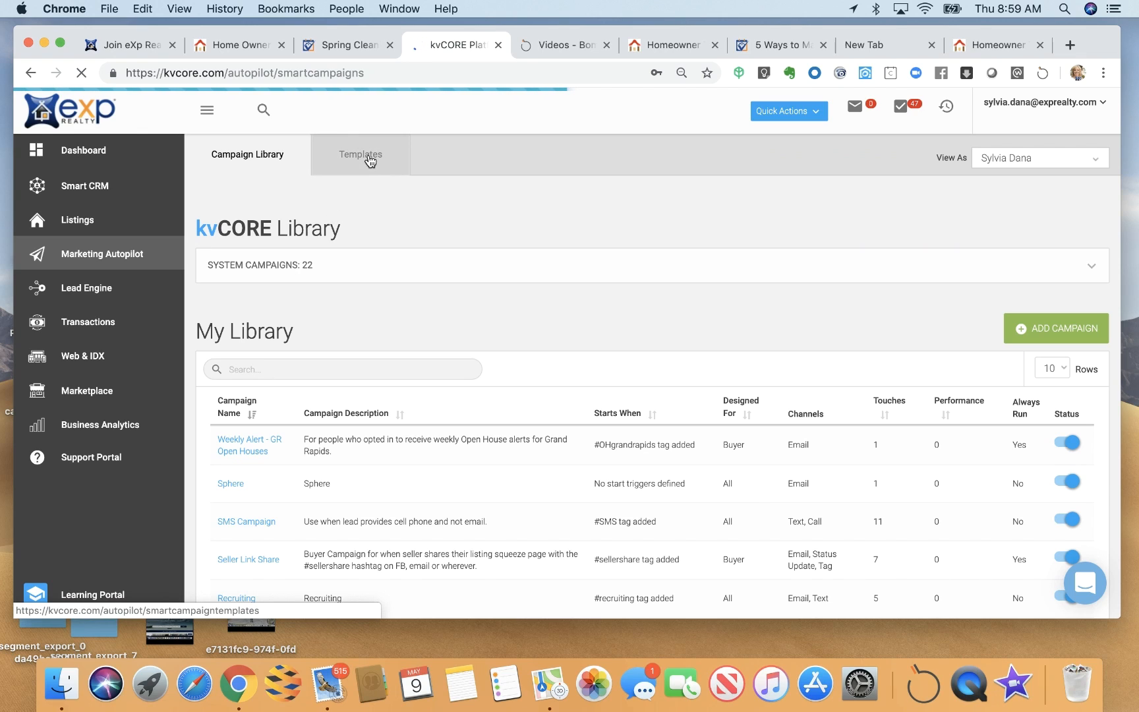
pyautogui.click(360, 154)
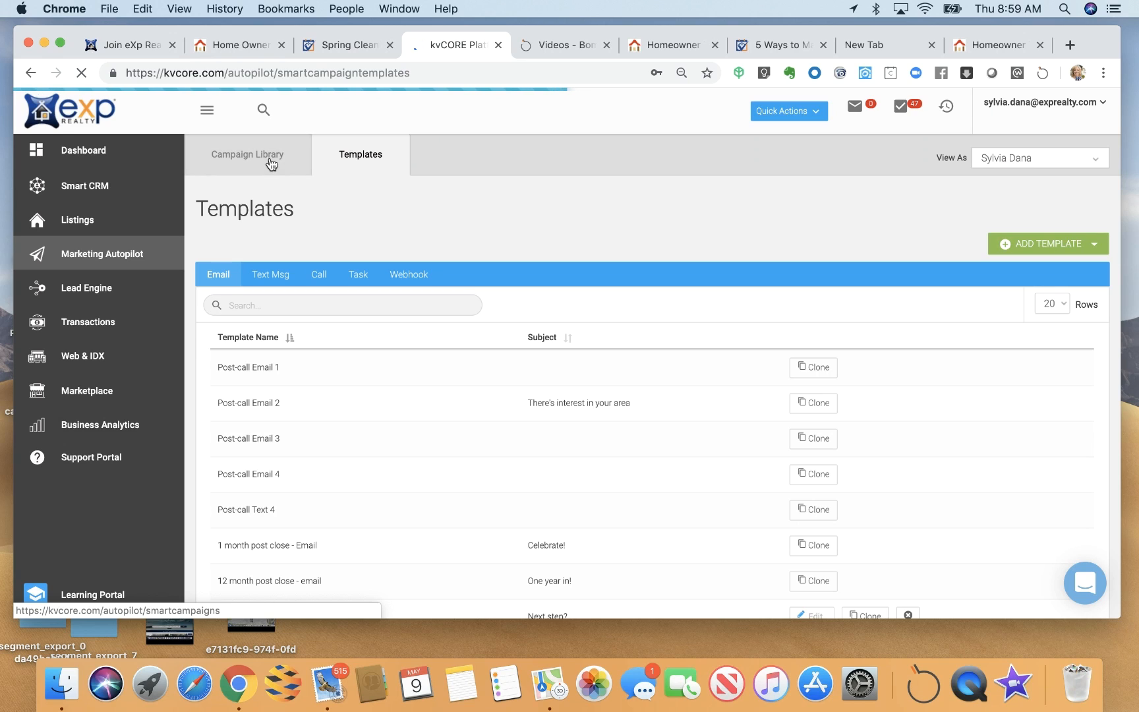
pyautogui.click(246, 155)
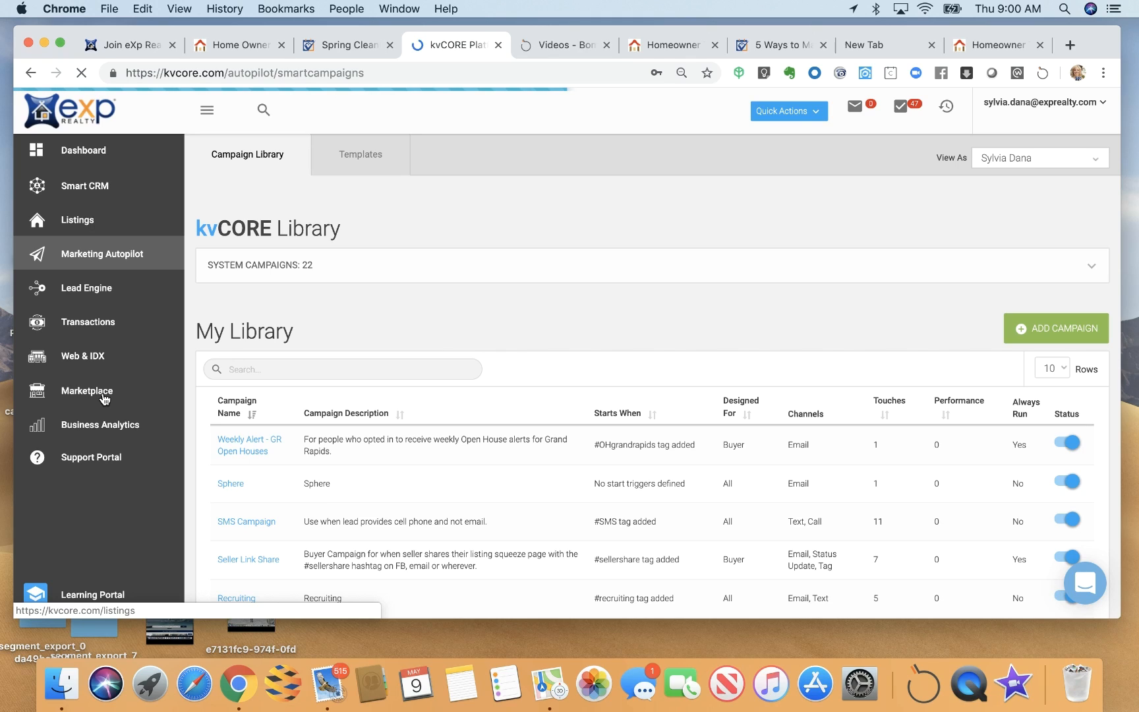
pyautogui.moveTo(91, 397)
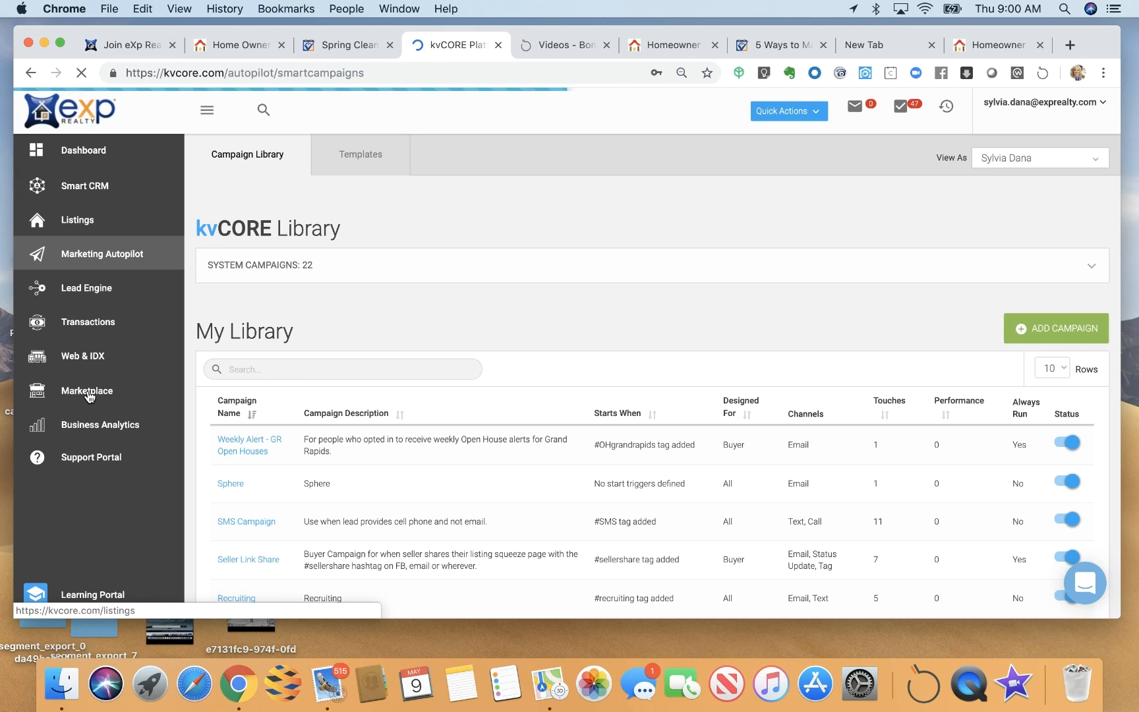
# Step: Browse the Marketplace's featured add-on products, then return to the Dashboard
pyautogui.click(87, 390)
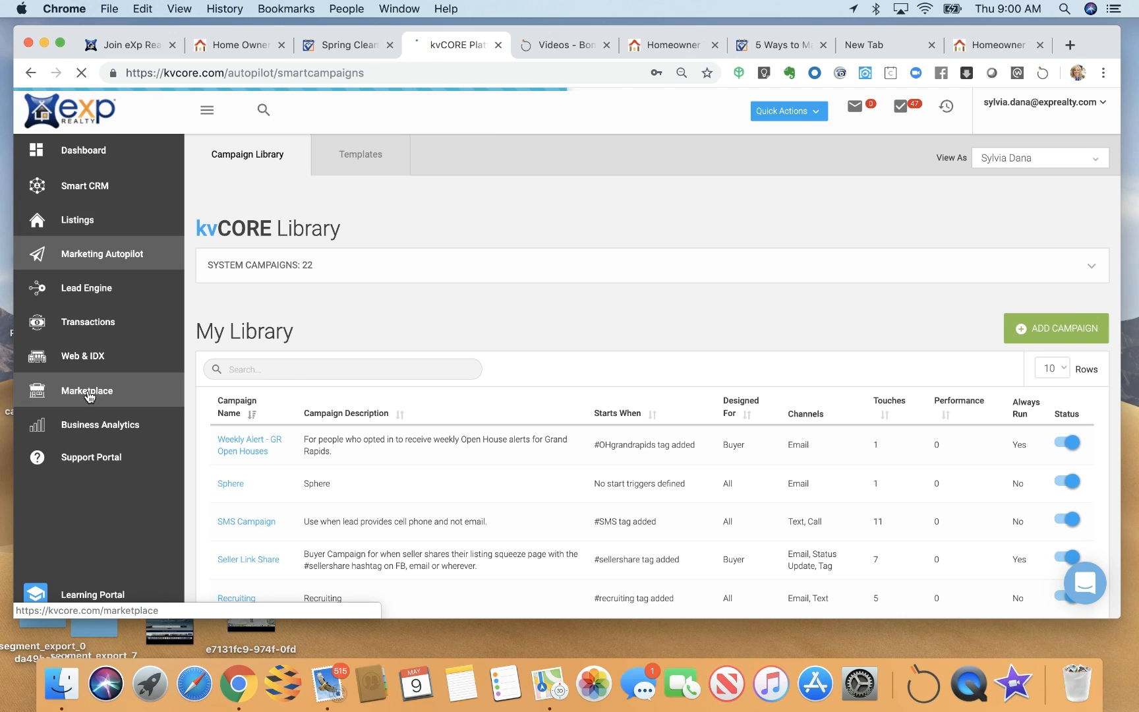
pyautogui.click(87, 390)
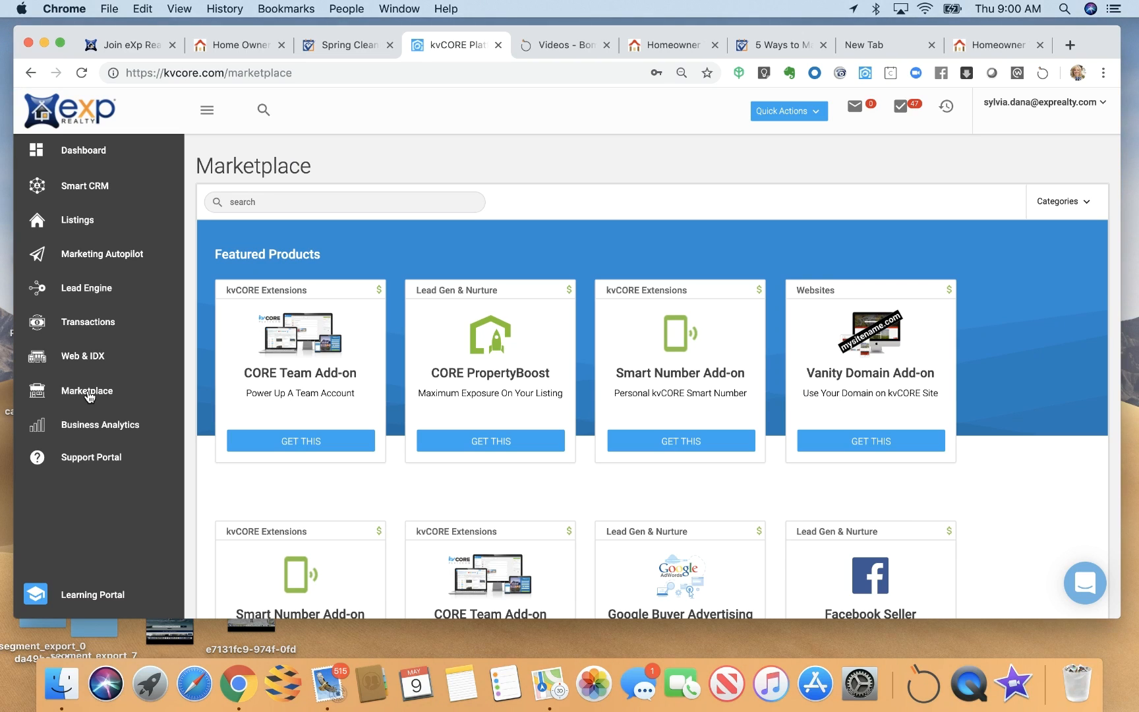
pyautogui.moveTo(102, 253)
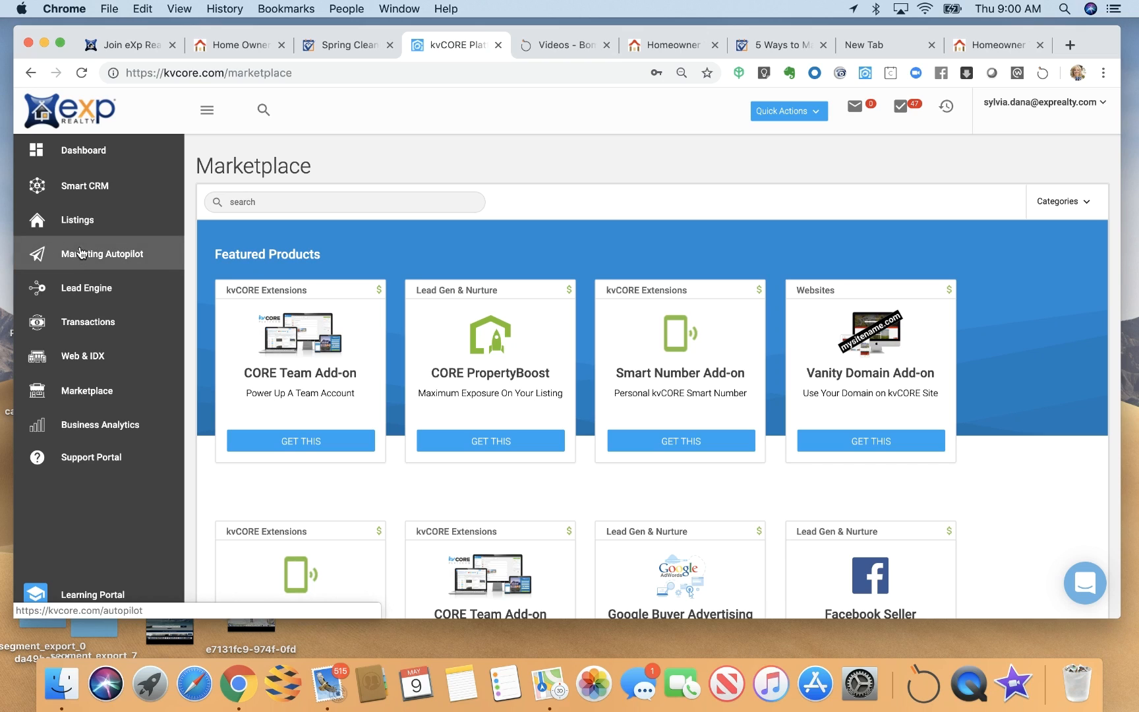
pyautogui.moveTo(85, 287)
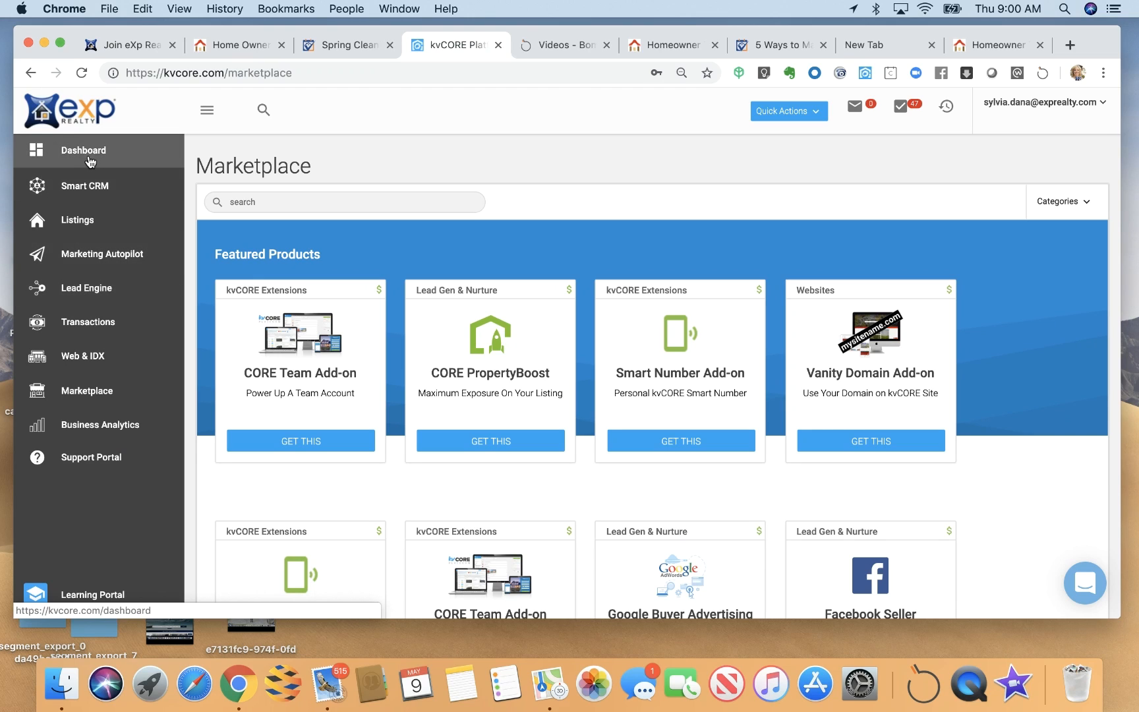
pyautogui.click(83, 150)
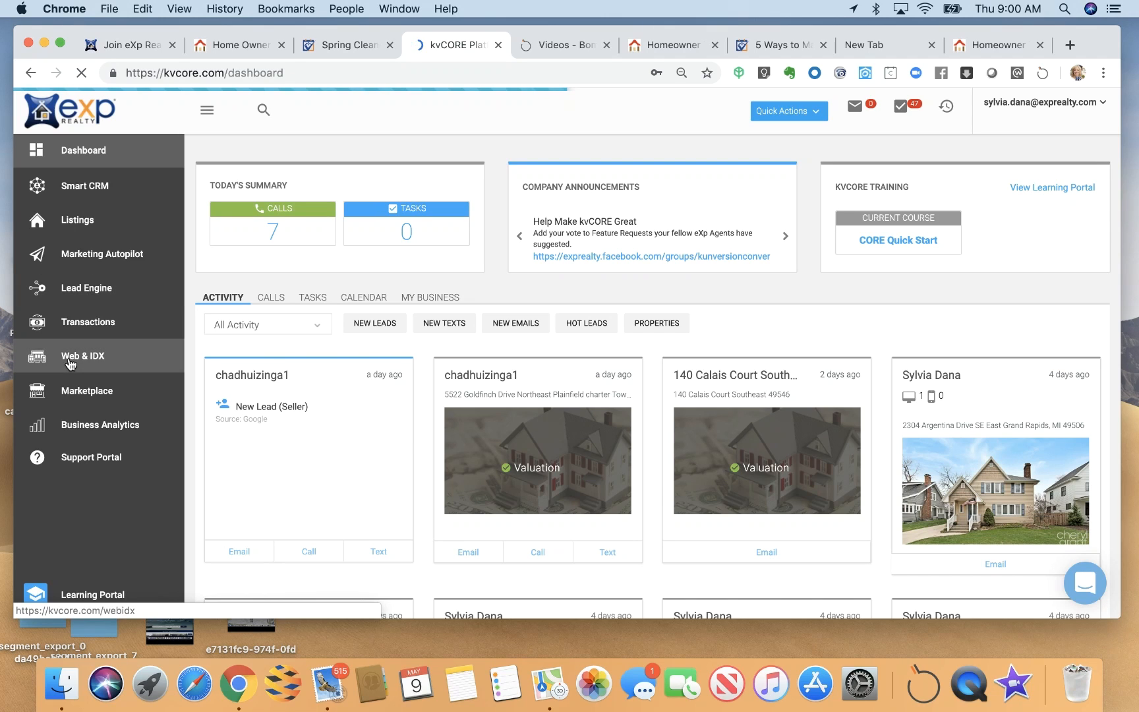
# Step: Review the Web & IDX Website Manager and bring up the Blog Posts list
pyautogui.click(83, 356)
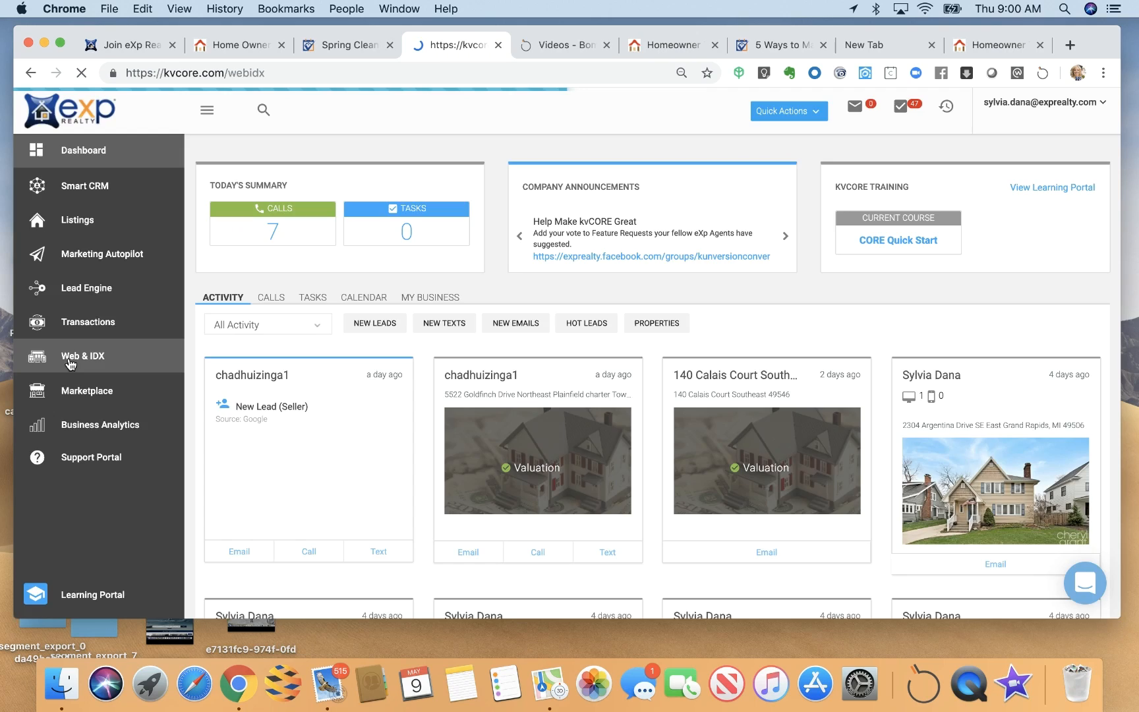
pyautogui.click(83, 356)
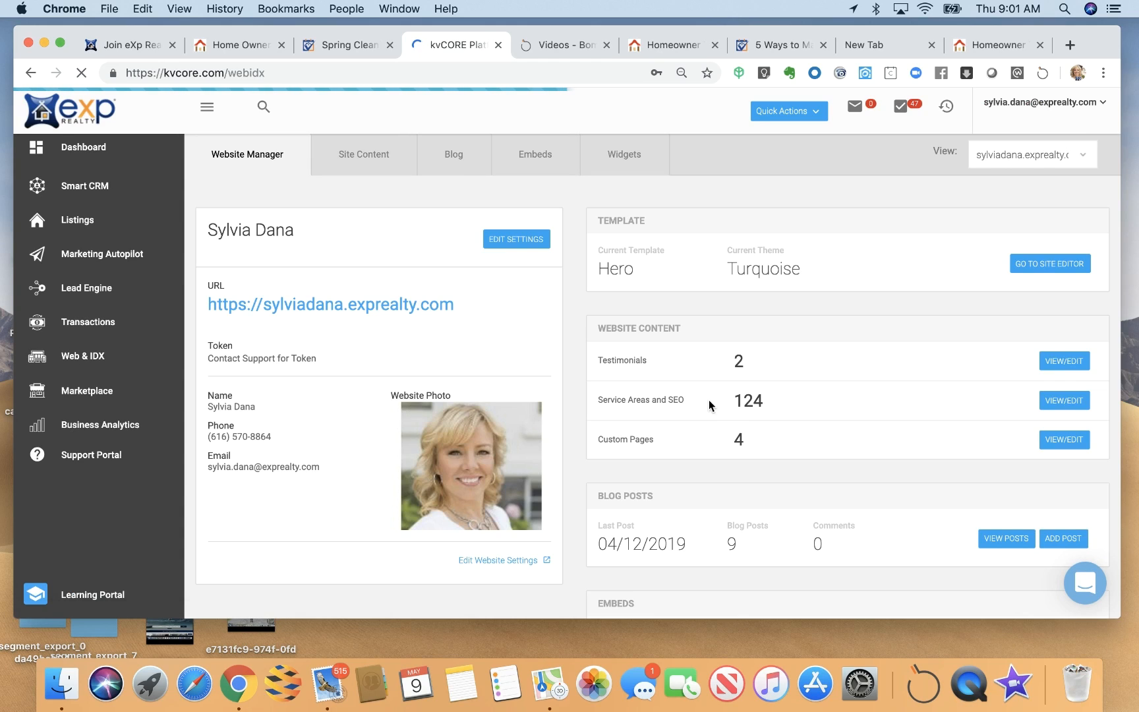
pyautogui.moveTo(676, 431)
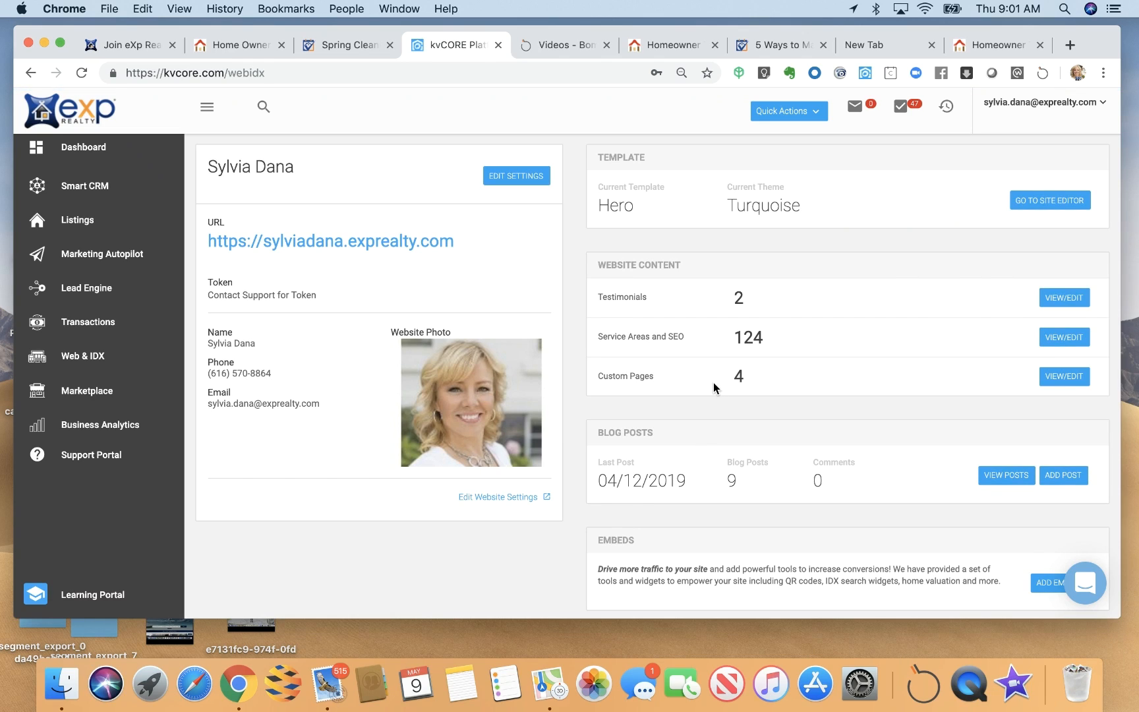
pyautogui.moveTo(657, 395)
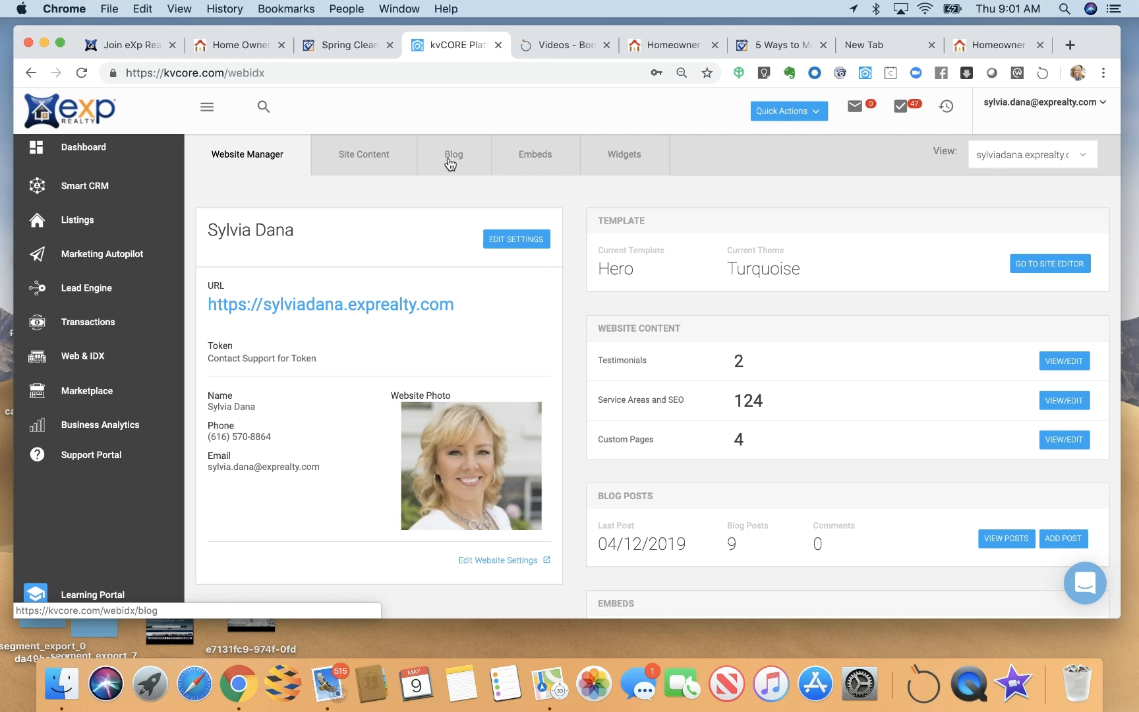
pyautogui.click(454, 155)
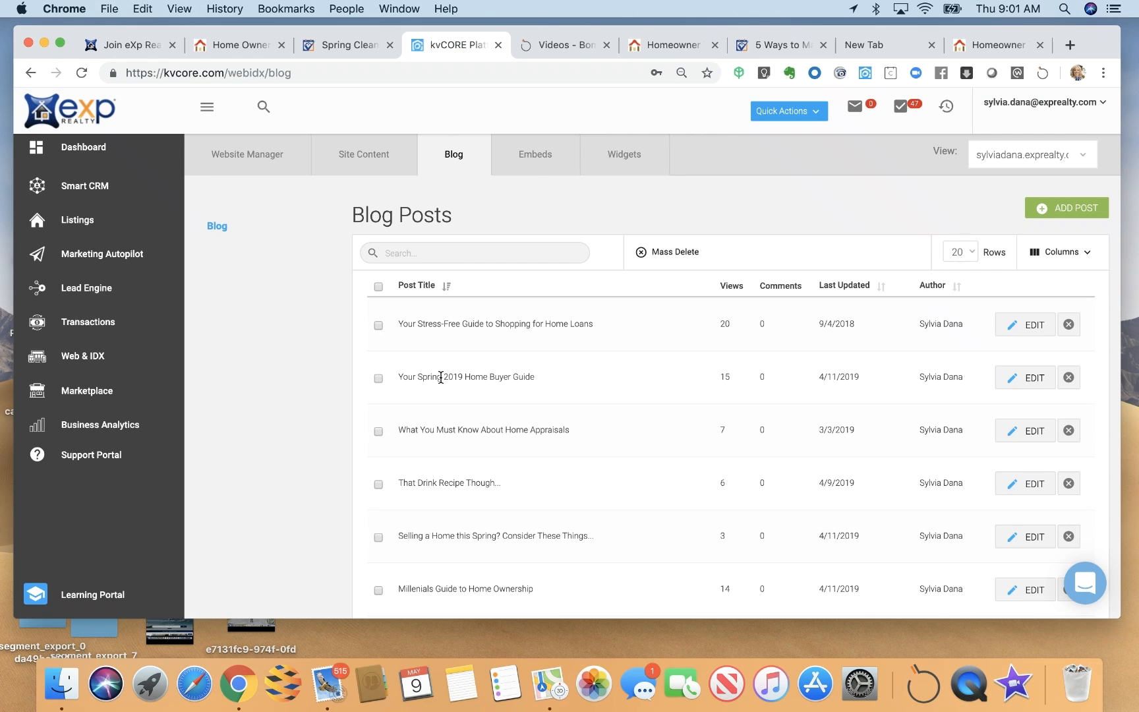
# Step: Look over the 'Your Spring 2019 Home Buyer Guide' post, close it unchanged and return to the Dashboard
pyautogui.click(1033, 376)
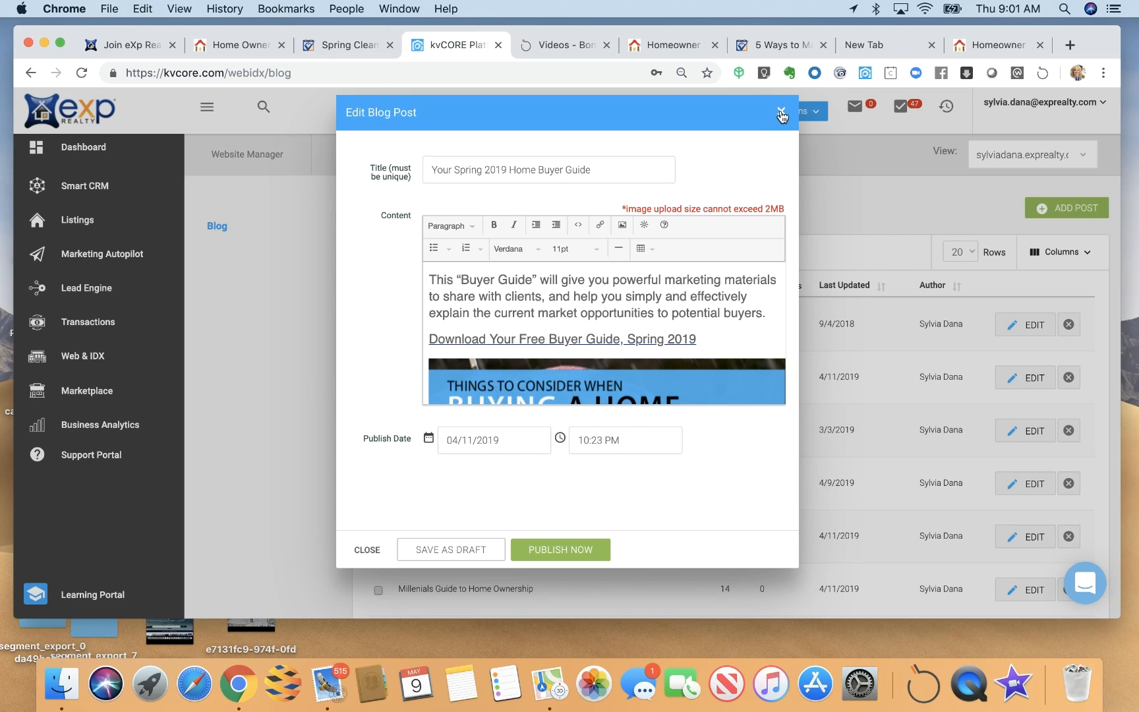
pyautogui.click(780, 116)
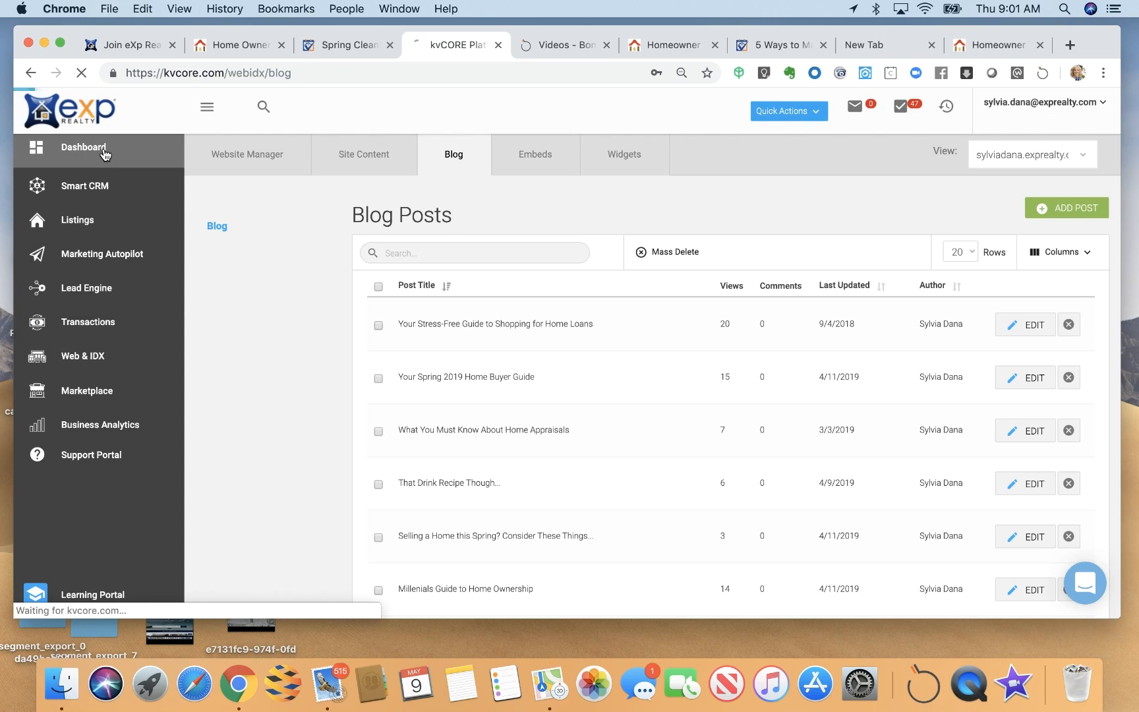
pyautogui.click(82, 150)
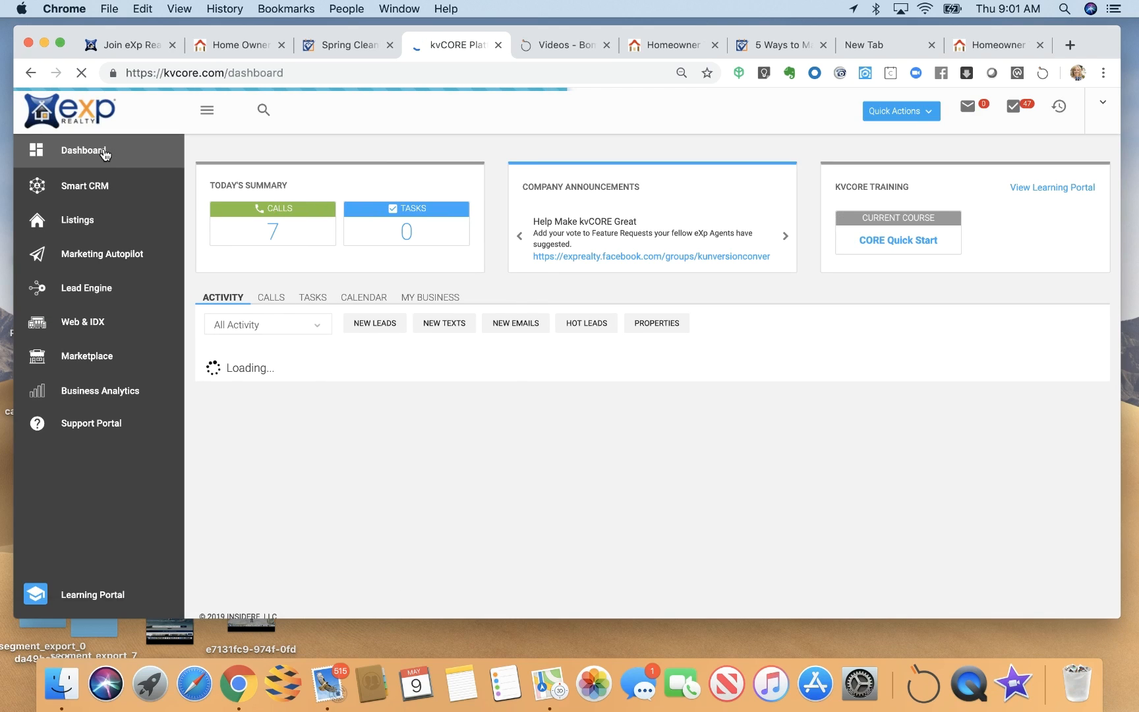